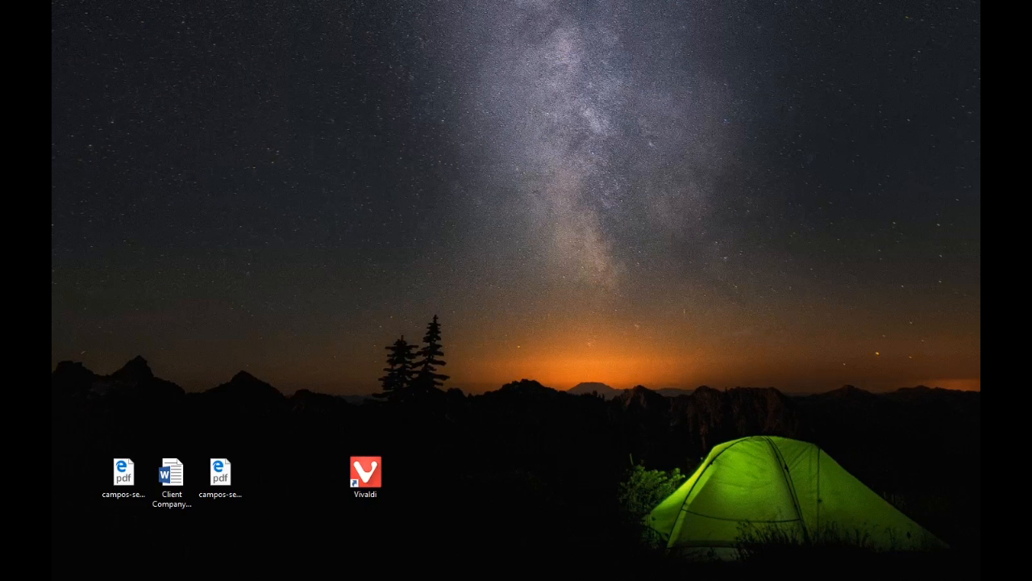
# Open Client Company Profile.docx from the desktop and place the cursor on the cover page
pyautogui.click(172, 474)
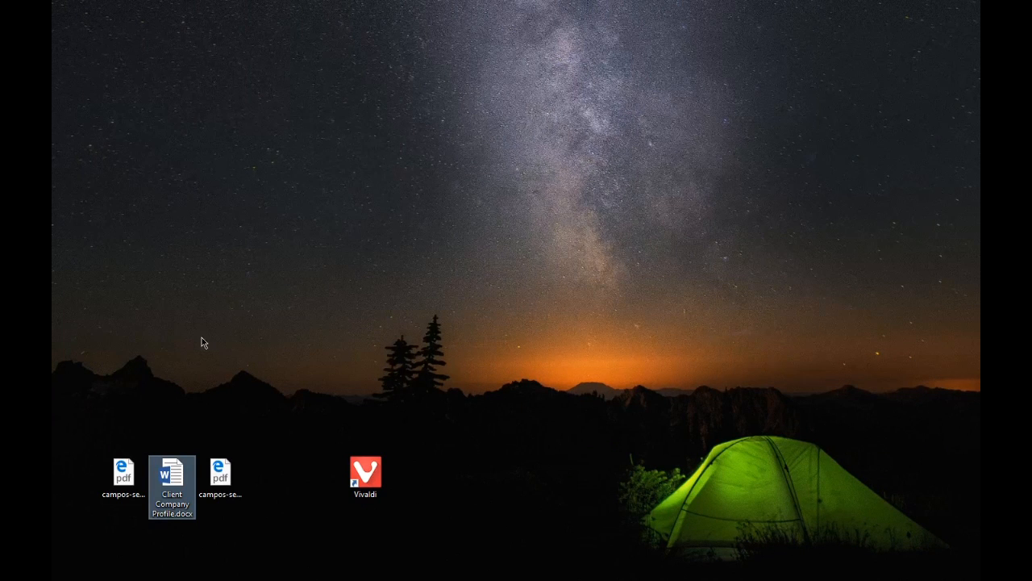
pyautogui.doubleClick(172, 486)
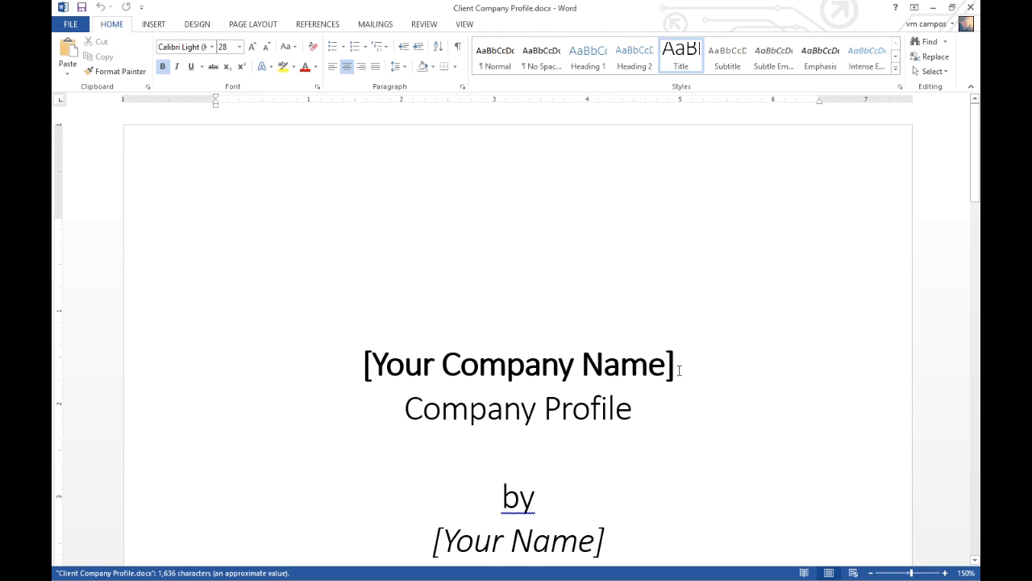
pyautogui.click(364, 364)
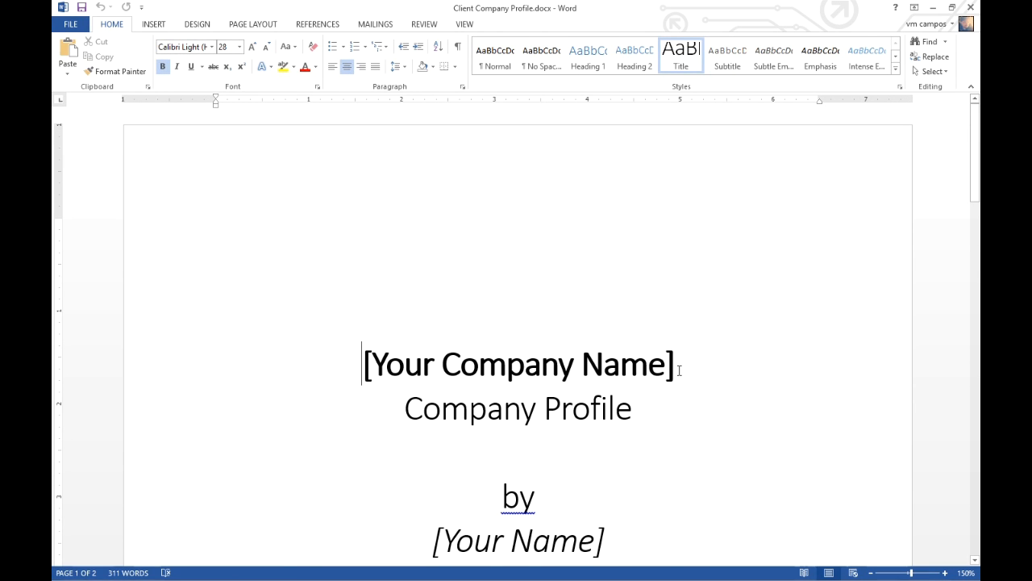
pyautogui.scroll(-3)
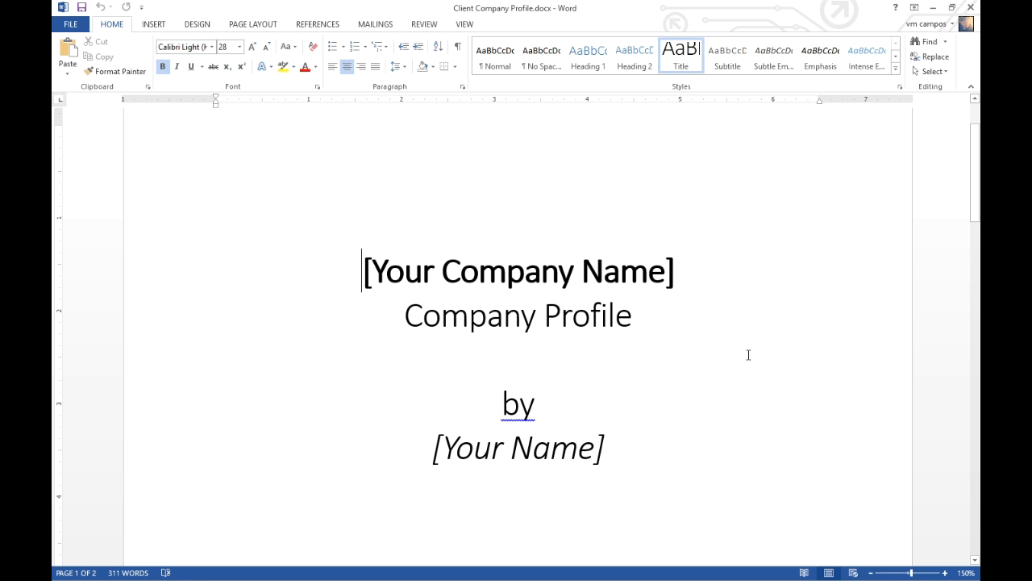
pyautogui.click(631, 315)
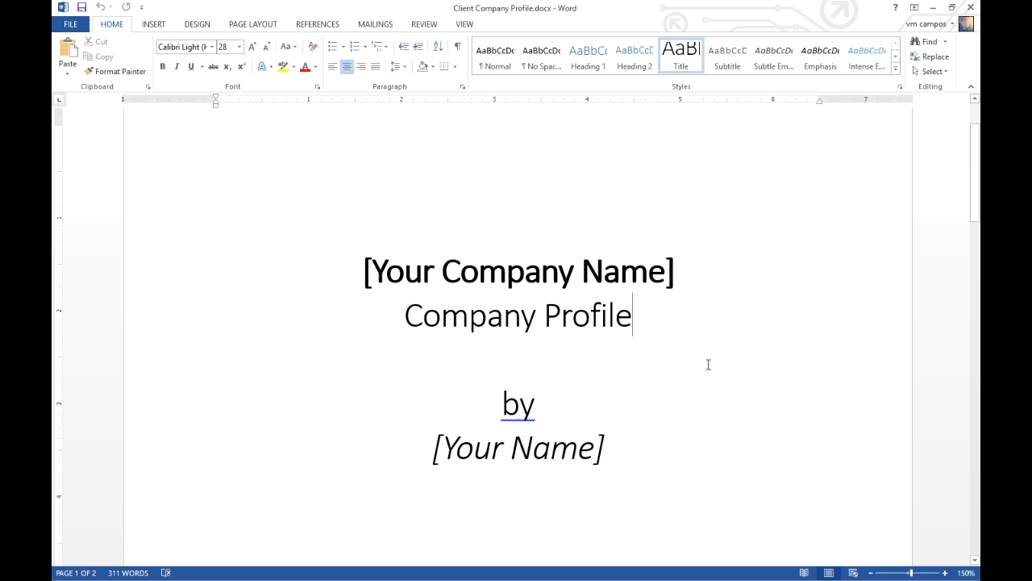
pyautogui.moveTo(714, 367)
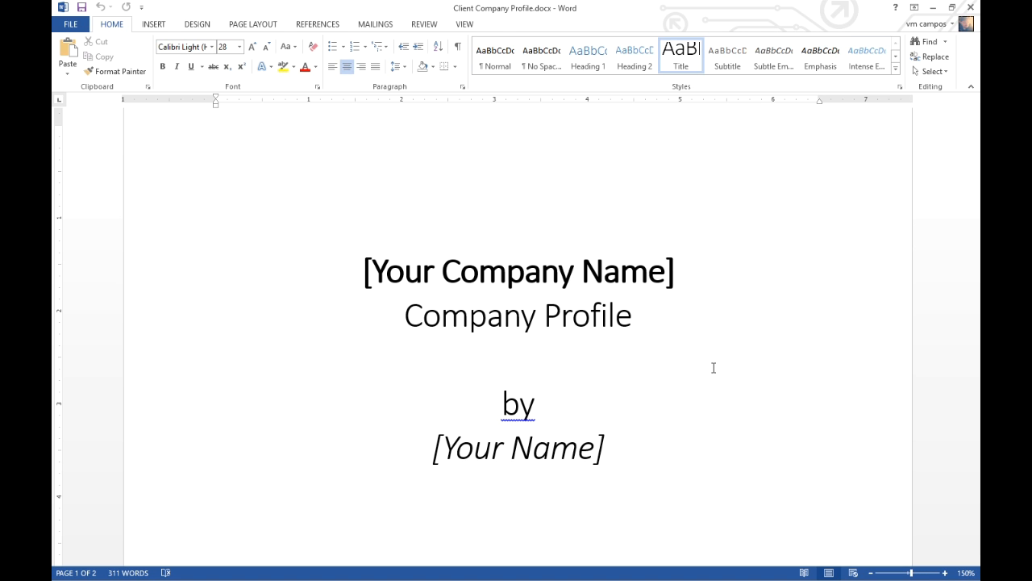
pyautogui.click(632, 315)
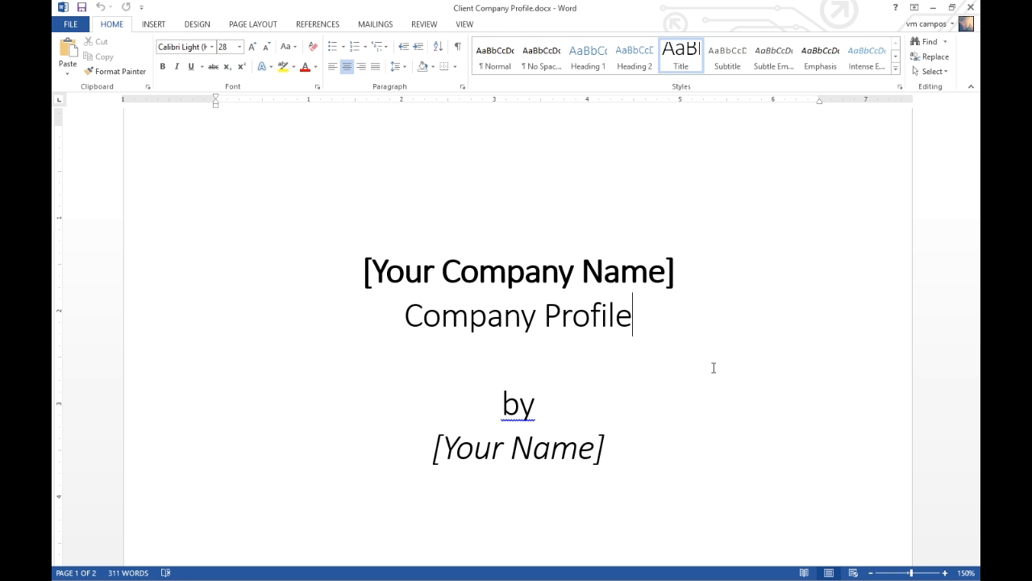
pyautogui.moveTo(610, 341)
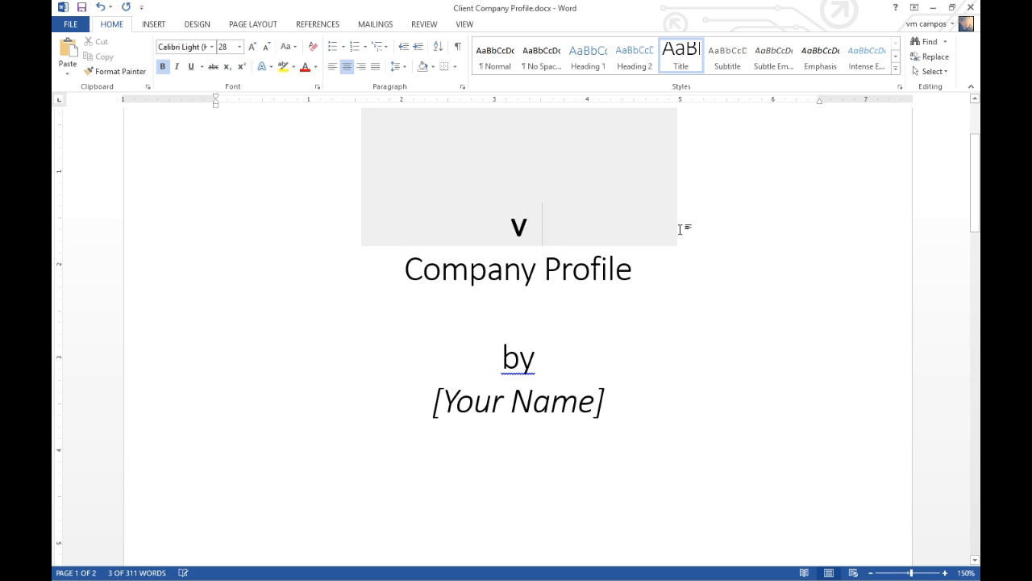
pyautogui.write("Victor's Ba")
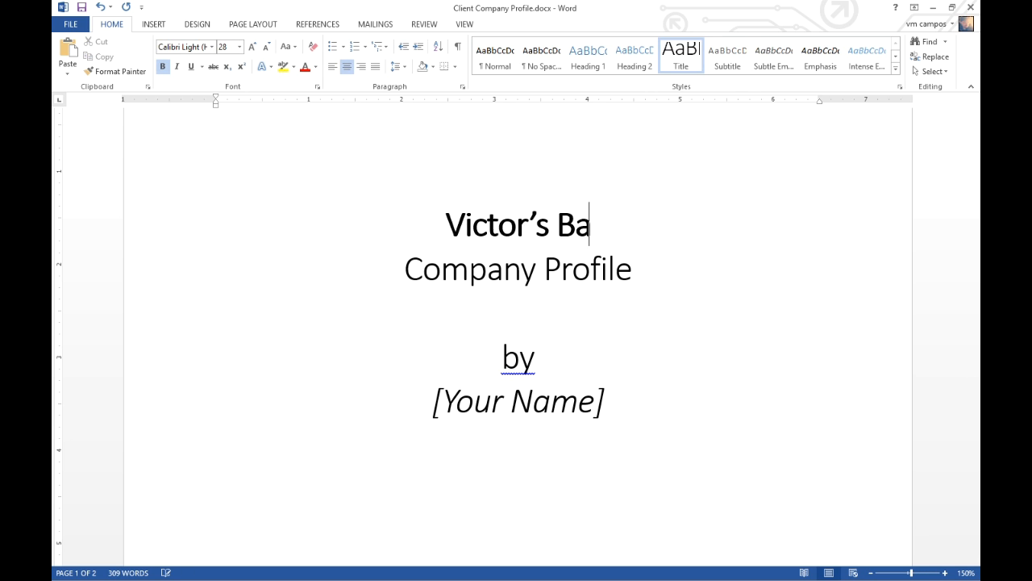
pyautogui.write('kery')
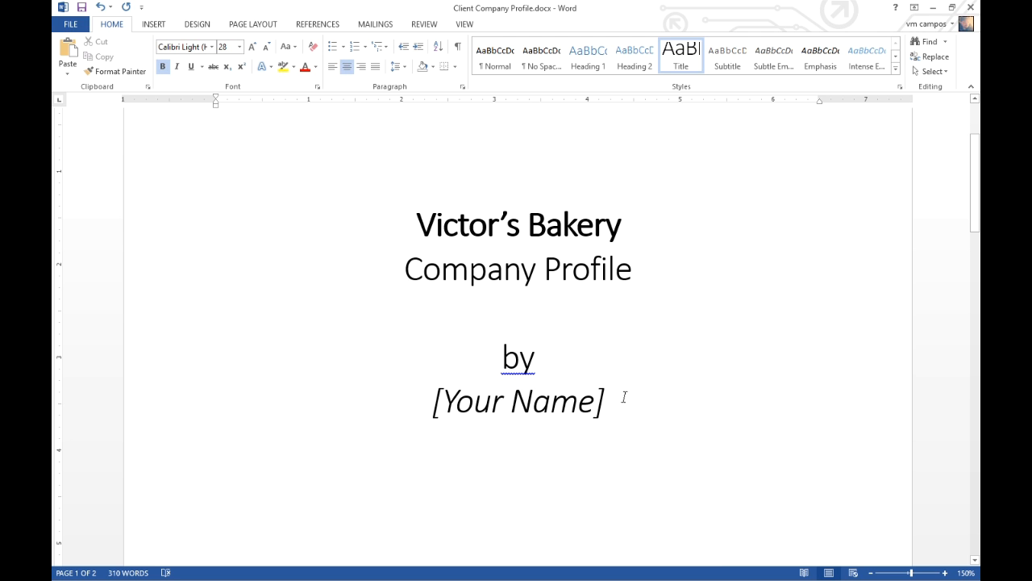
pyautogui.write('Victor Campos')
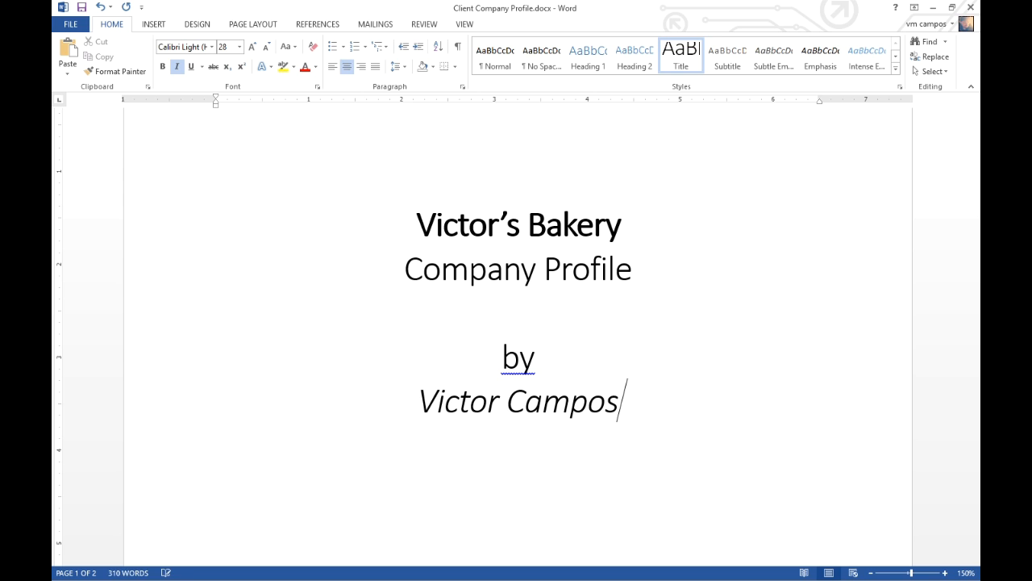
pyautogui.scroll(-3)
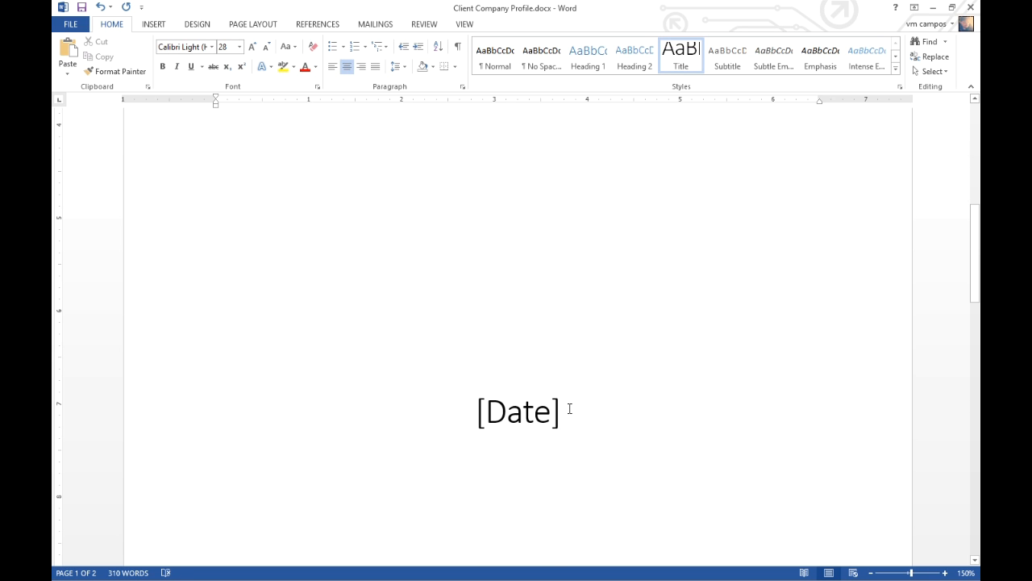
pyautogui.write('Sept')
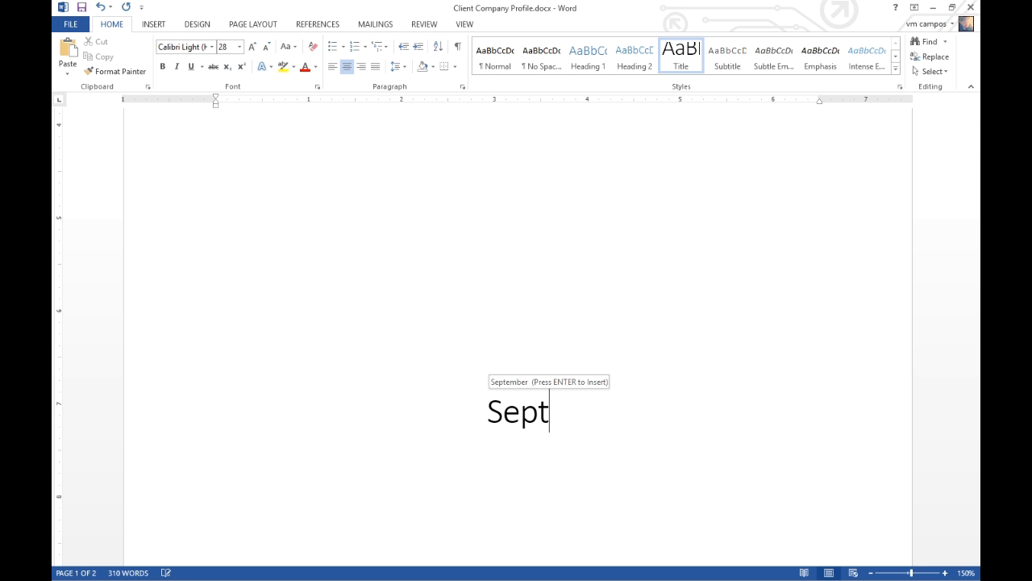
pyautogui.write('ember 6, 2016')
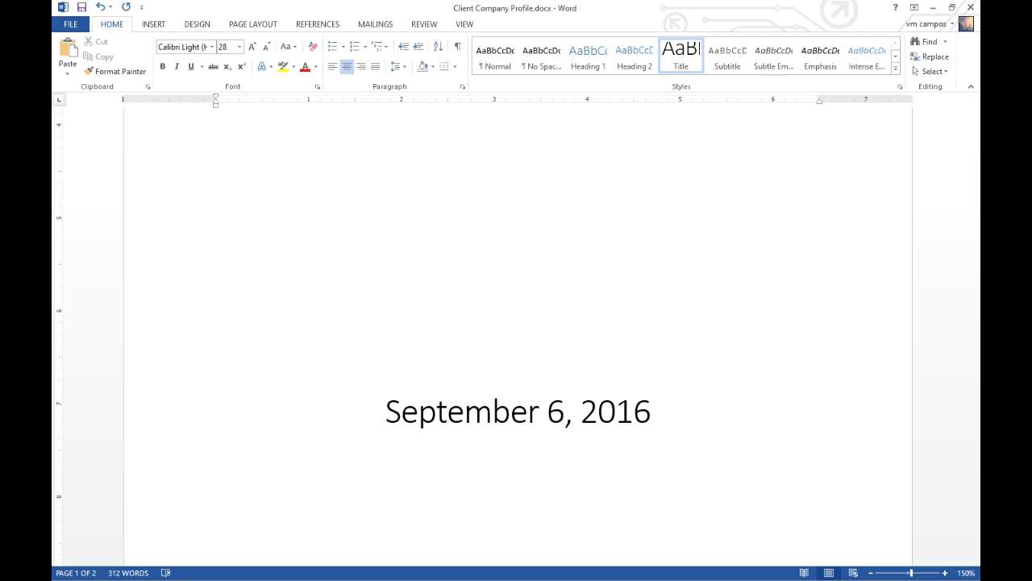
pyautogui.click(650, 412)
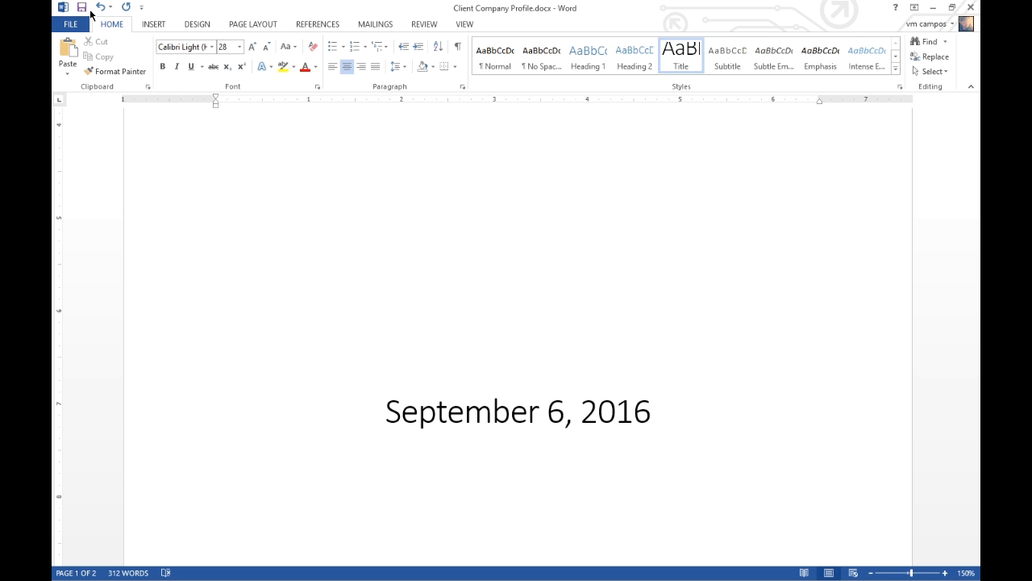
pyautogui.click(79, 6)
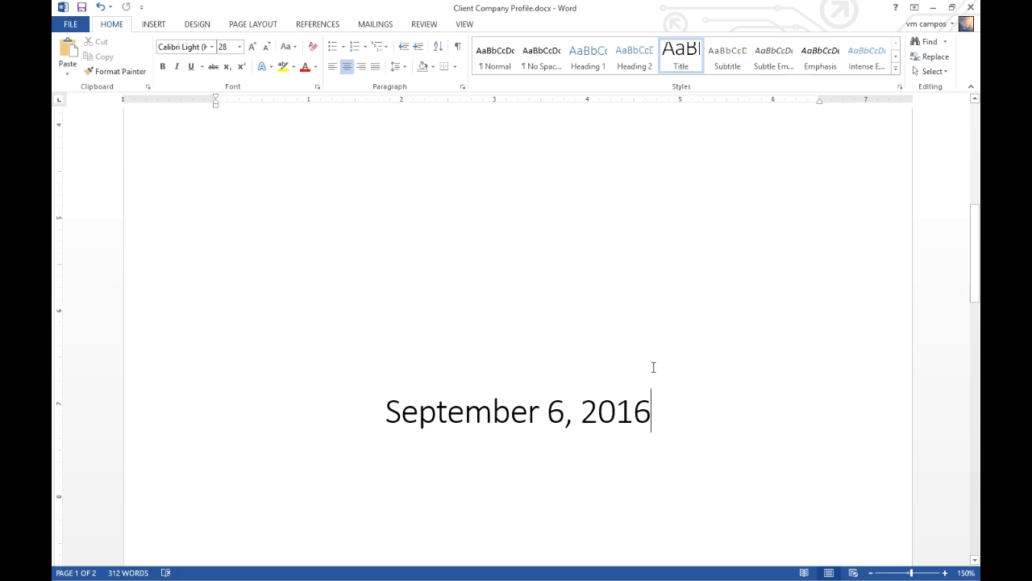
pyautogui.scroll(-3)
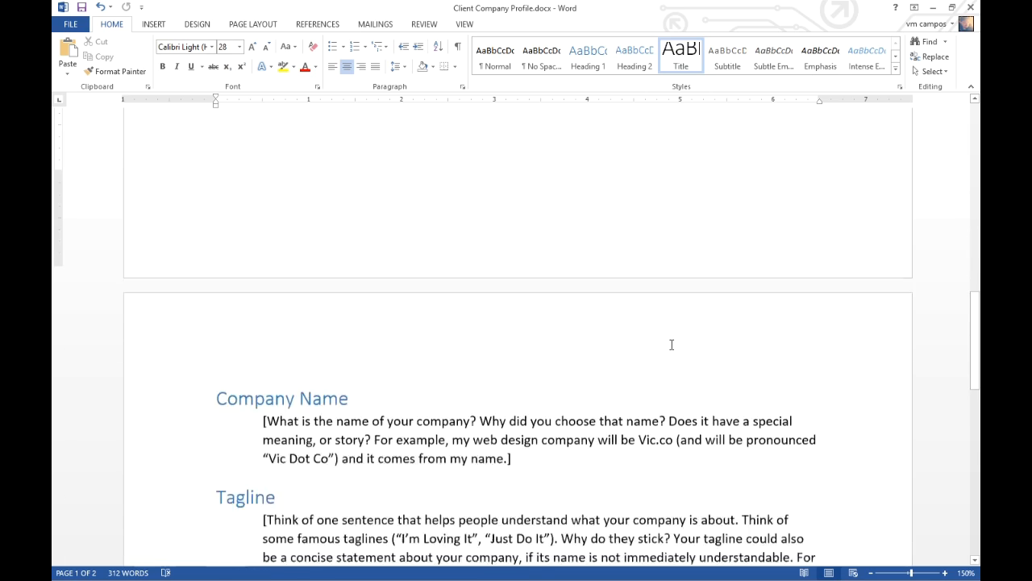
pyautogui.scroll(-3)
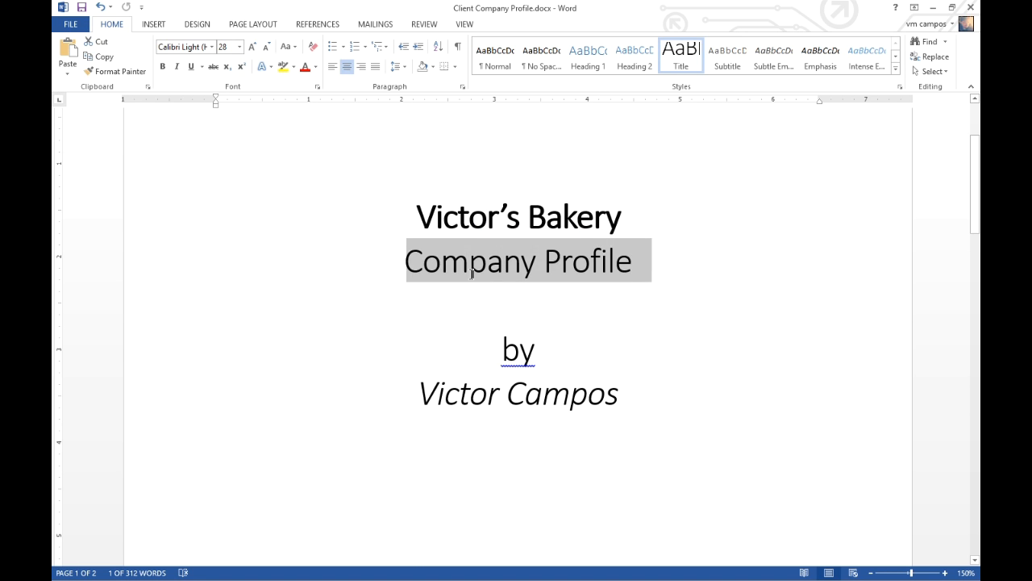
# Scroll down to page two with the Company Name, Tagline and About Us prompts
pyautogui.click(472, 286)
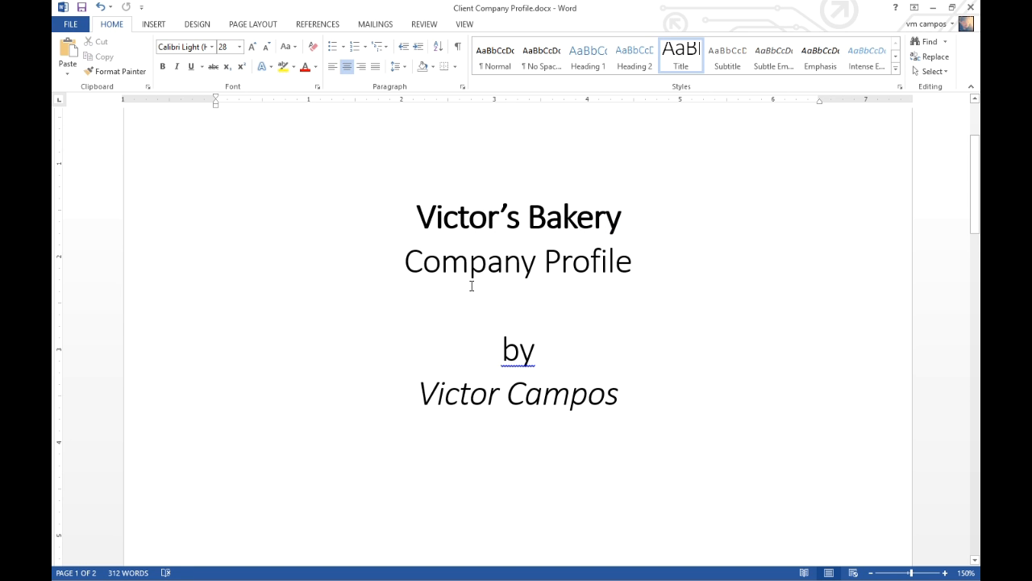
pyautogui.scroll(-3)
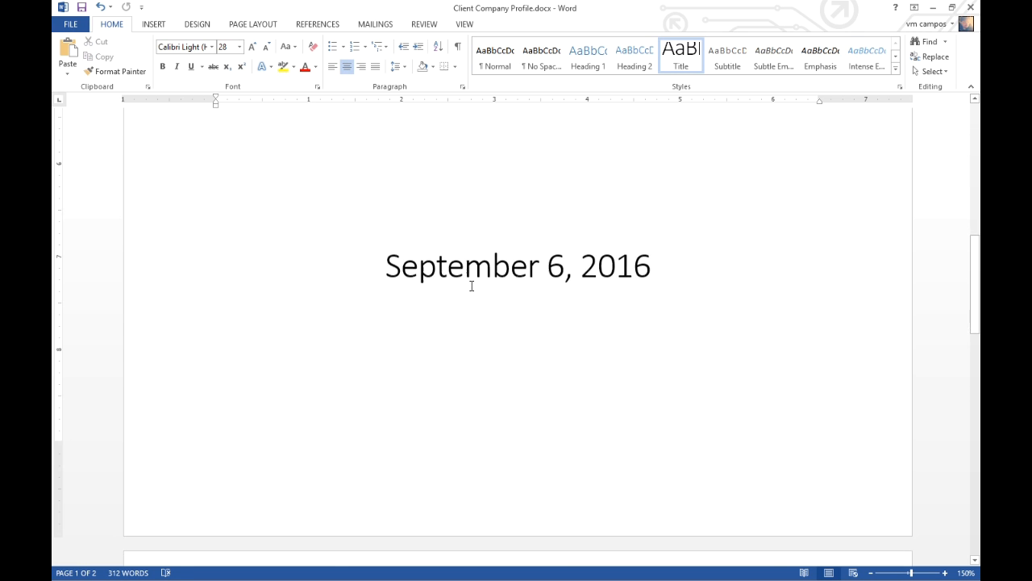
pyautogui.scroll(-3)
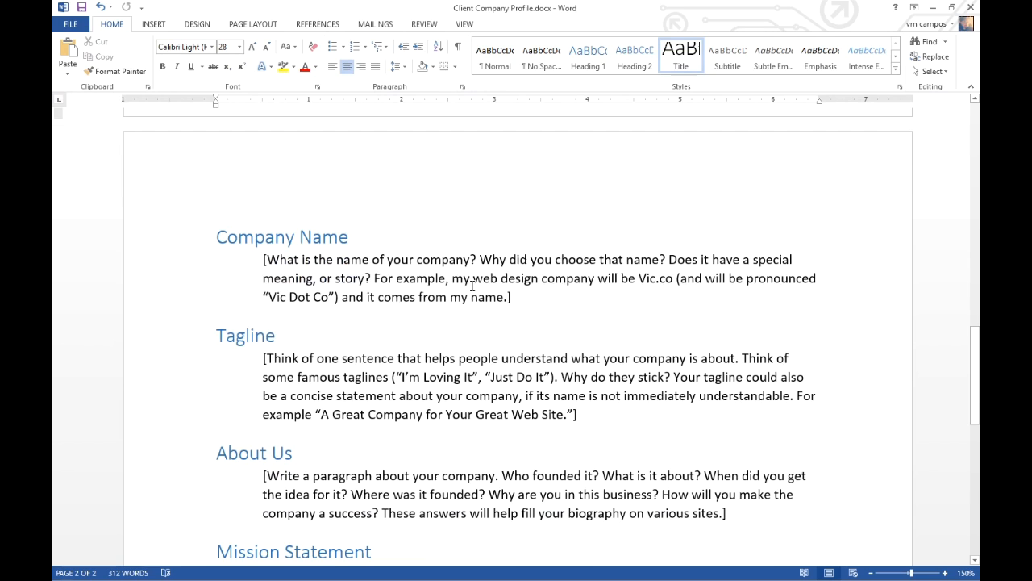
pyautogui.scroll(-3)
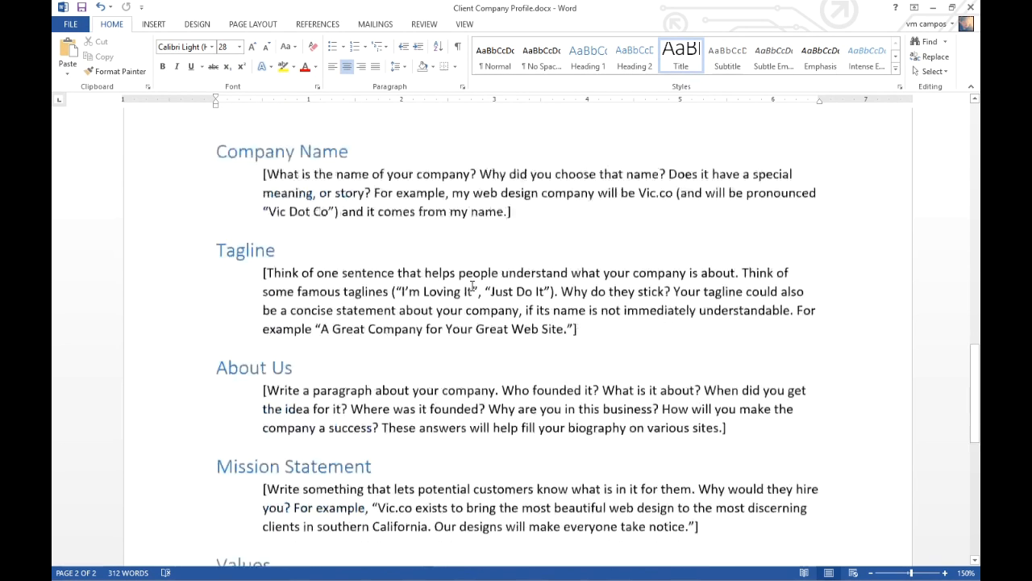
pyautogui.scroll(-3)
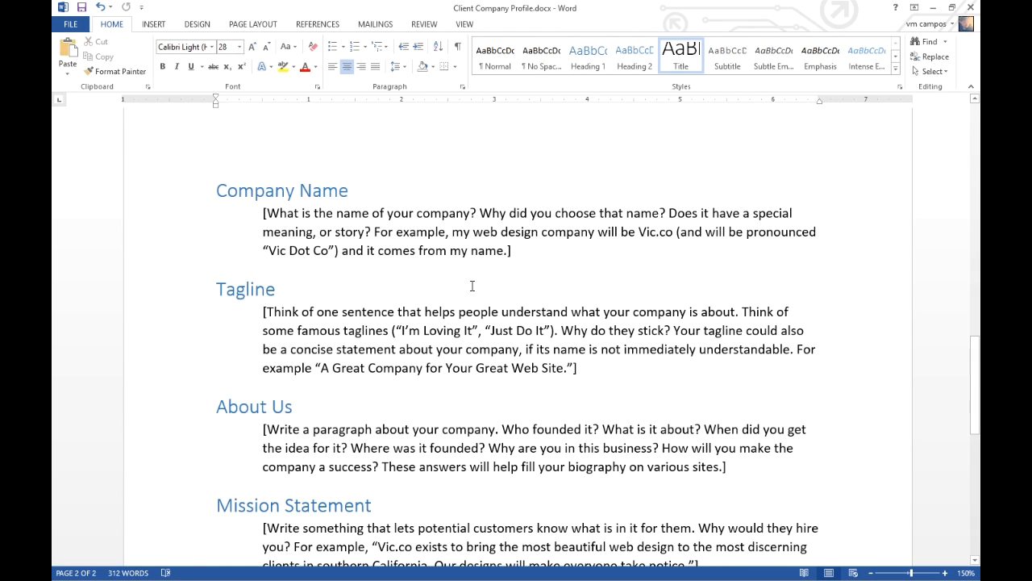
pyautogui.scroll(-3)
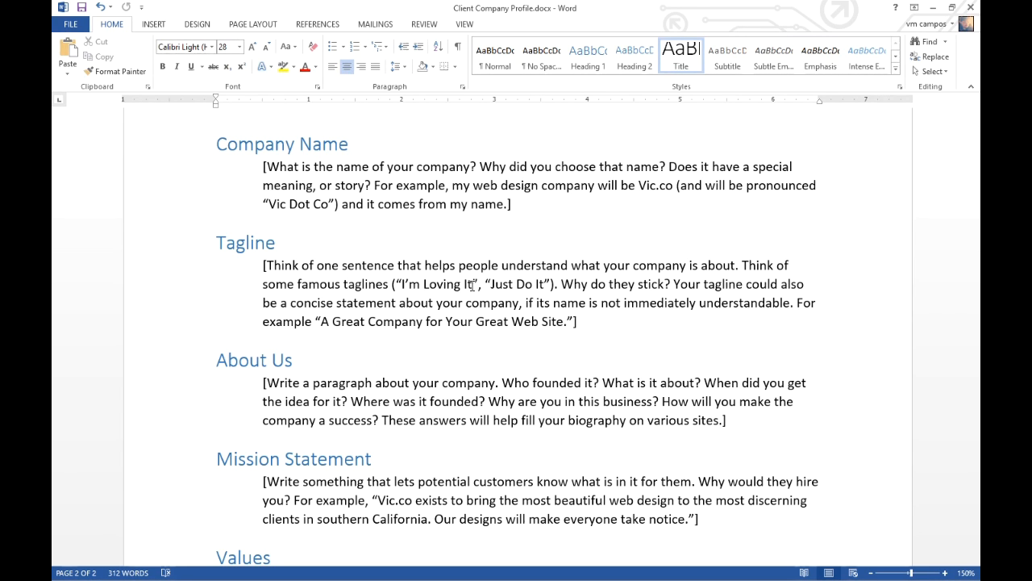
pyautogui.moveTo(644, 229)
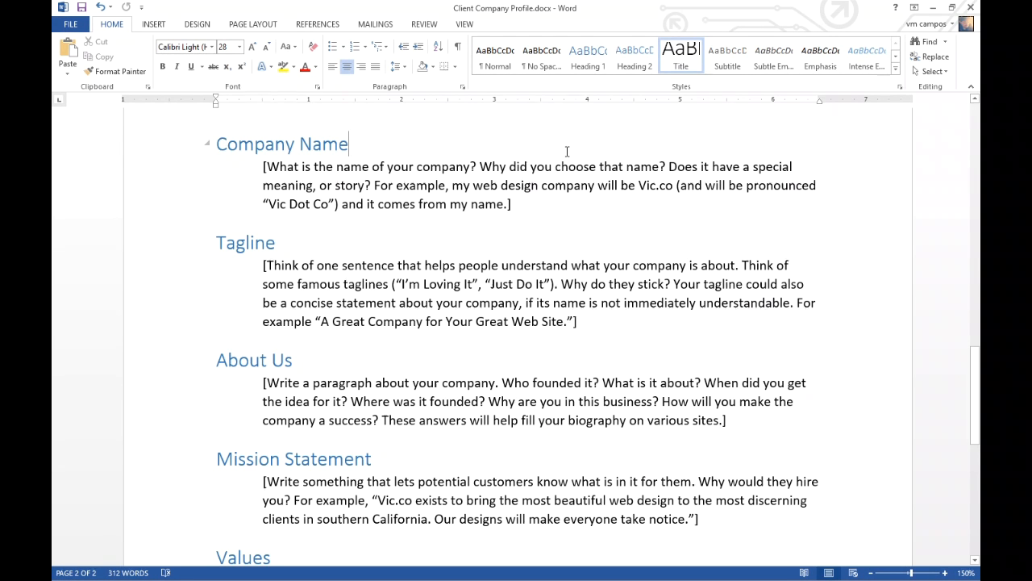
# Start the Company Name answer: Victor's Bakery is named for the founder's grandfather
pyautogui.press('Enter')
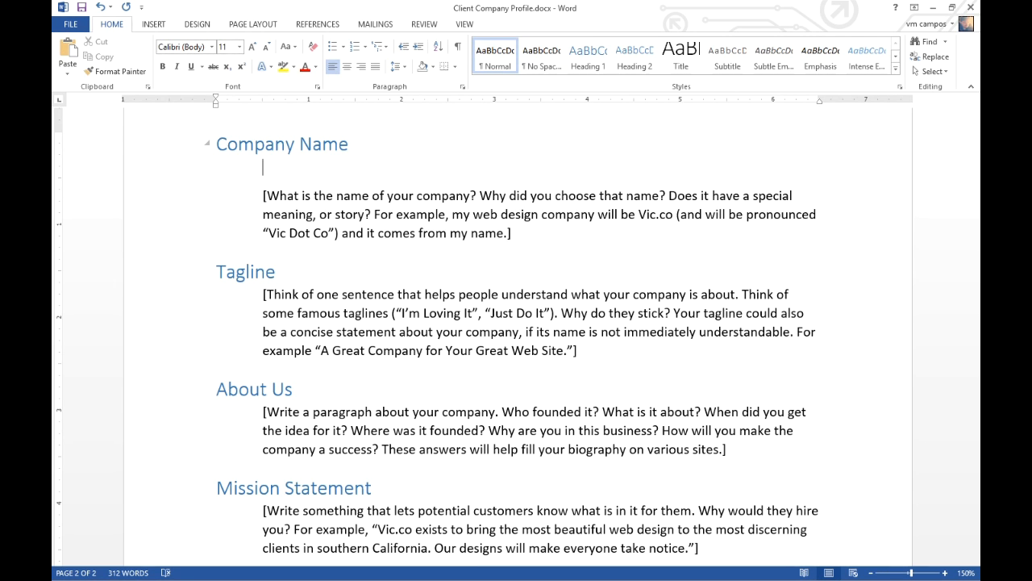
pyautogui.write("Victor's")
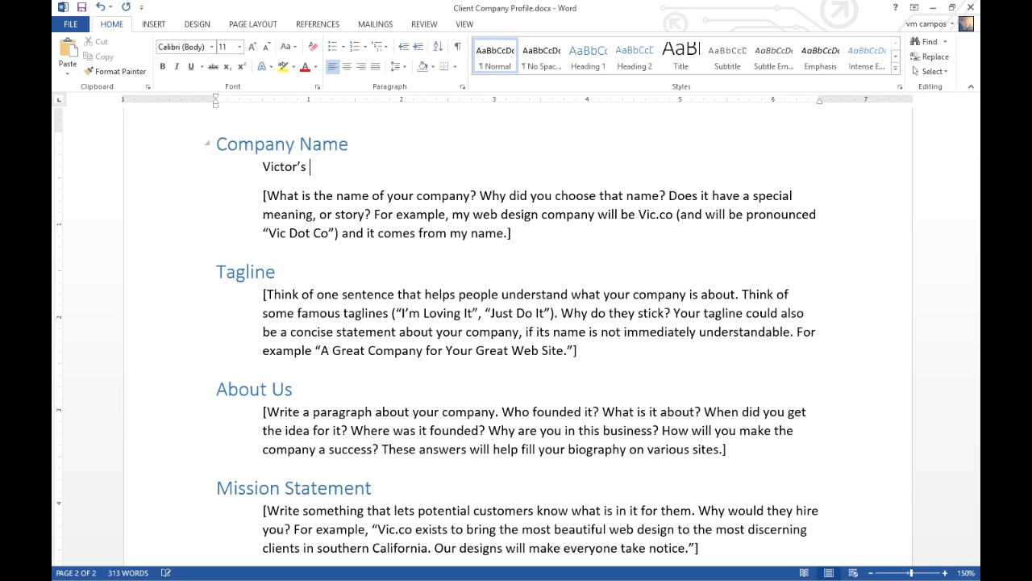
pyautogui.write('Bakery.')
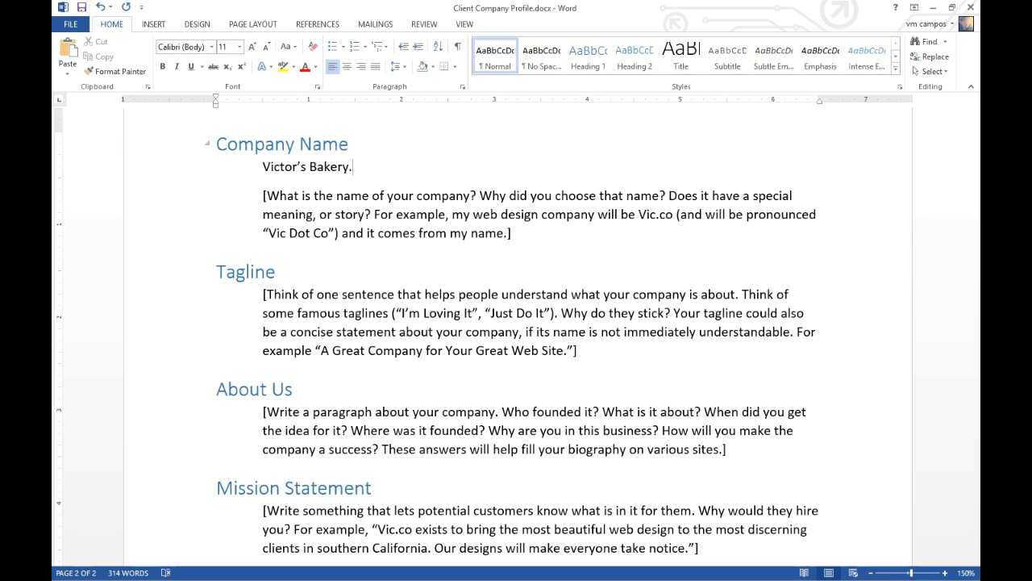
pyautogui.moveTo(567, 152)
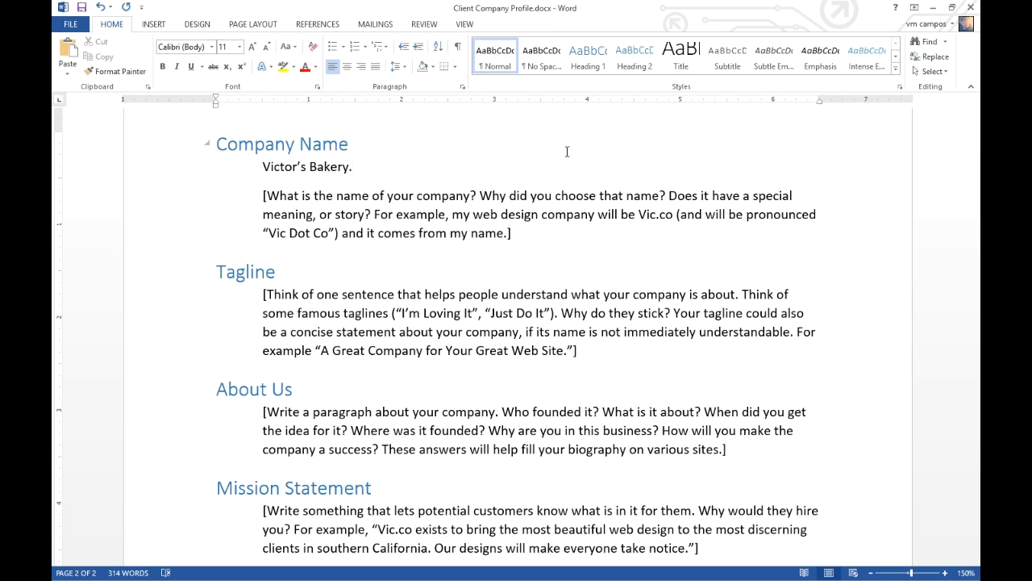
pyautogui.write('is the comany')
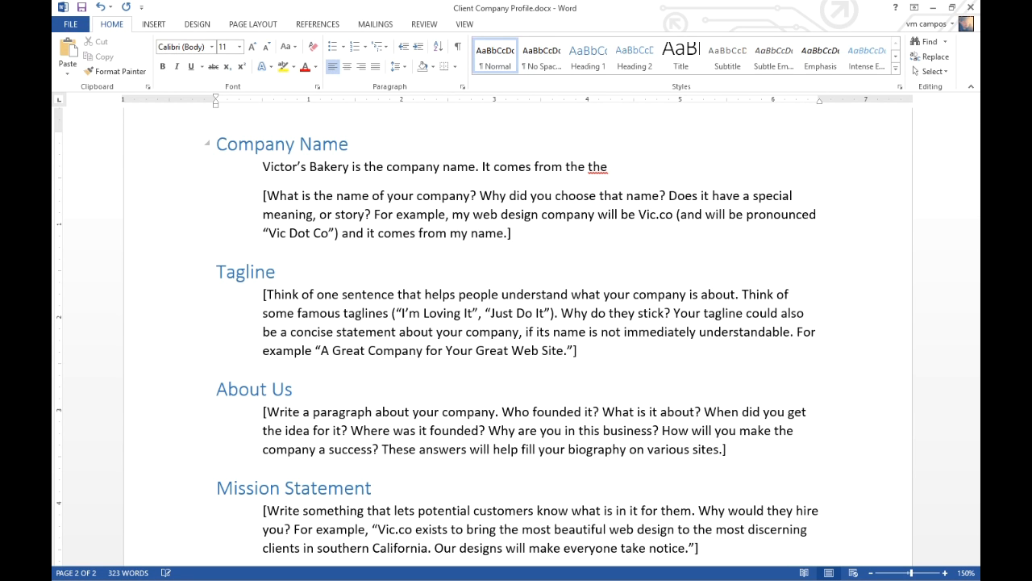
pyautogui.write('name of the founder – the Grand')
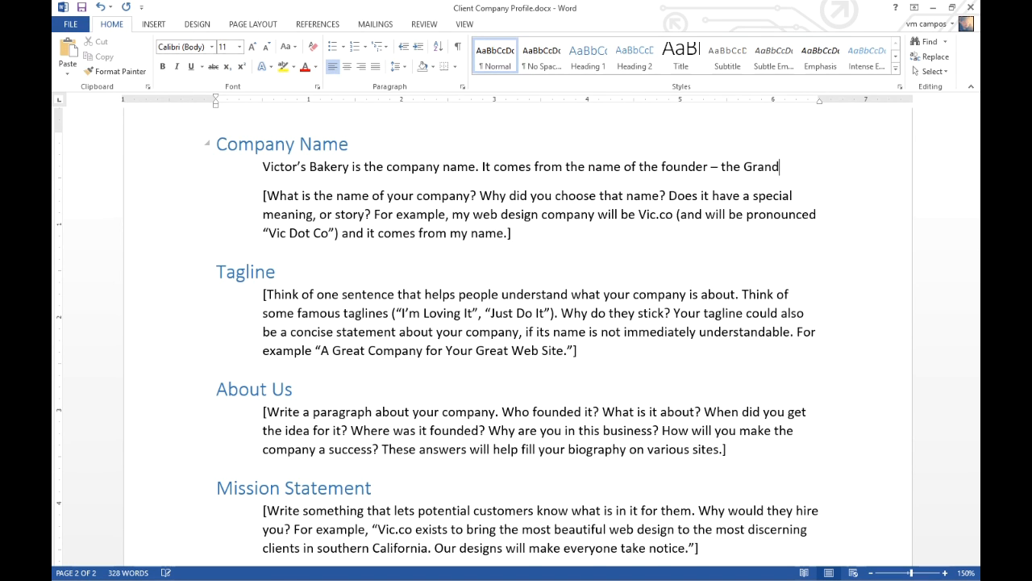
pyautogui.write('father o t')
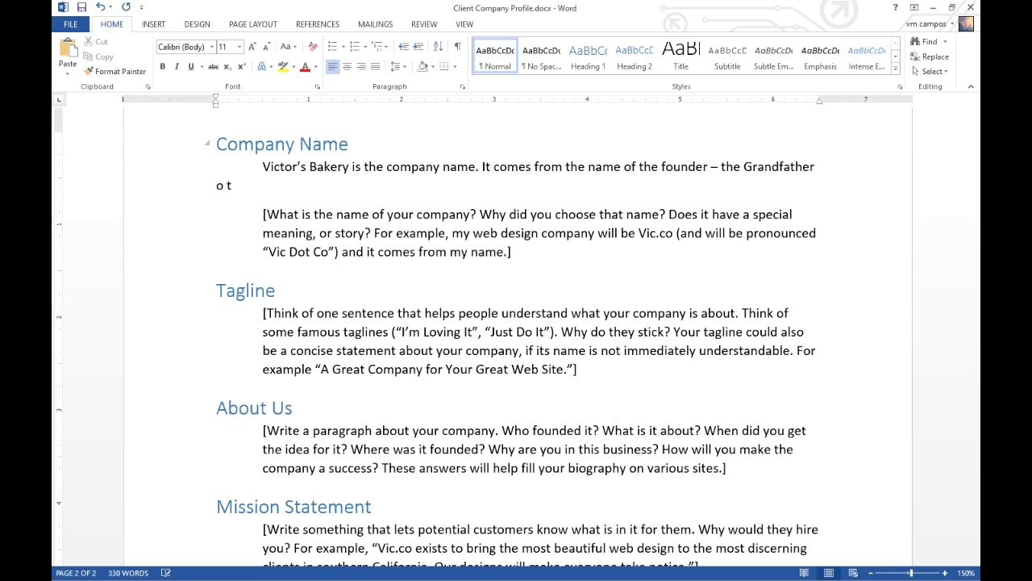
pyautogui.write('f the founder. My')
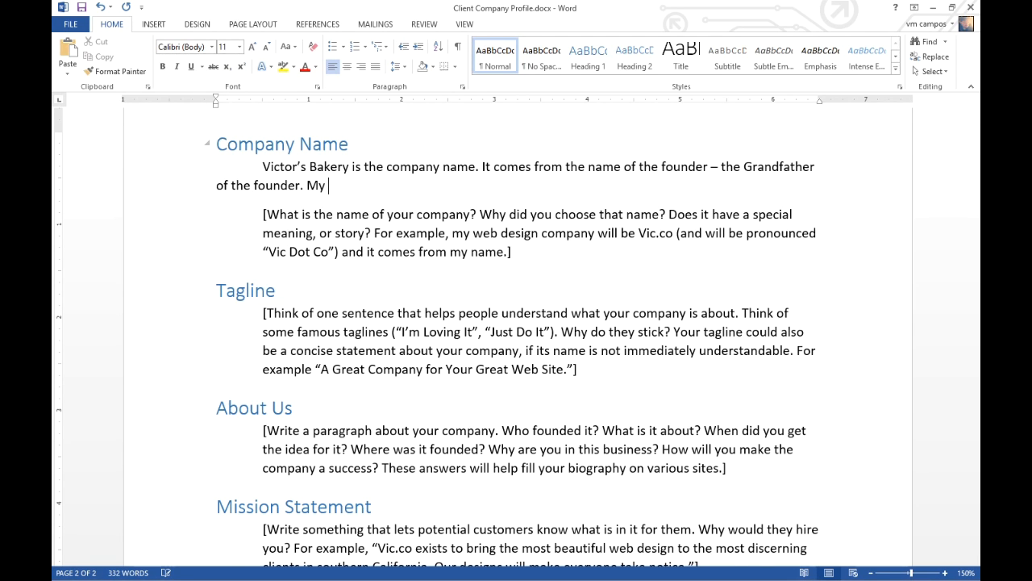
# Add that Grandfather inspired the baking and the business carries his name and legacy
pyautogui.write('Grandfather insp')
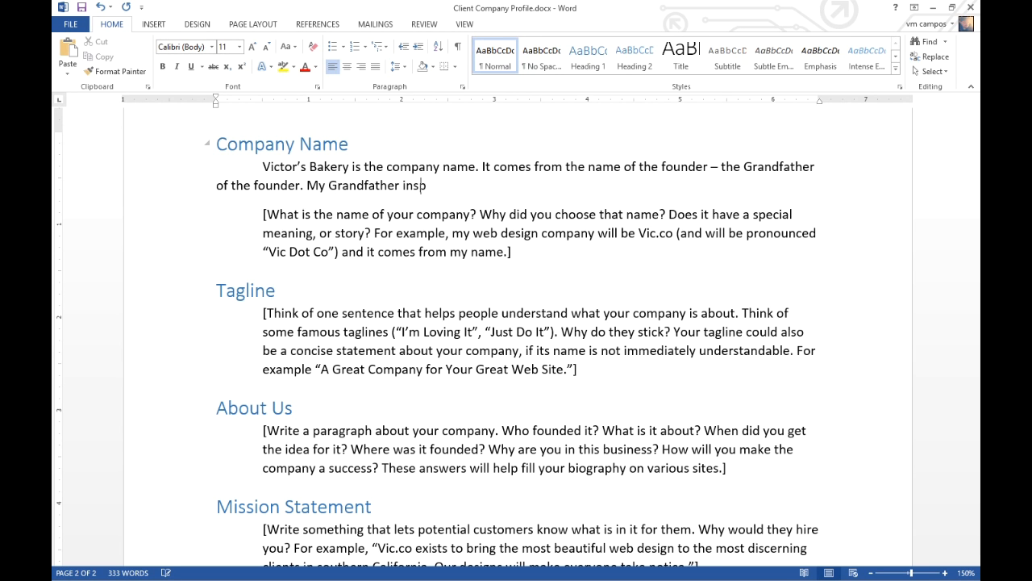
pyautogui.write('ired me to')
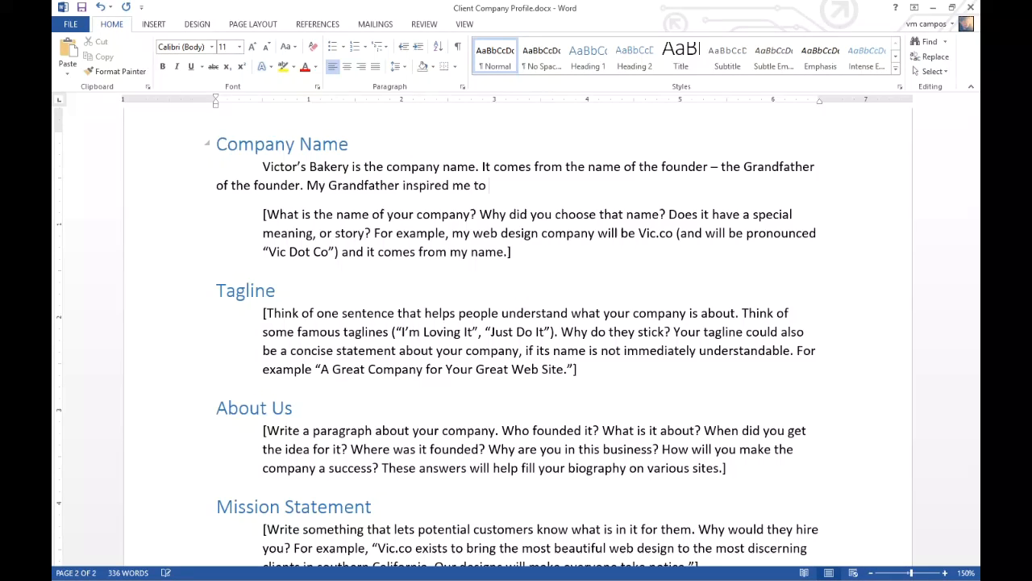
pyautogui.write('bake; he was quite ad')
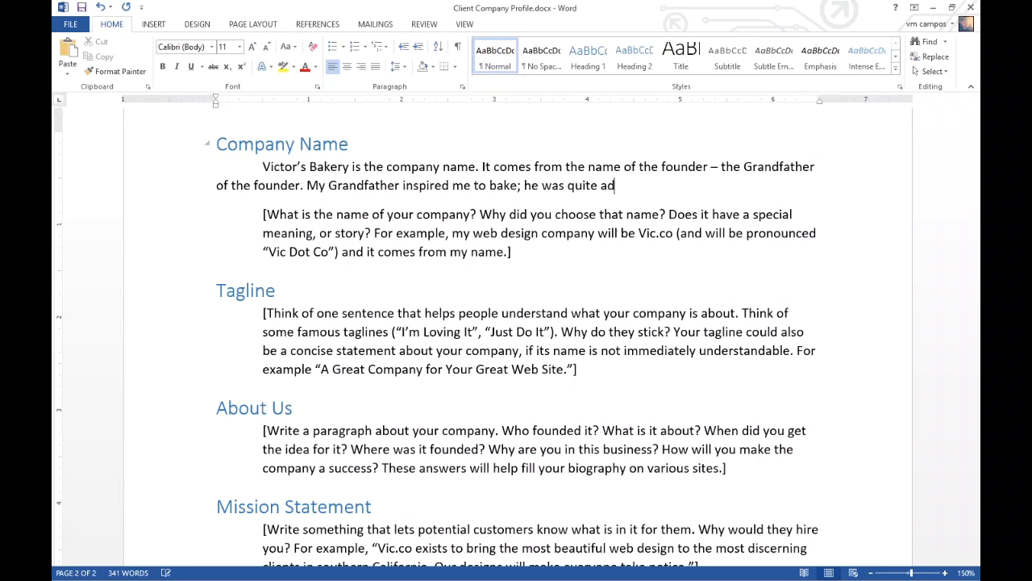
pyautogui.write('ept. And I')
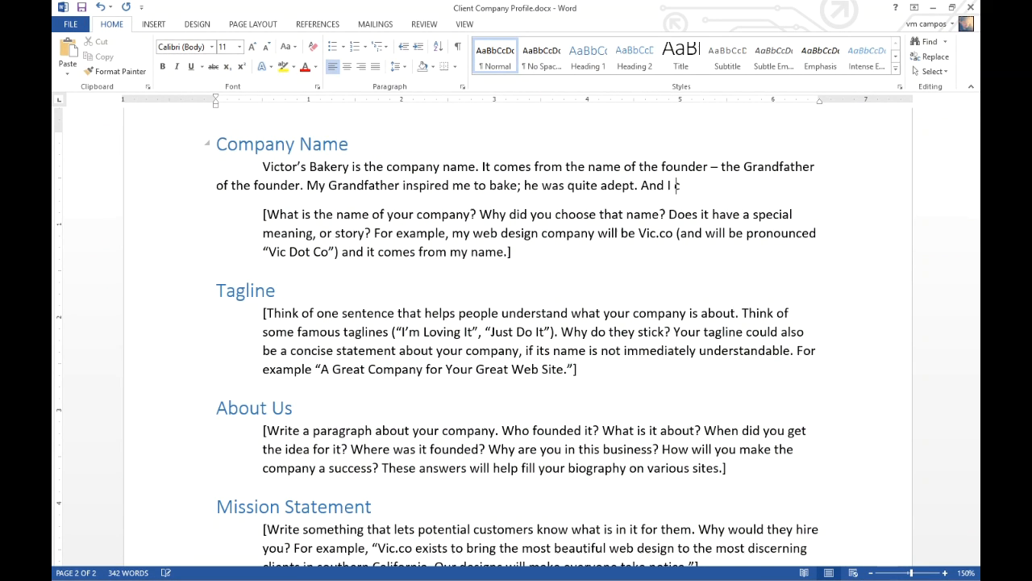
pyautogui.write('care out his legacy by')
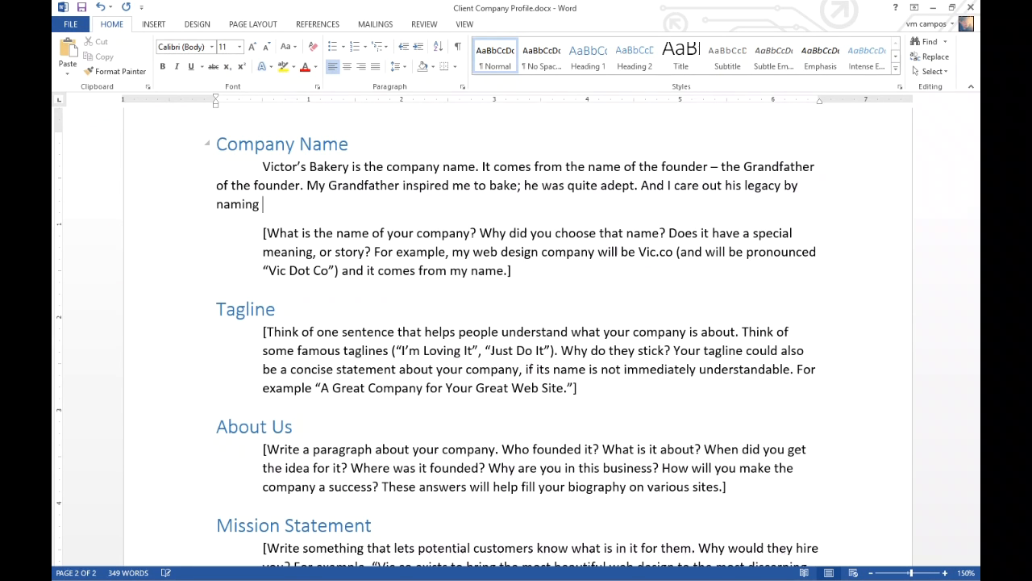
pyautogui.write('my')
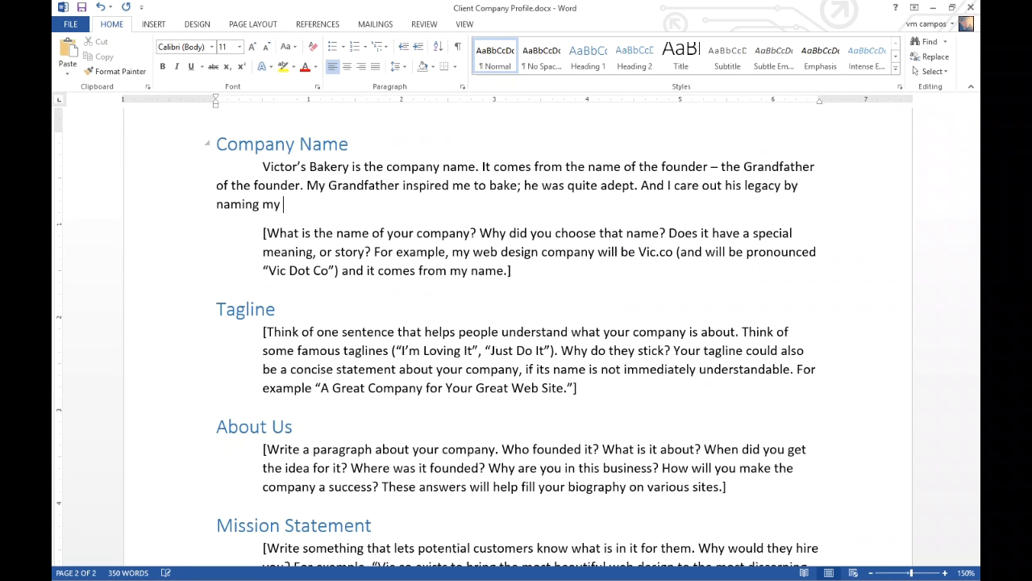
pyautogui.write('business a')
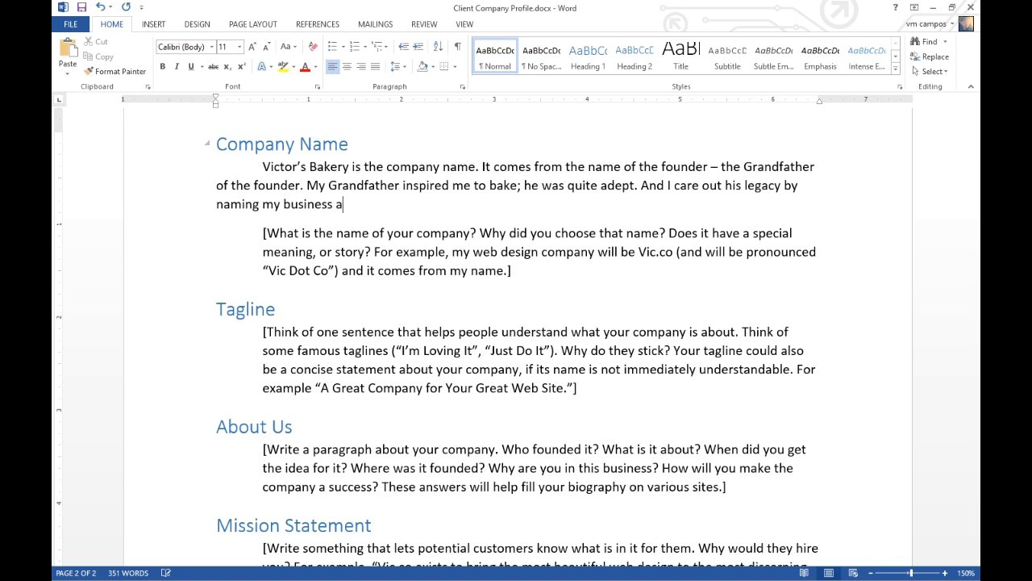
pyautogui.write('fter him.')
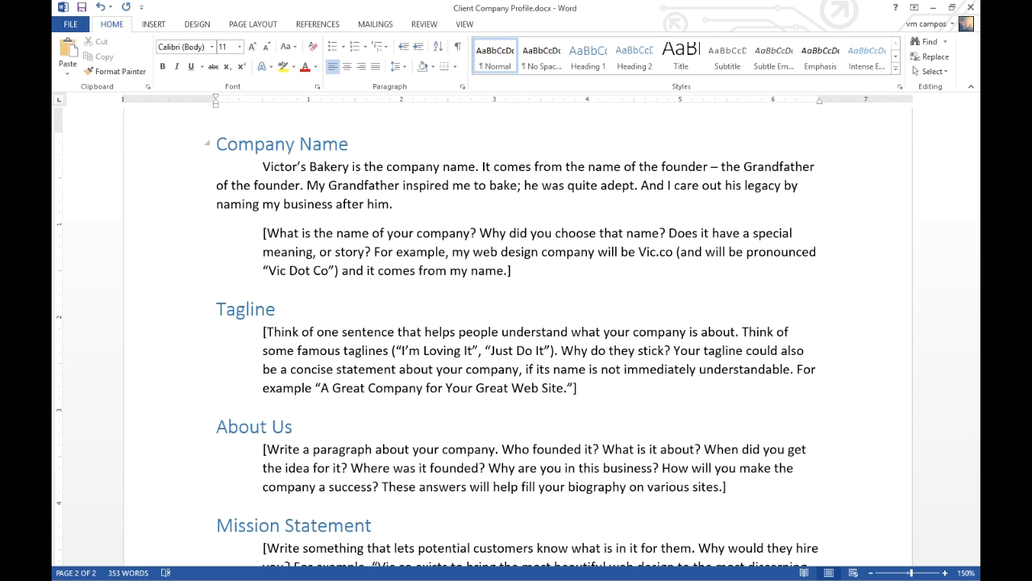
# Select the bracketed guidance paragraph below the Company Name answer
pyautogui.click(399, 203)
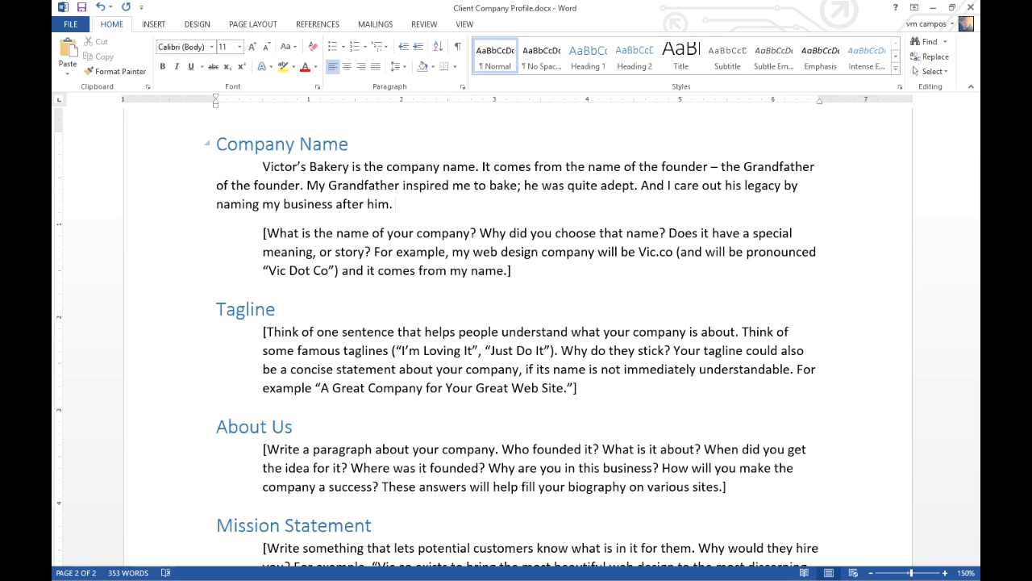
pyautogui.click(397, 204)
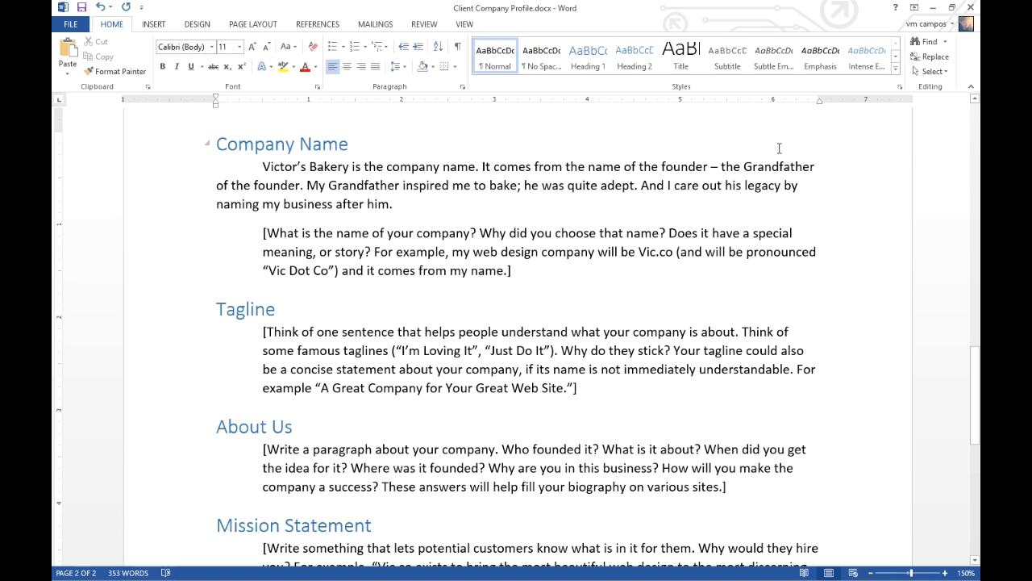
pyautogui.doubleClick(763, 186)
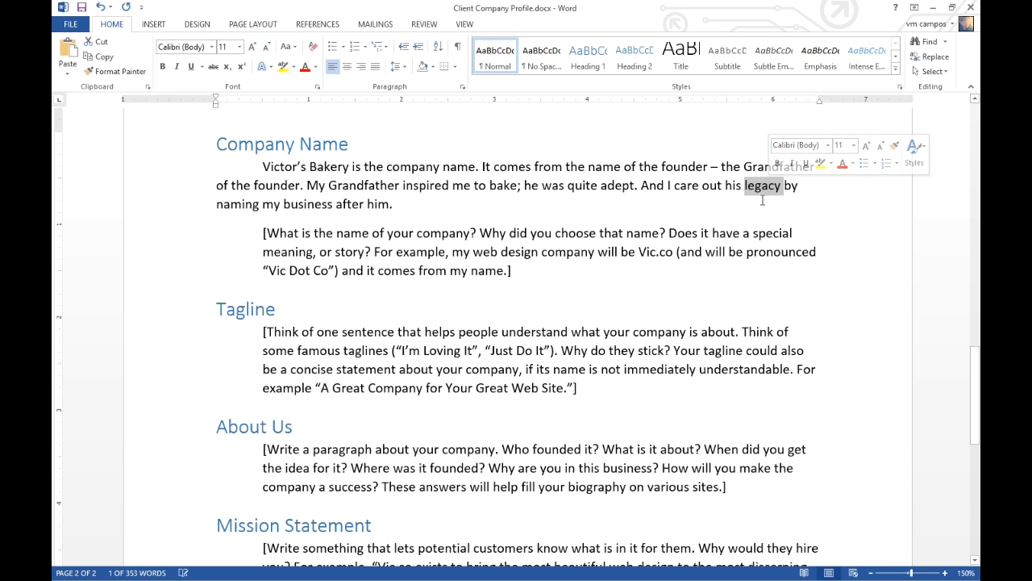
pyautogui.click(394, 204)
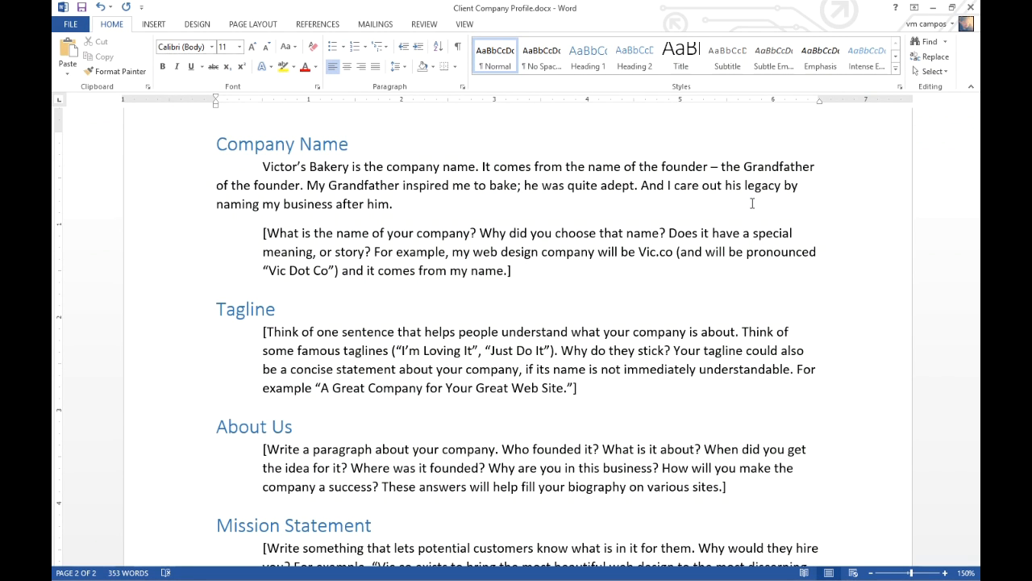
pyautogui.moveTo(755, 344)
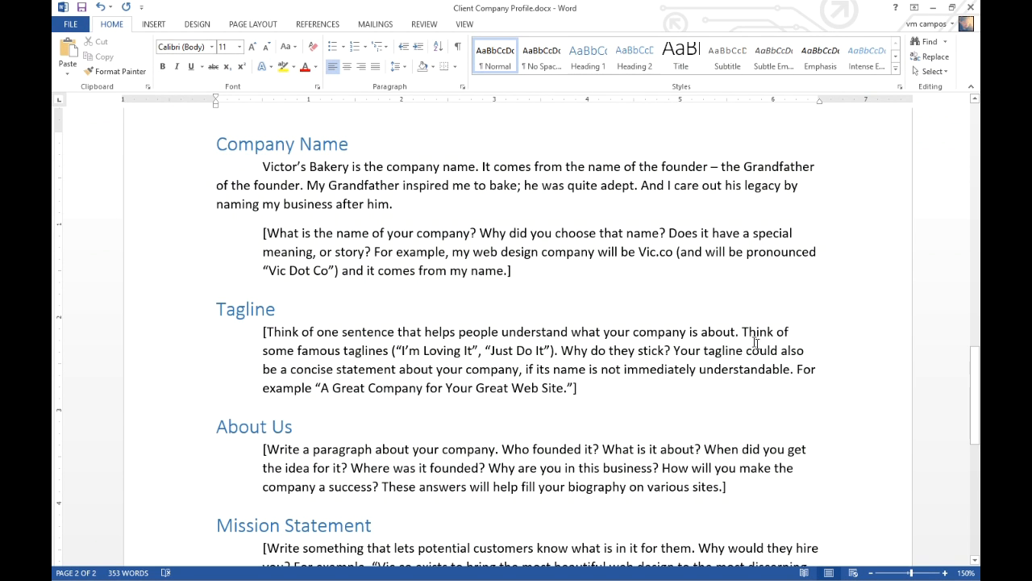
pyautogui.moveTo(674, 278)
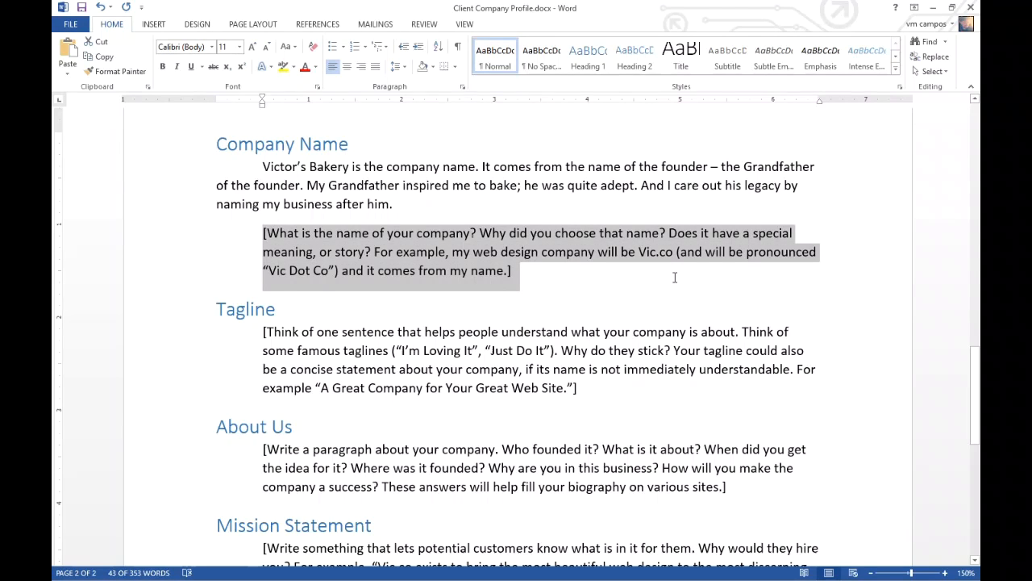
# Delete the Company Name guidance and put the cursor on a new blank Tagline line
pyautogui.press('Delete')
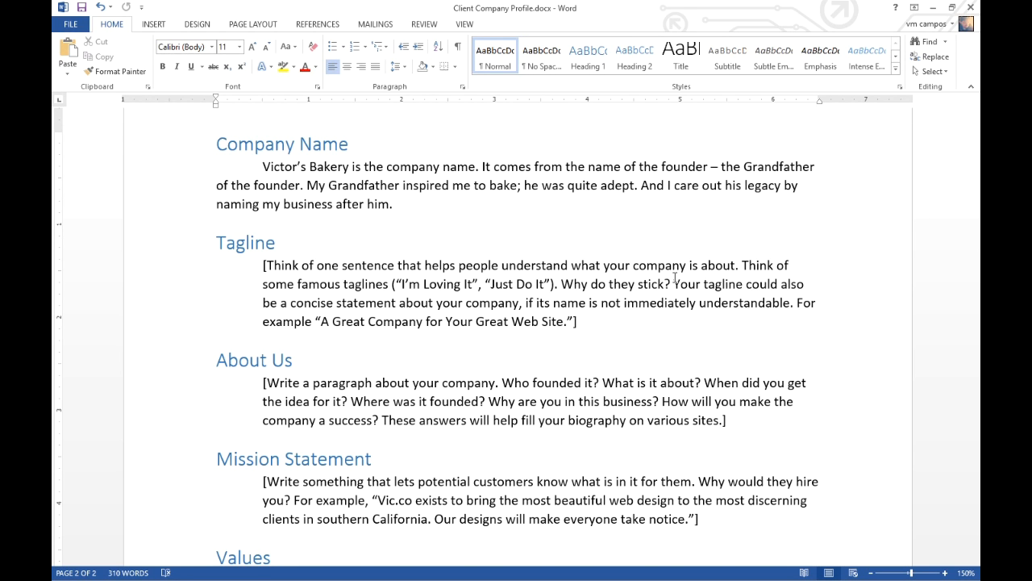
pyautogui.click(393, 264)
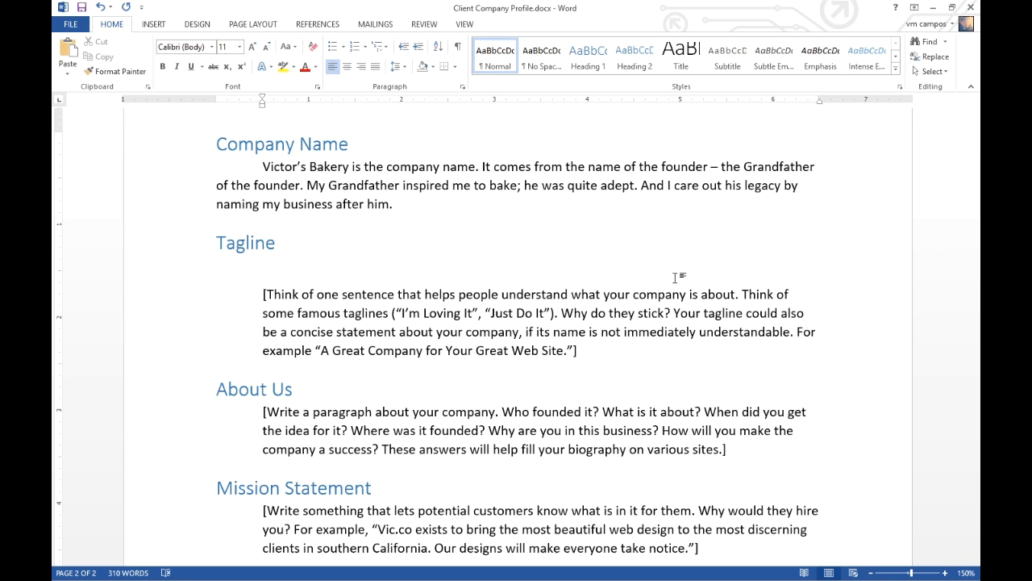
pyautogui.click(263, 266)
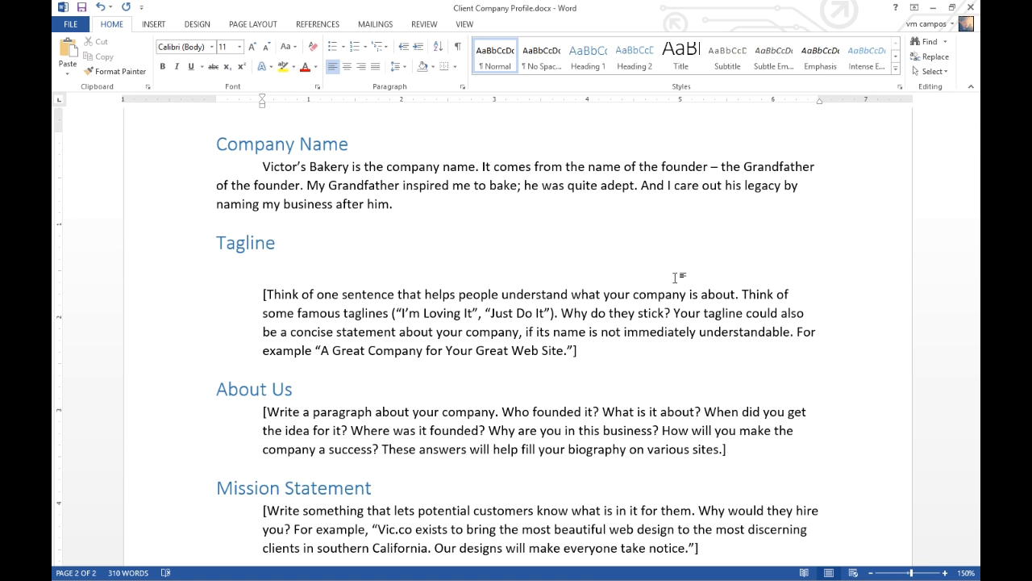
pyautogui.click(262, 266)
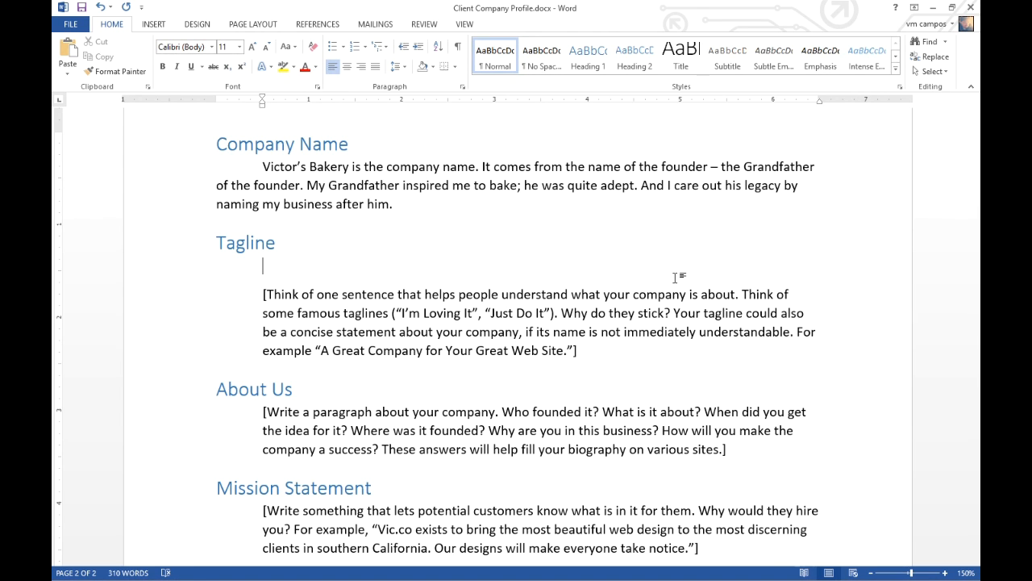
# Begin the tagline with 'San Digeo-based Bakery Specializing in'
pyautogui.write('San Diego Bakery')
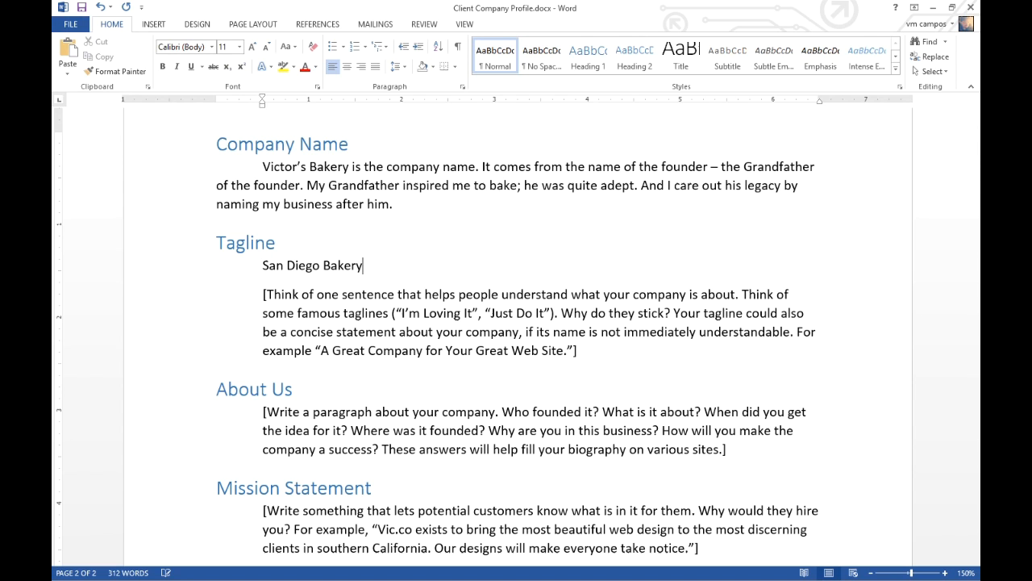
pyautogui.write('.')
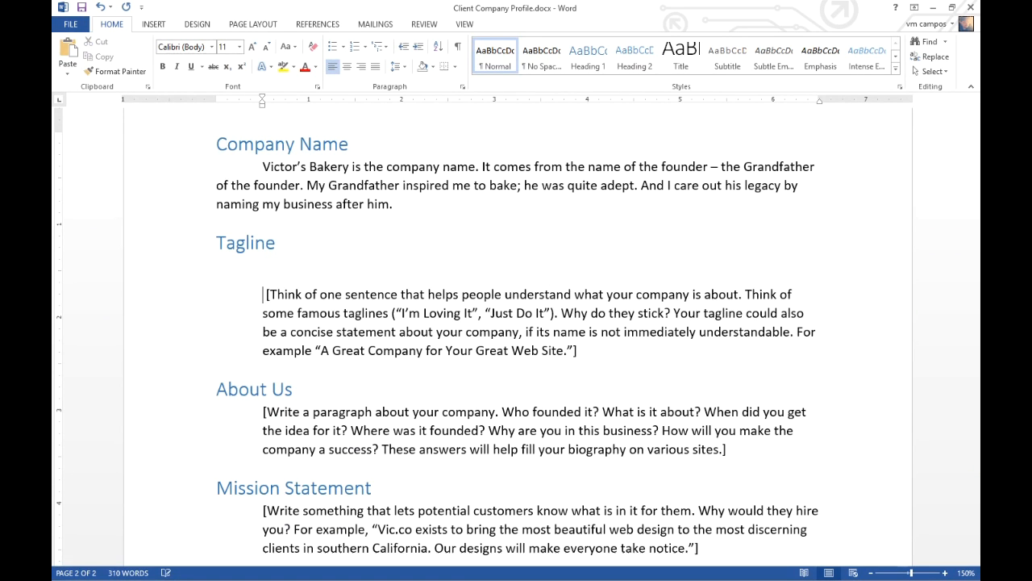
pyautogui.write('San D')
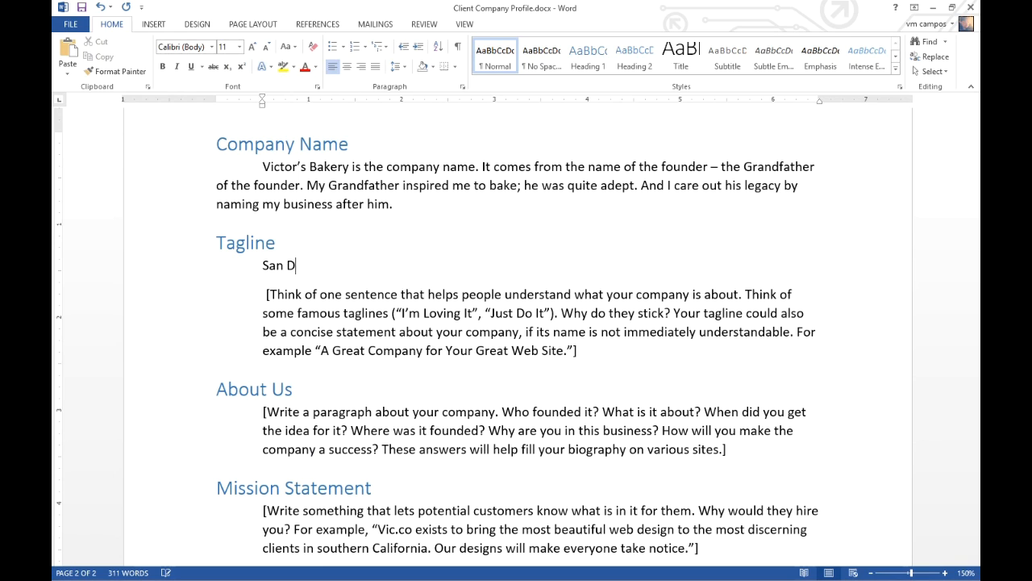
pyautogui.write('ige')
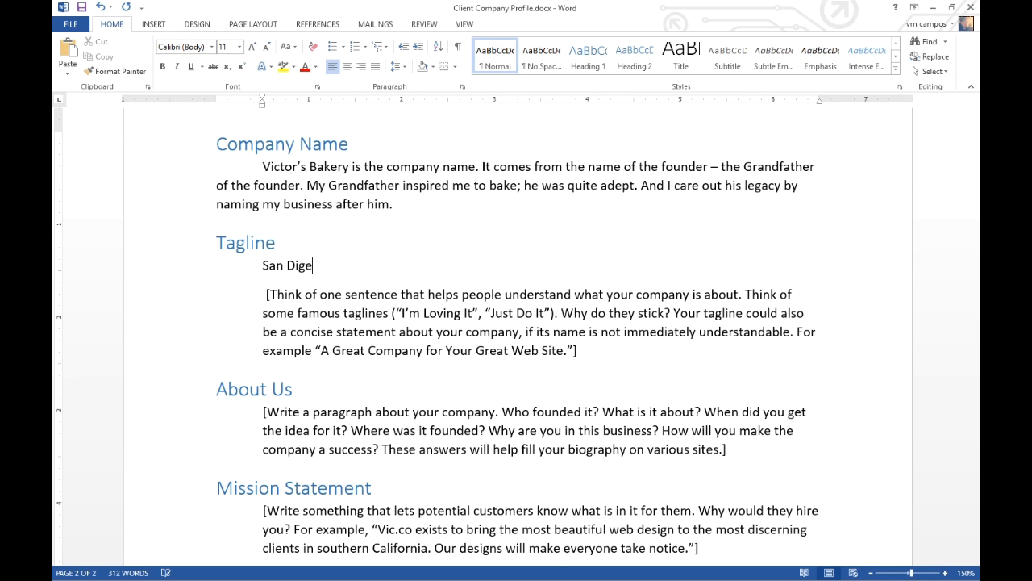
pyautogui.write('o-based bakery')
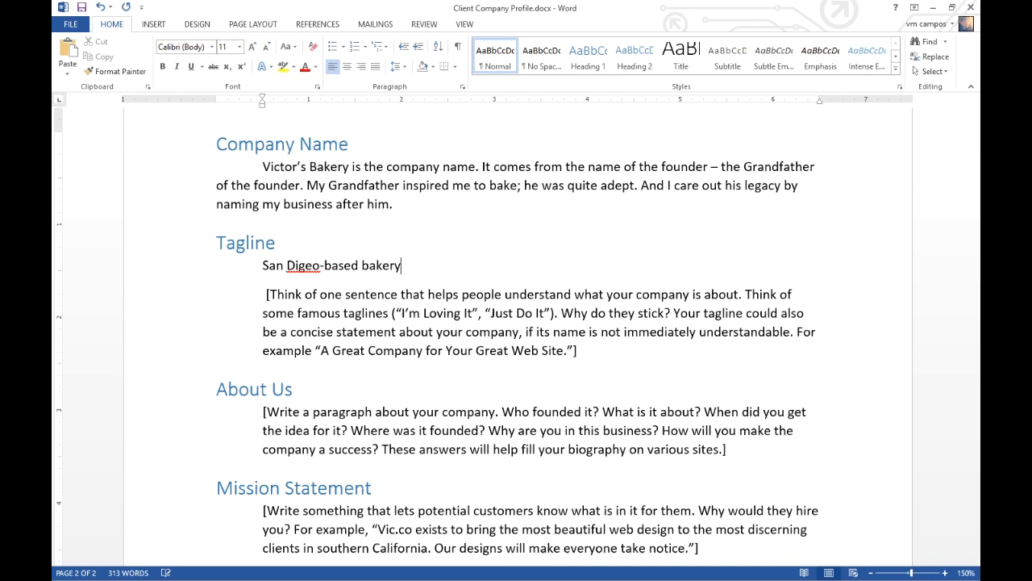
pyautogui.write('s')
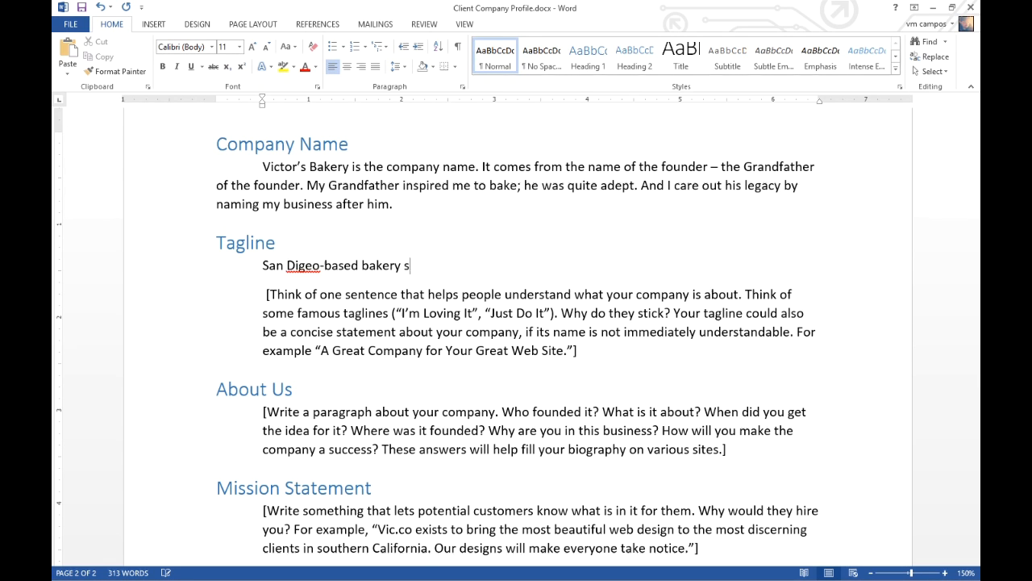
pyautogui.write('Bakery Specializing in')
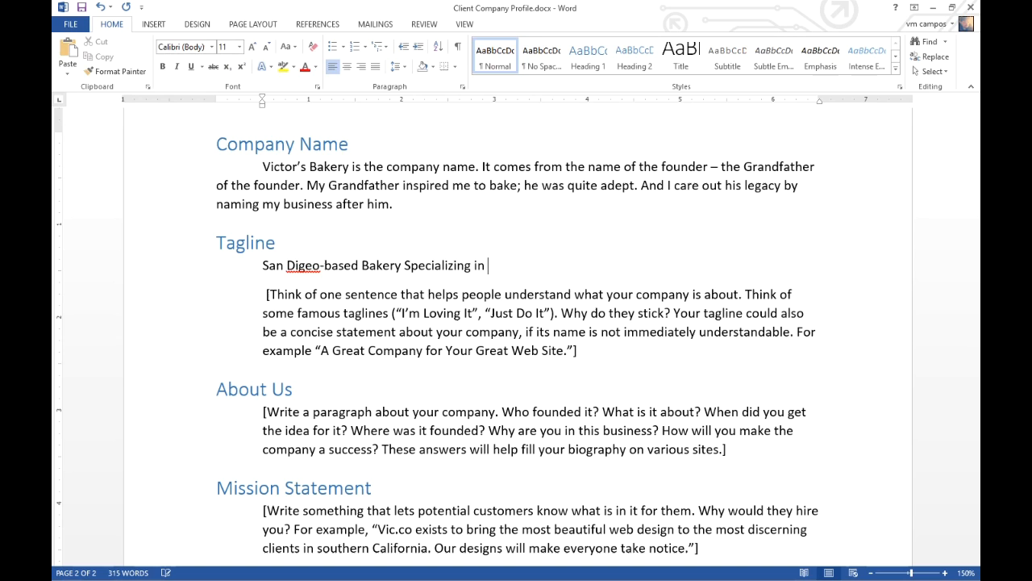
# Finish the tagline with 'Earth-Friendly Fare with Great Ingredients.'
pyautogui.write('Earth')
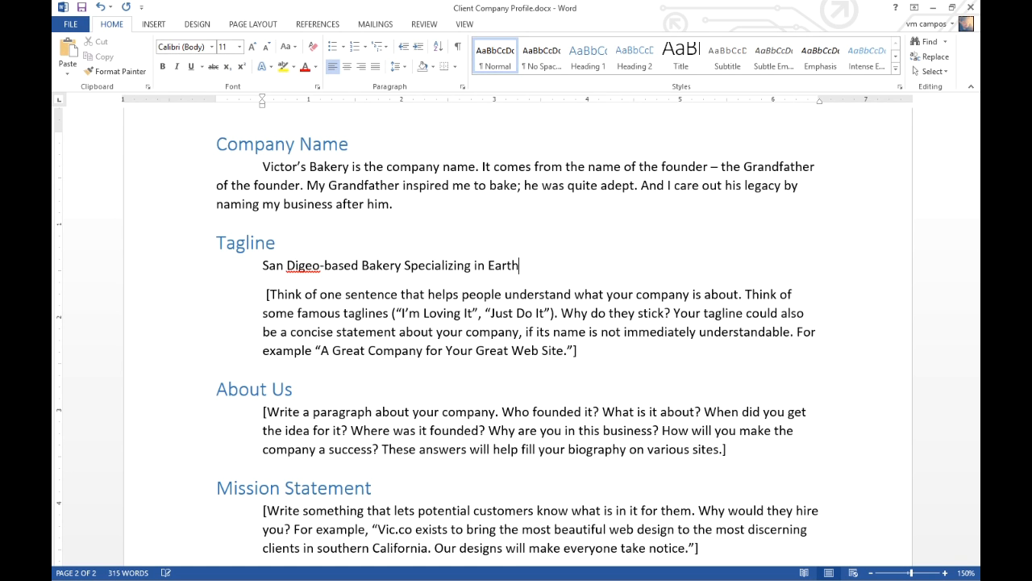
pyautogui.write('-')
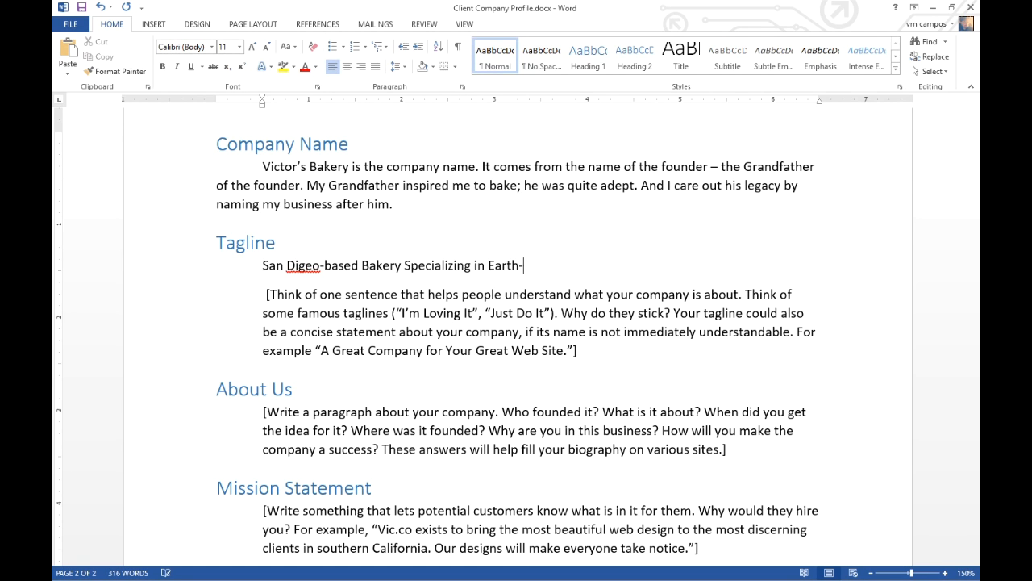
pyautogui.write('Friendly Fare with Great')
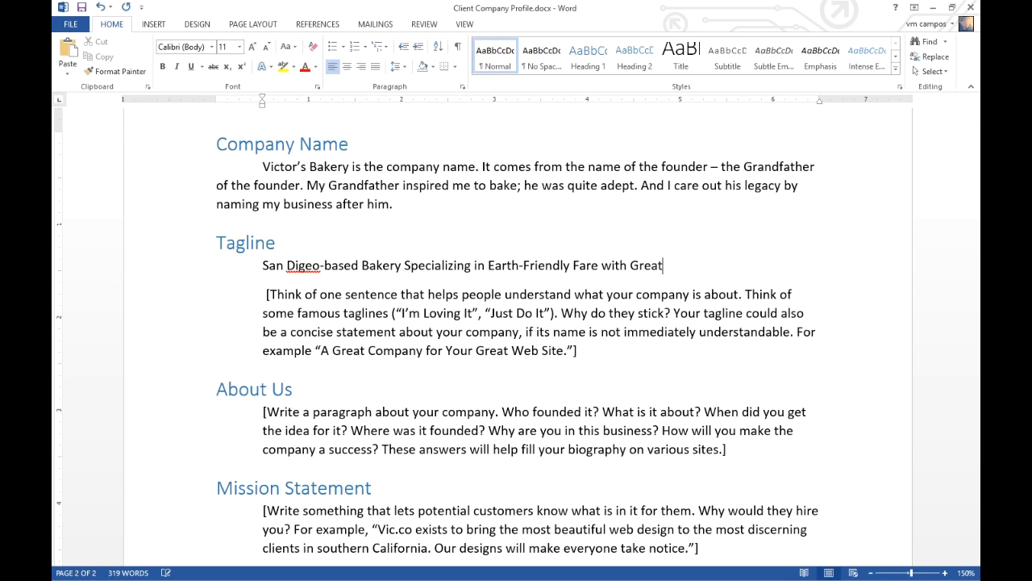
pyautogui.write('Ingredients.')
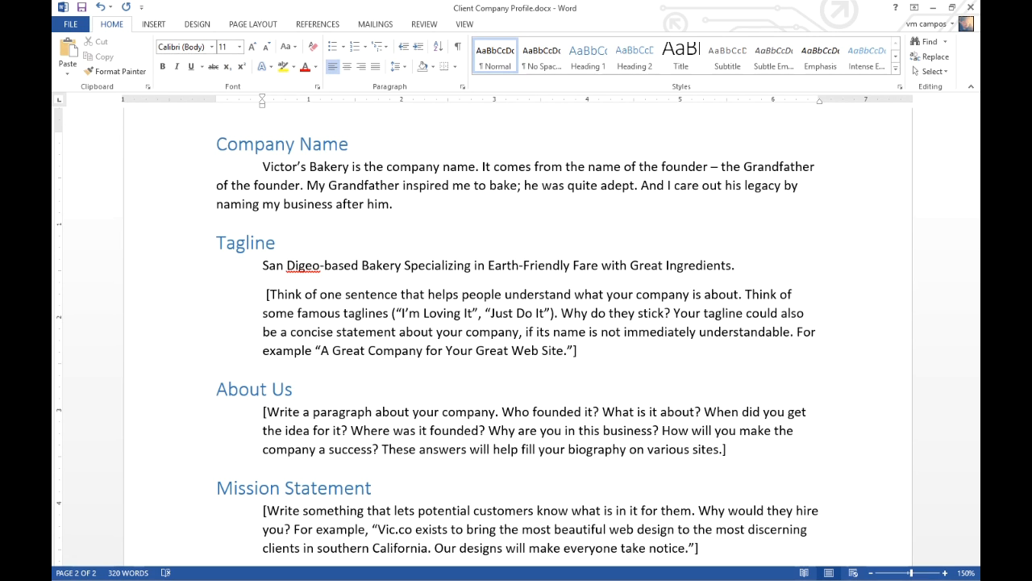
pyautogui.click(736, 264)
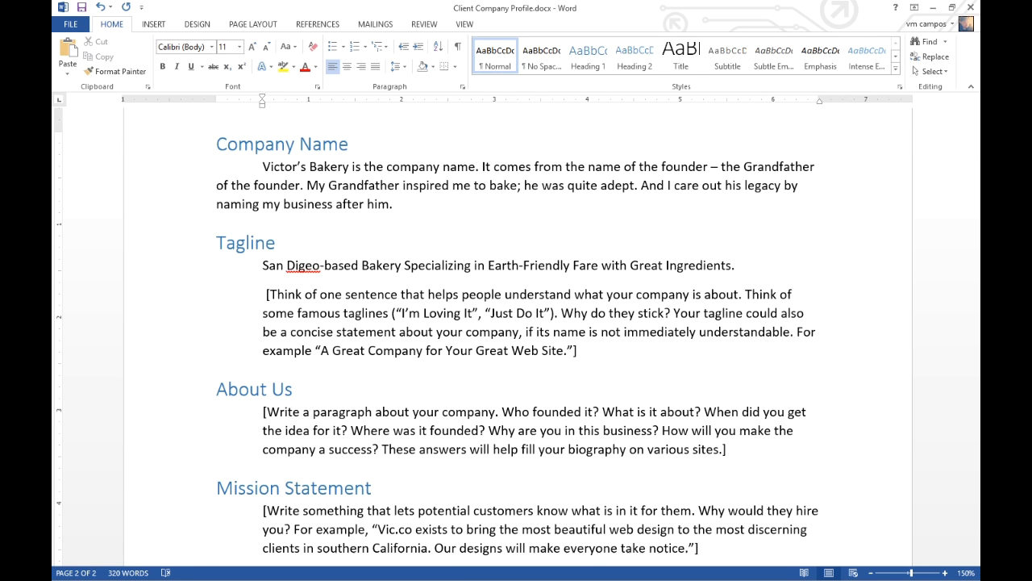
pyautogui.click(744, 265)
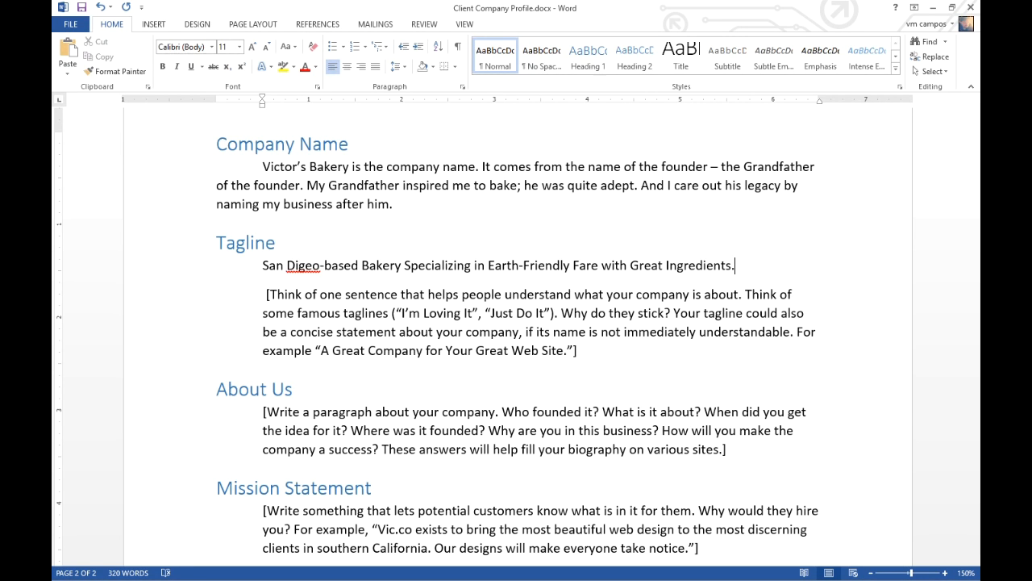
pyautogui.moveTo(675, 278)
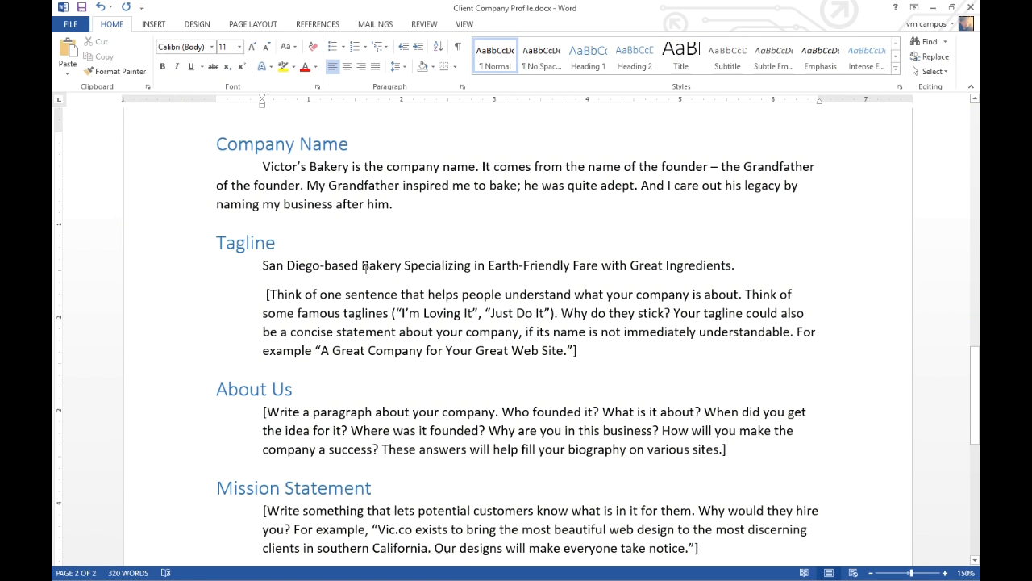
pyautogui.moveTo(641, 268)
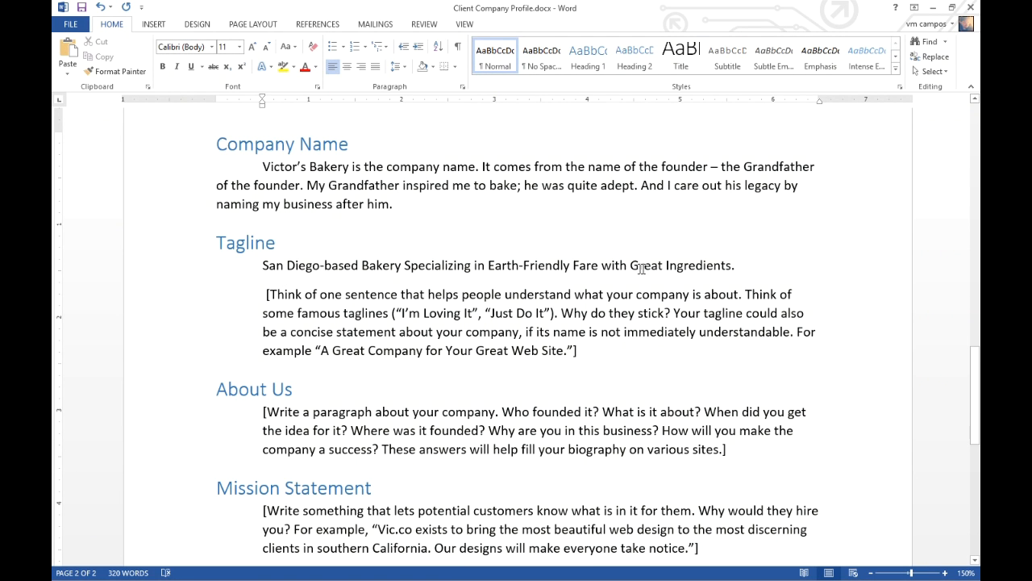
pyautogui.moveTo(685, 270)
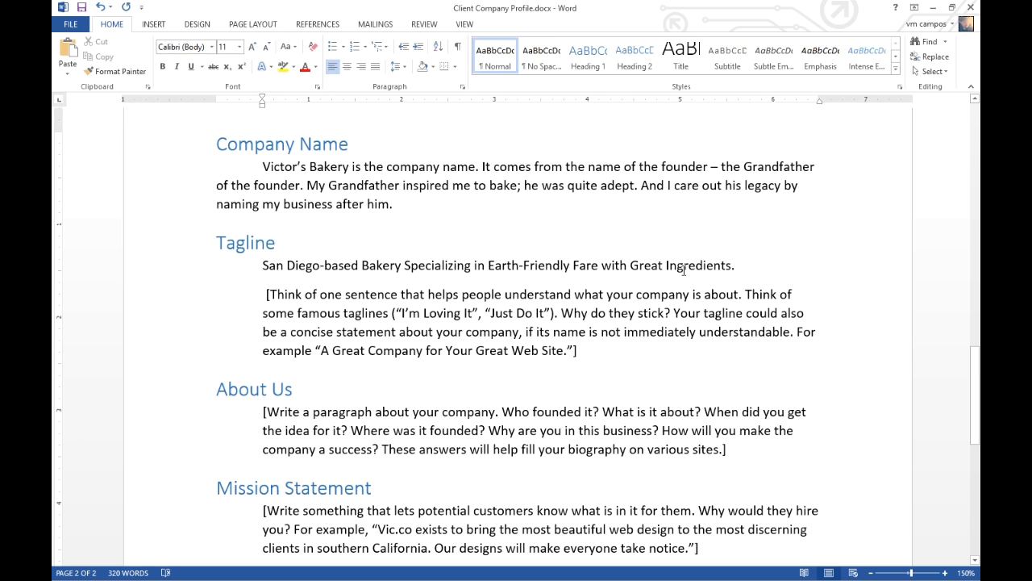
# Correct 'Digeo' to 'Diego' in the tagline
pyautogui.click(306, 265)
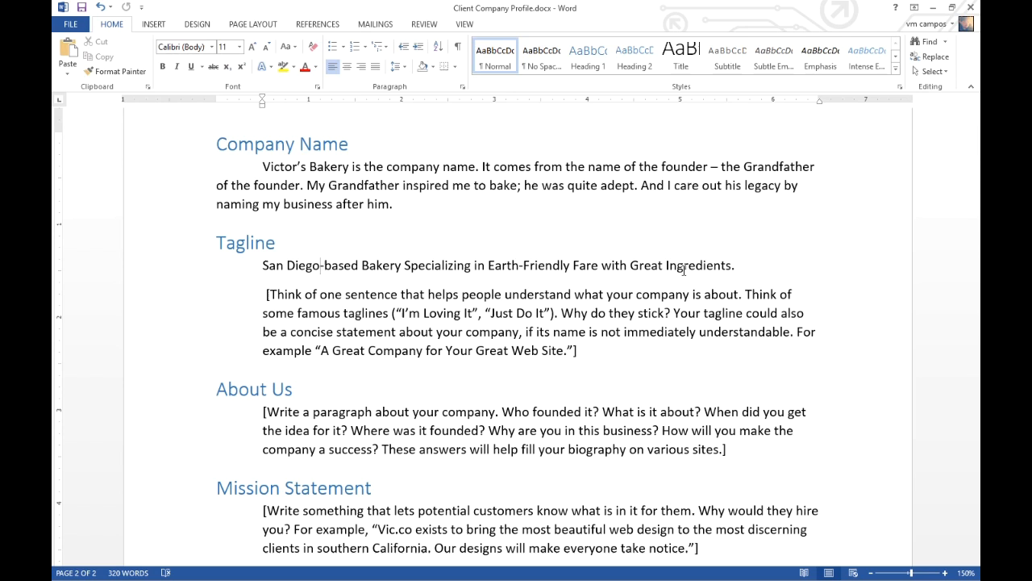
pyautogui.moveTo(365, 381)
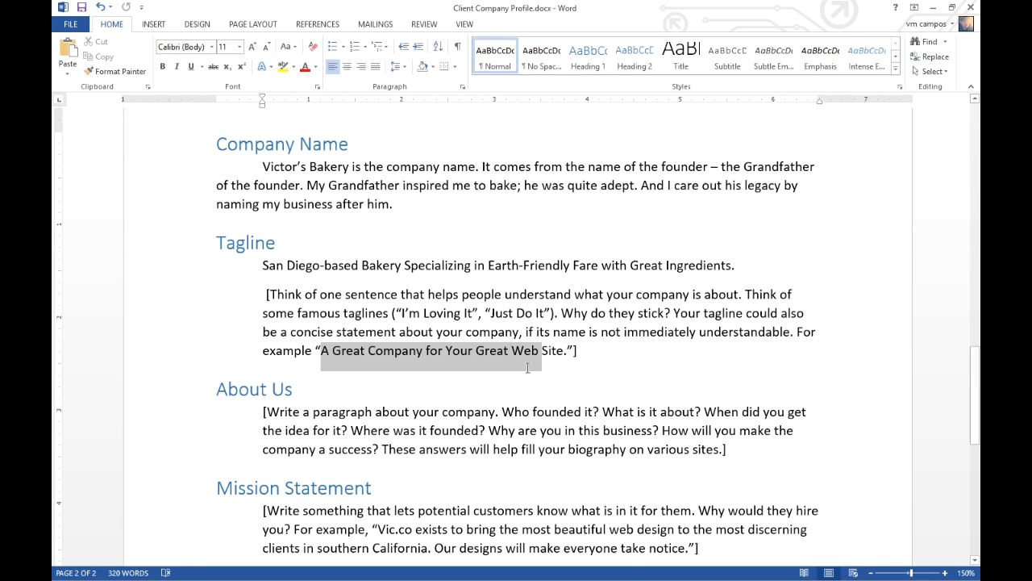
# Delete the bracketed tagline instructions and add the line 'Natural Ingredients for a Healthy Snack.'
pyautogui.press('Delete')
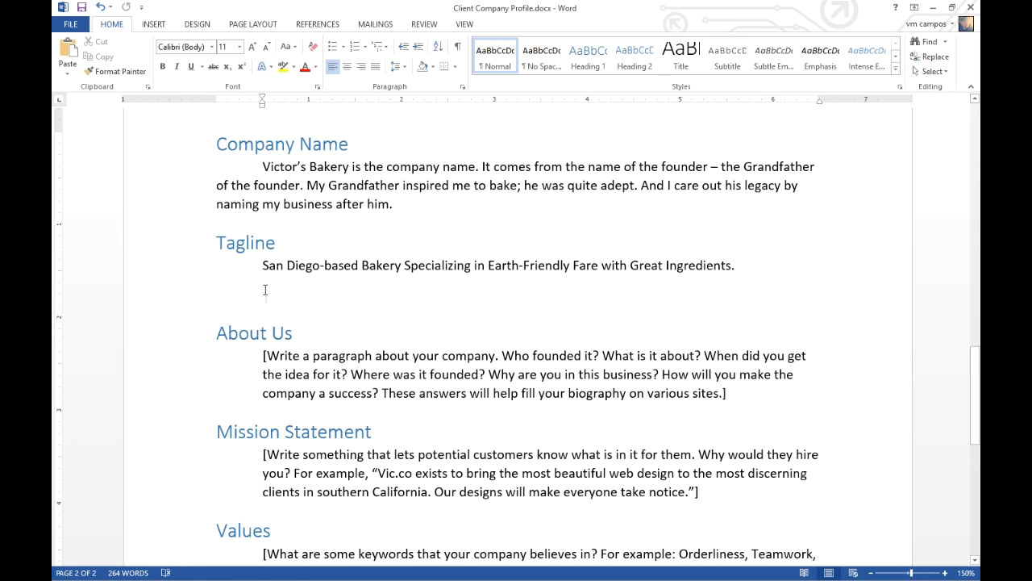
pyautogui.click(216, 298)
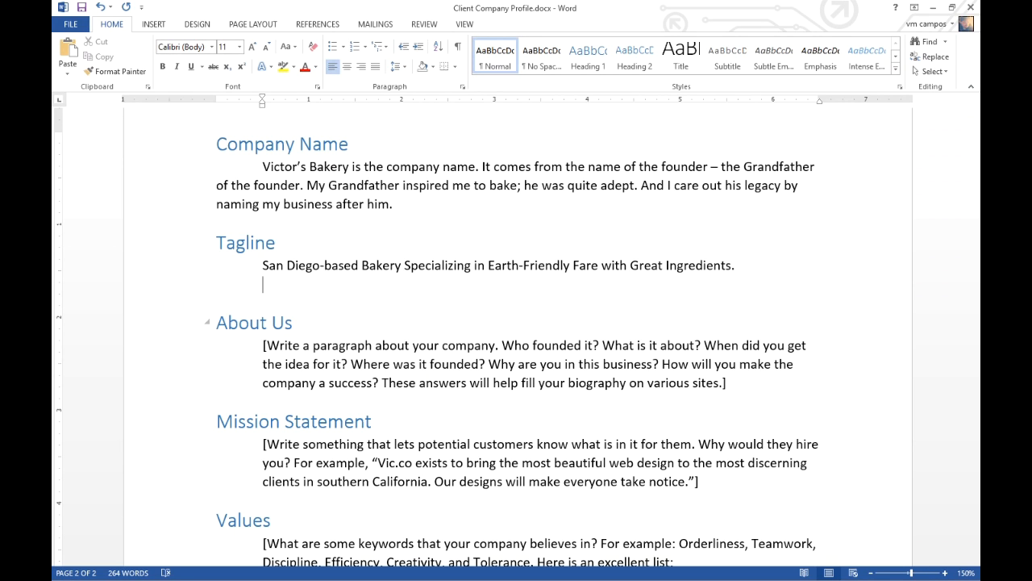
pyautogui.write('Natural')
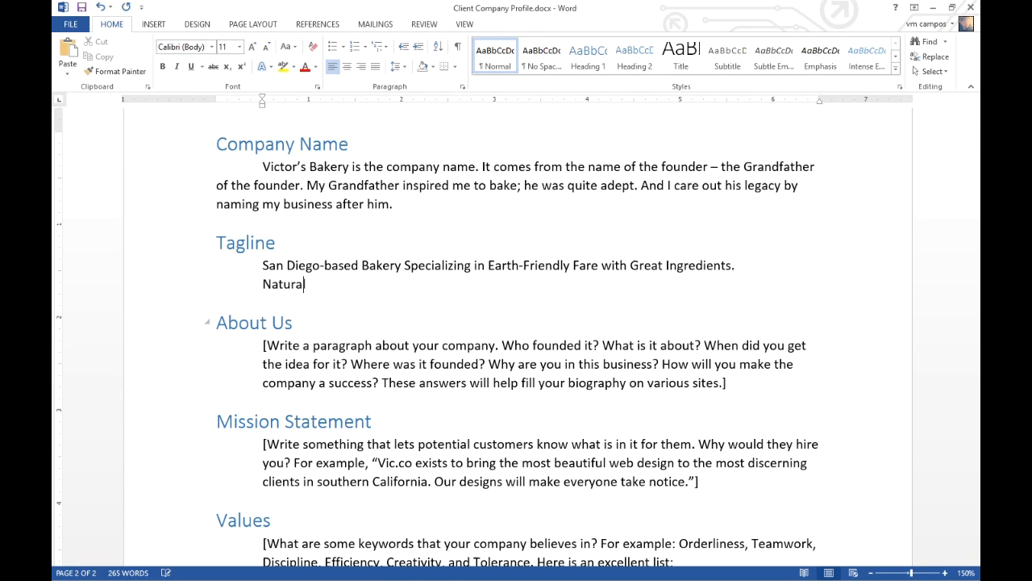
pyautogui.write('Ingredients for a H')
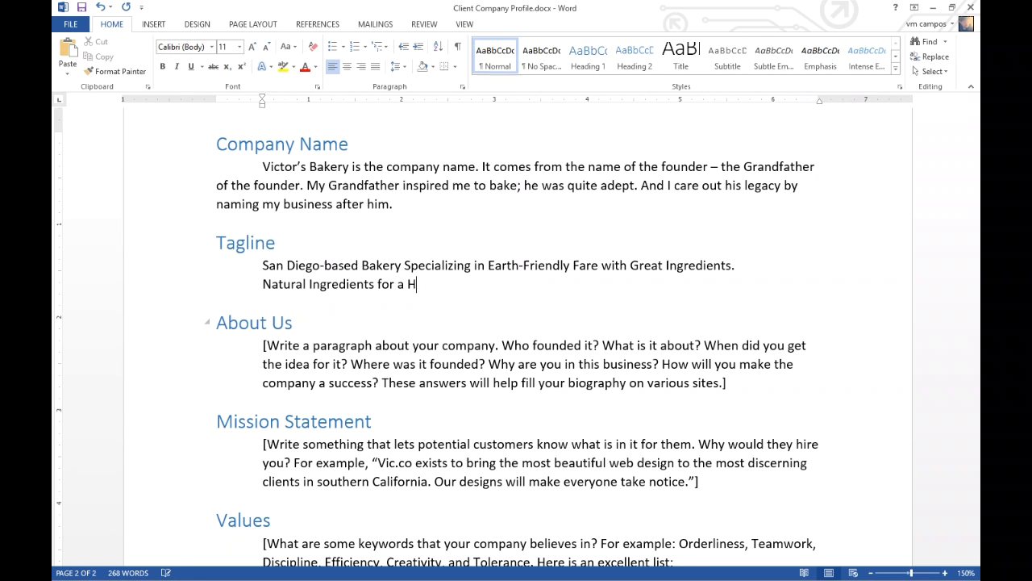
pyautogui.write('ealthy Snack')
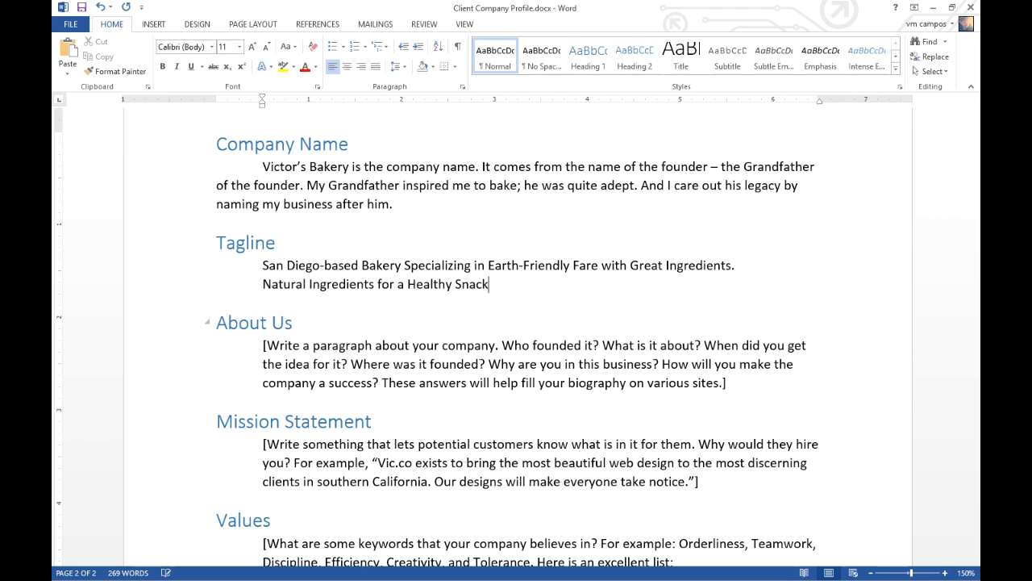
pyautogui.write('.')
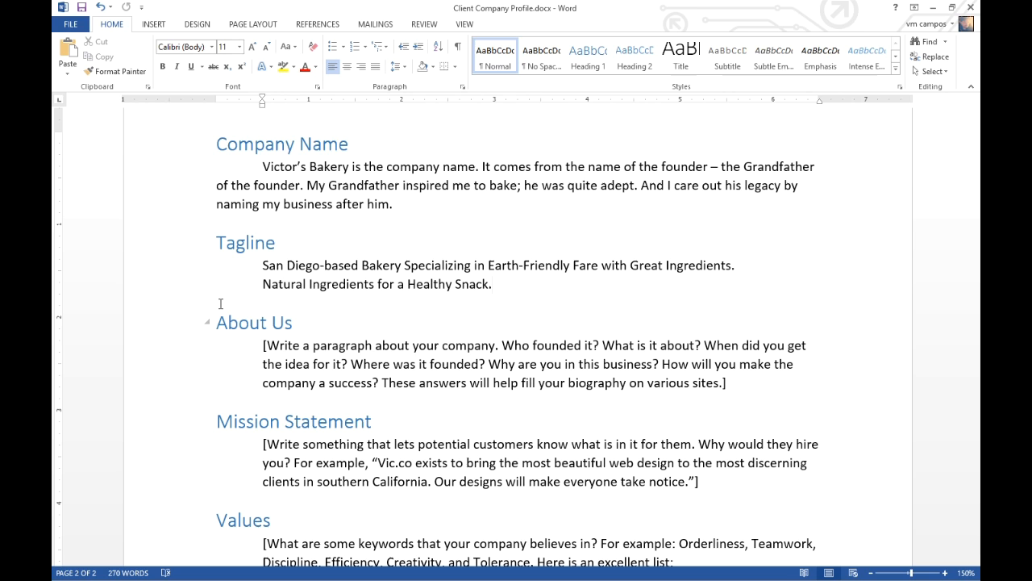
pyautogui.click(494, 284)
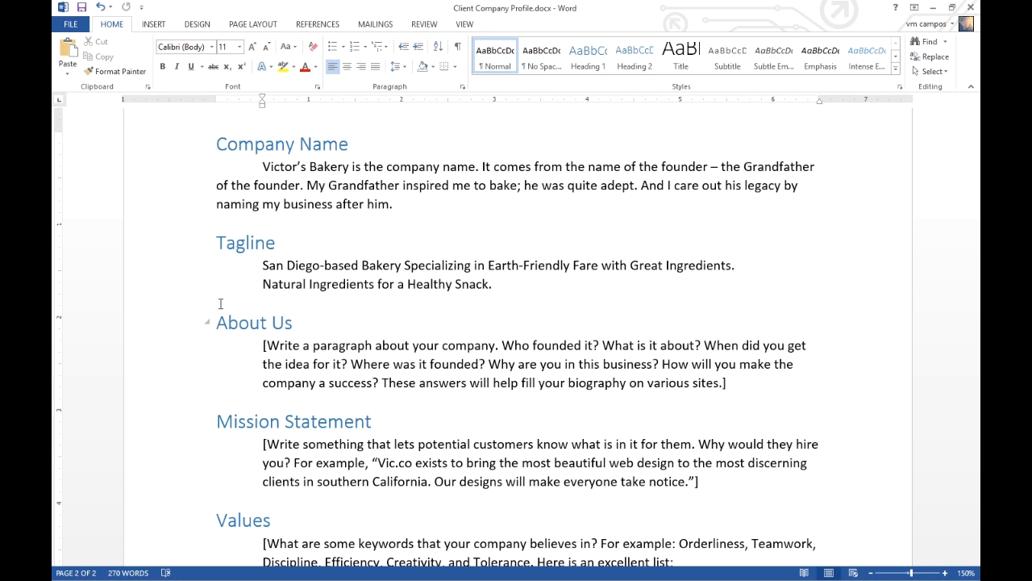
pyautogui.scroll(-3)
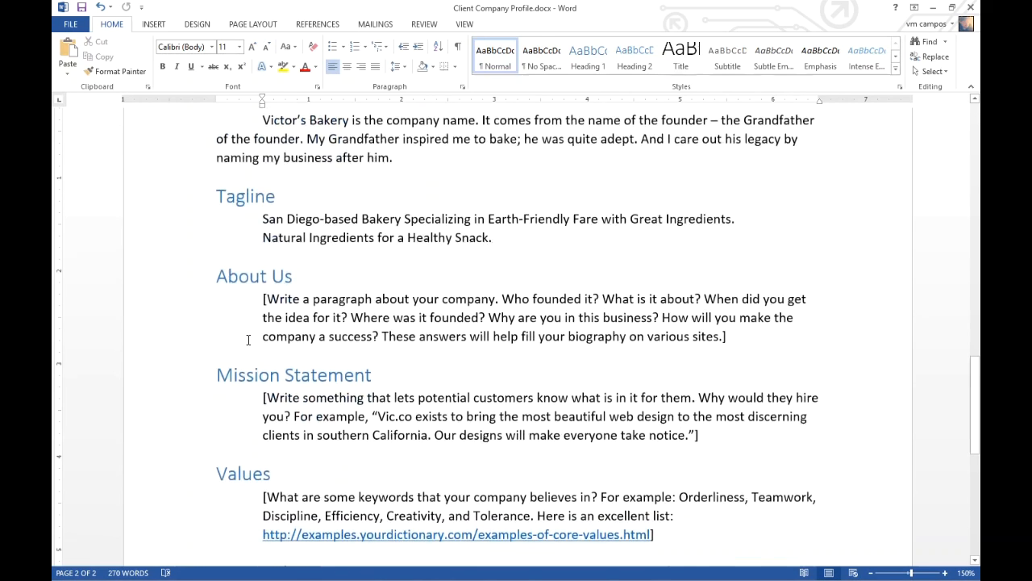
pyautogui.scroll(-3)
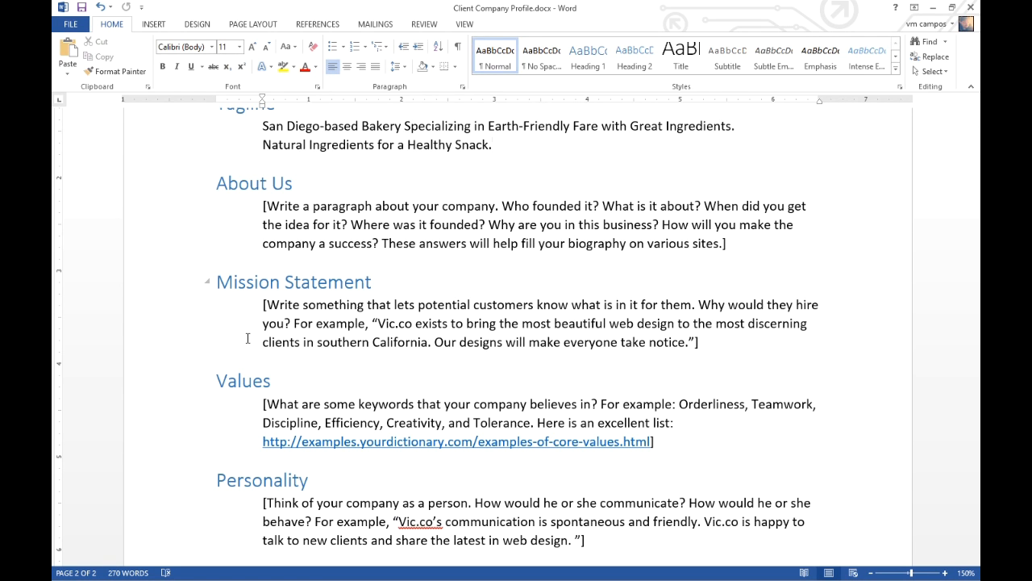
pyautogui.click(494, 145)
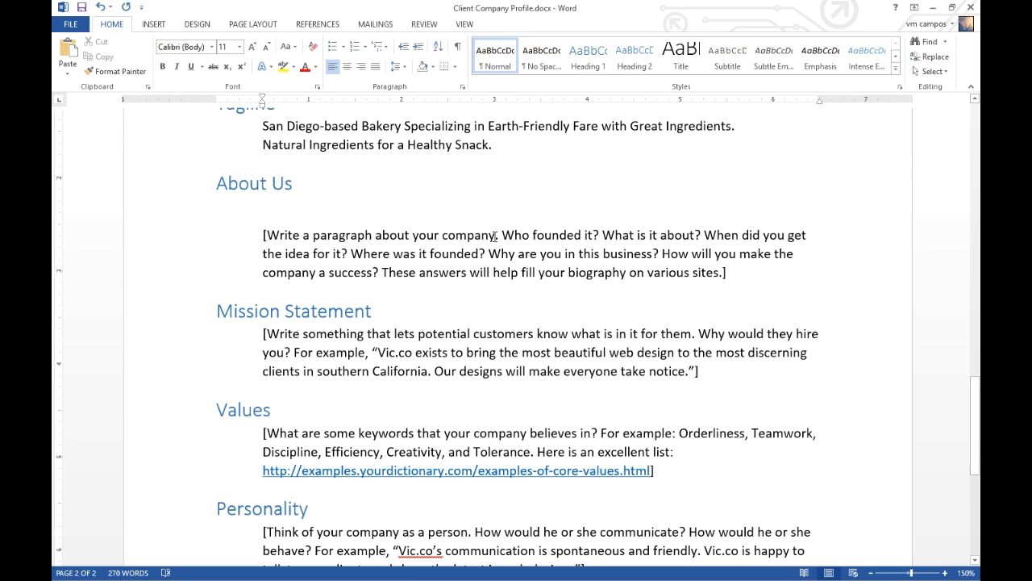
# Write that the Campos brothers started Victor's Bakery, a business focused on classic recipes
pyautogui.doubleClick(516, 235)
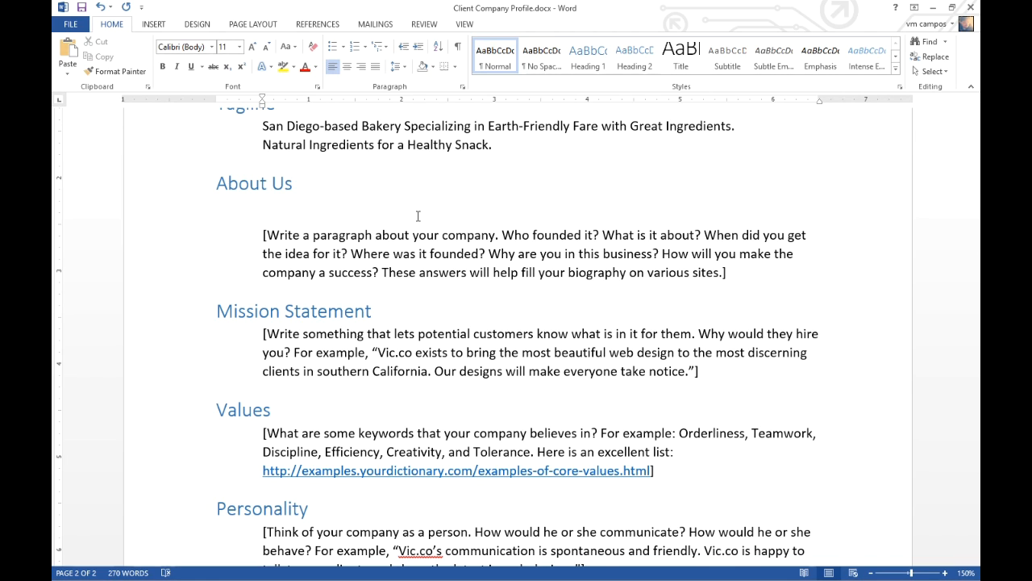
pyautogui.write('Th')
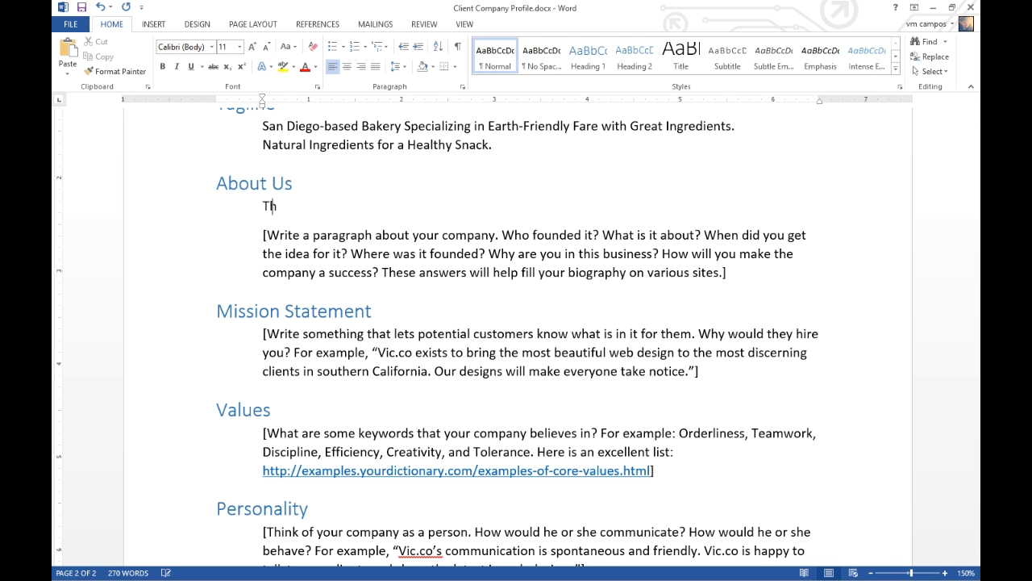
pyautogui.write('e Camps')
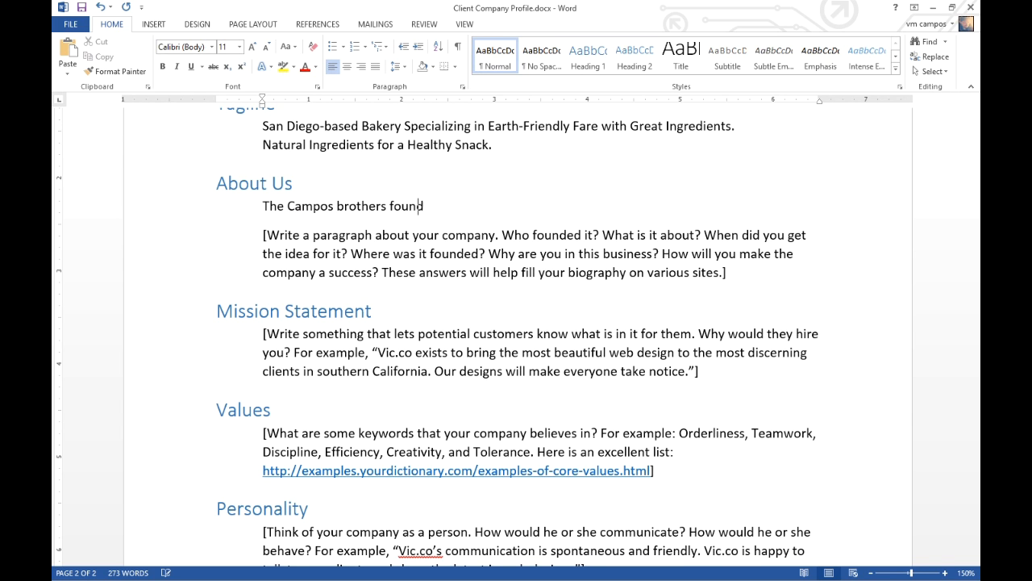
pyautogui.write("ed Victor's")
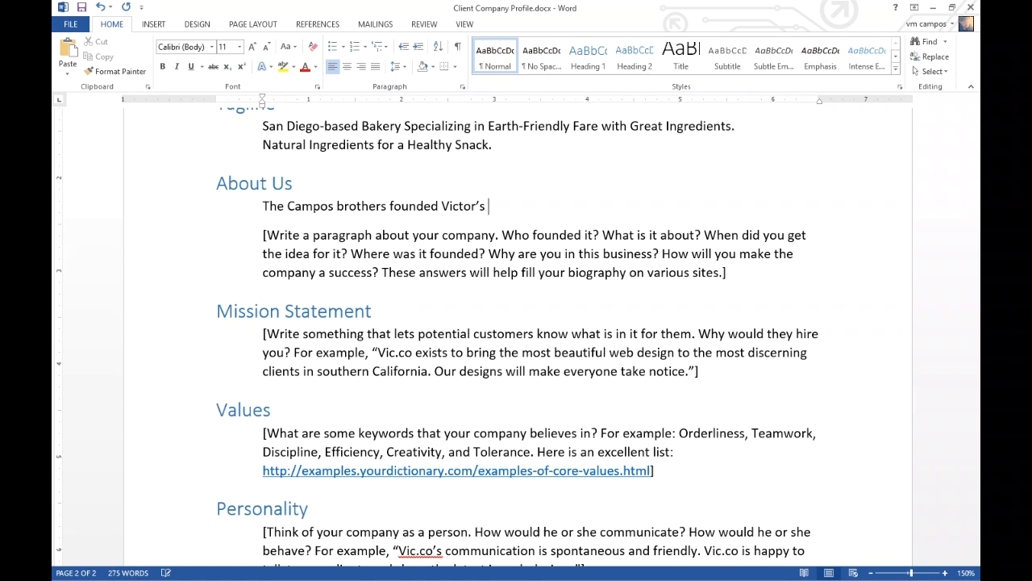
pyautogui.write('Bakery. A busi')
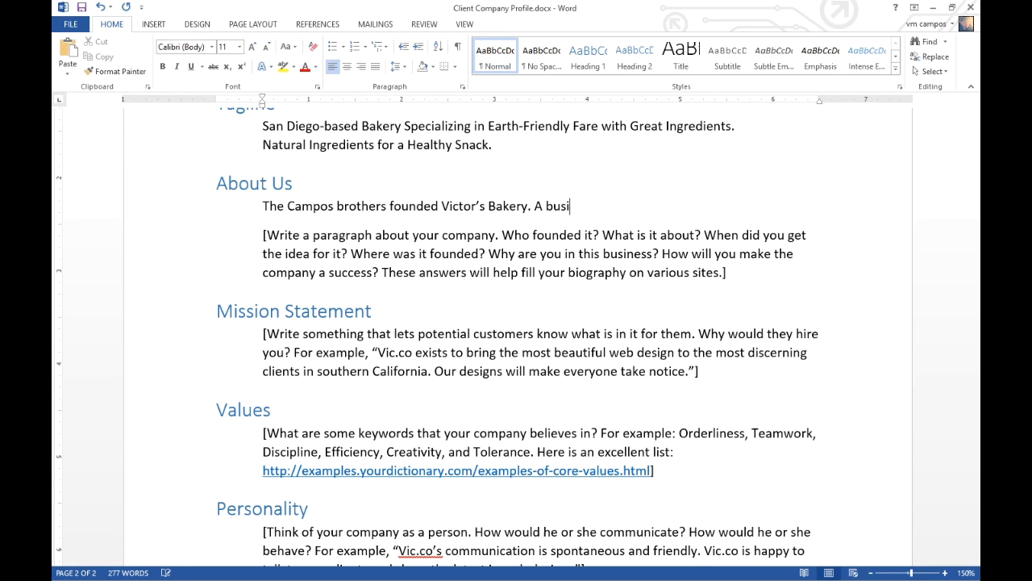
pyautogui.write('ness that')
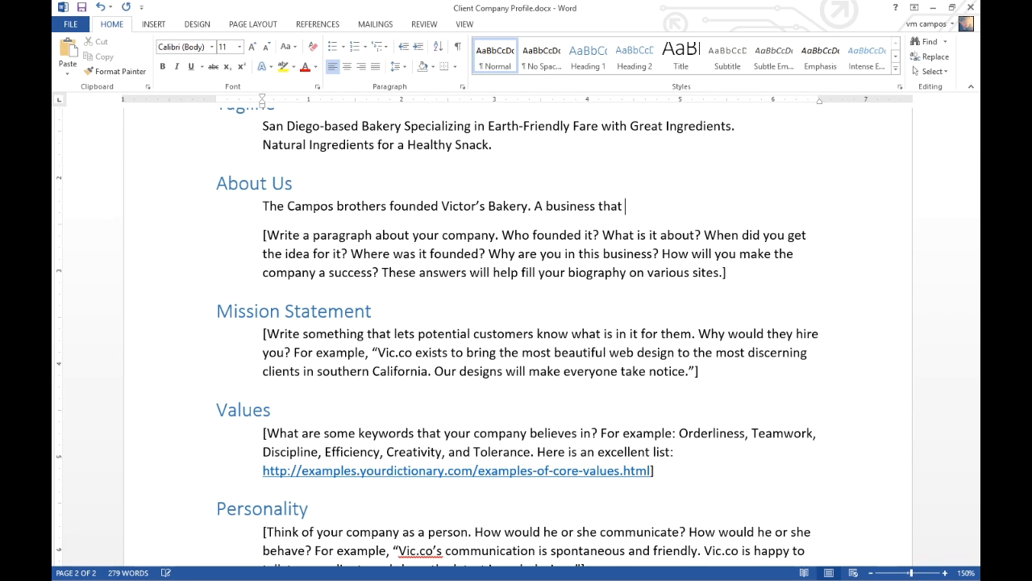
pyautogui.write('focuses on healthy cl')
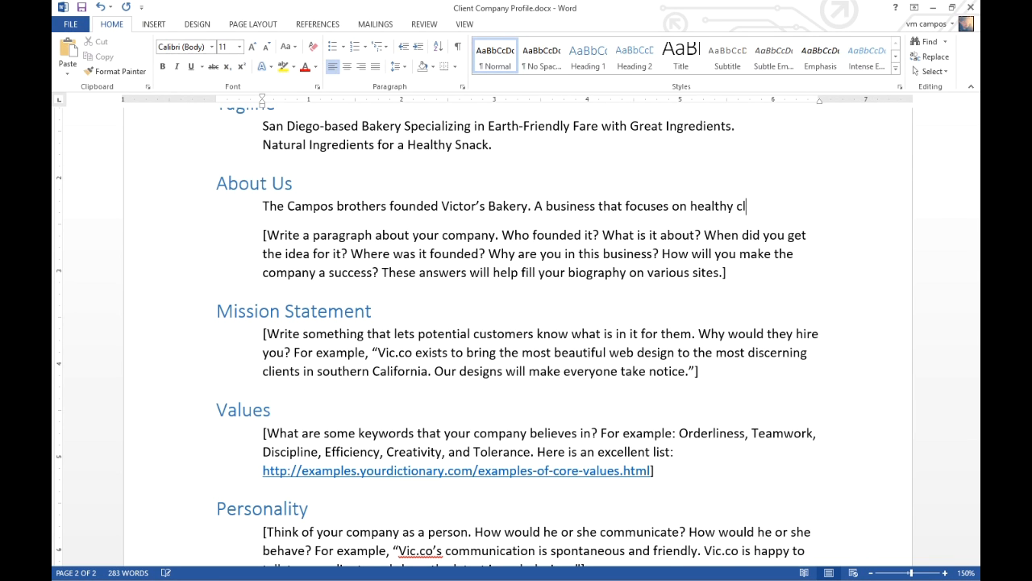
pyautogui.write('assic red')
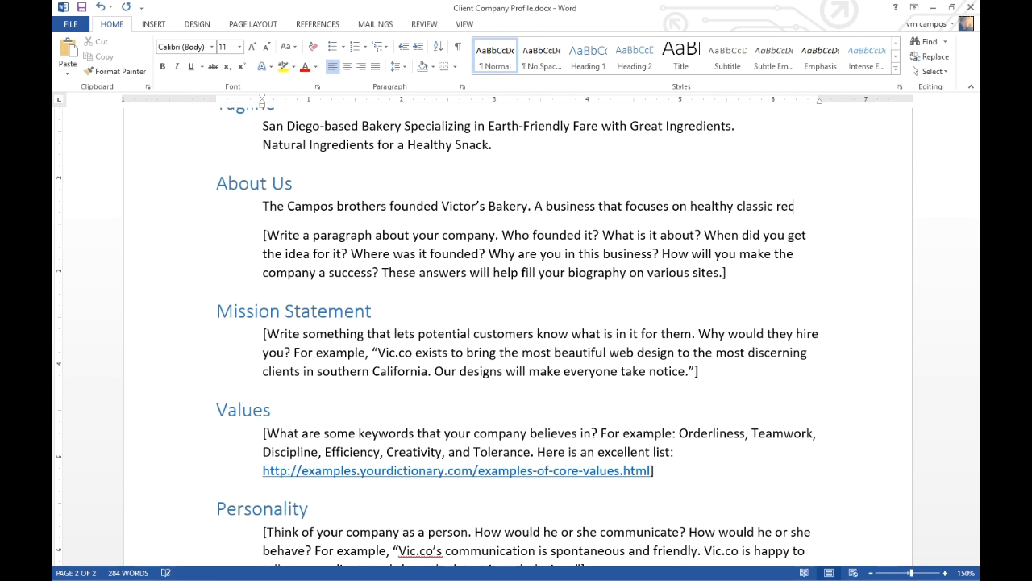
pyautogui.write('recipes.')
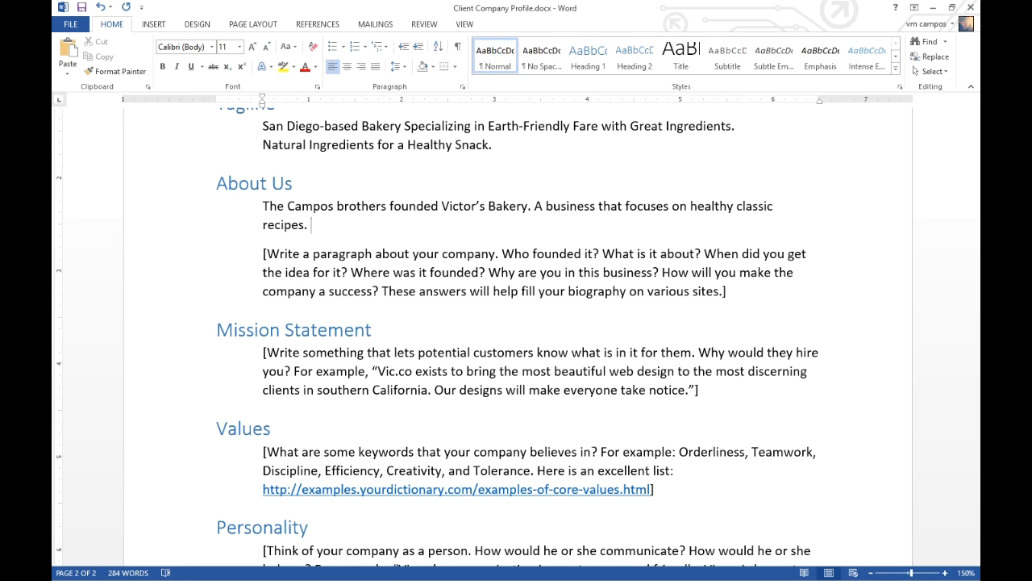
# Add that they founded it in 2015 after Grandfather passed away, deleting 'To sell baked goods.'
pyautogui.write('Five years a')
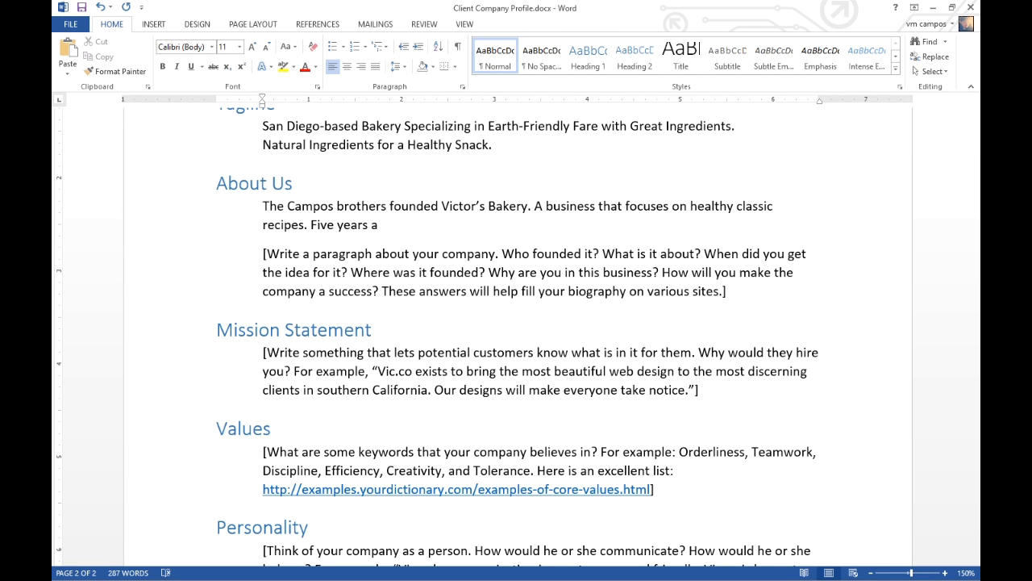
pyautogui.write('go after our')
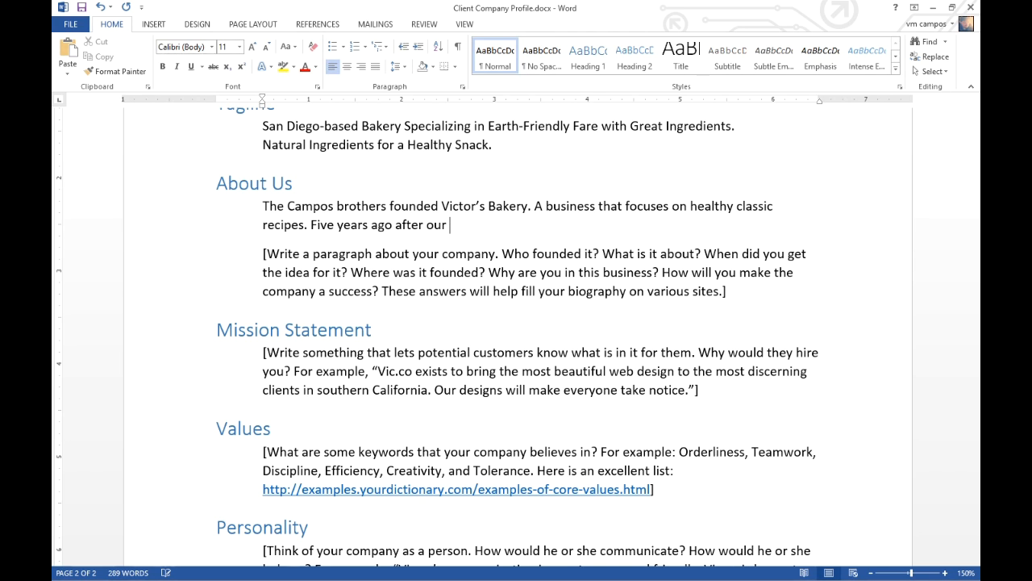
pyautogui.write('Grandfather passed away. We founded')
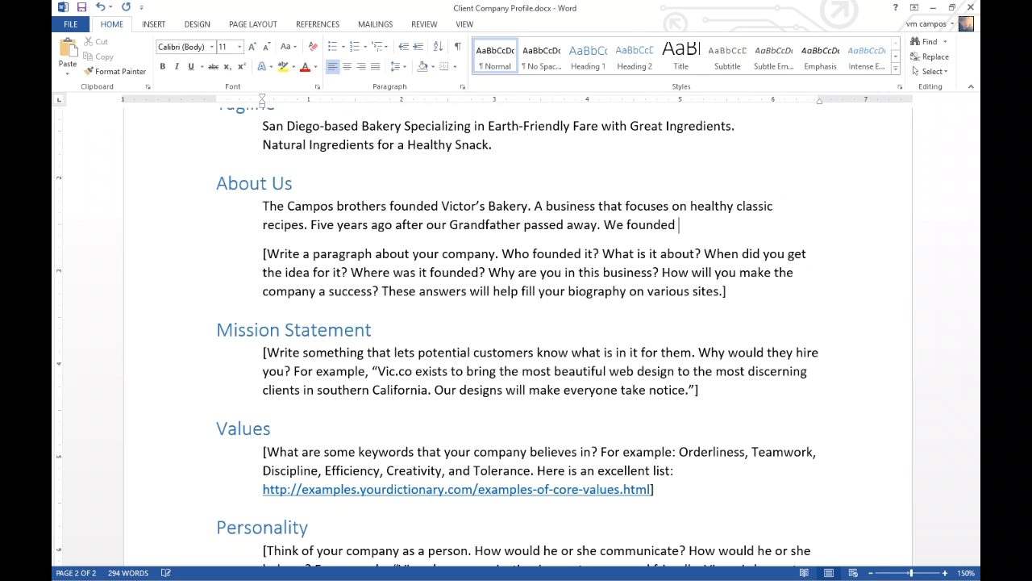
pyautogui.write('the business in')
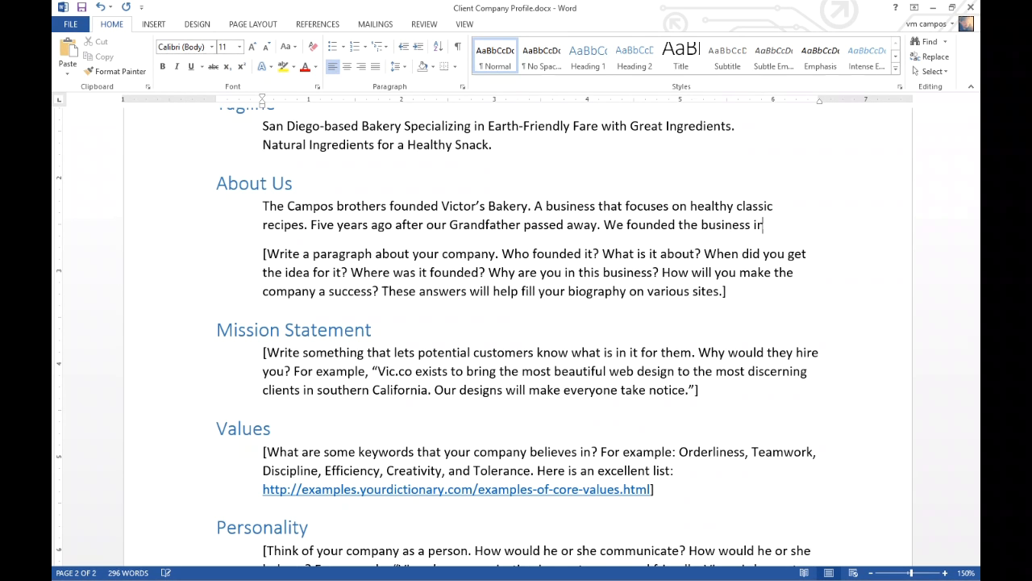
pyautogui.write('2015.')
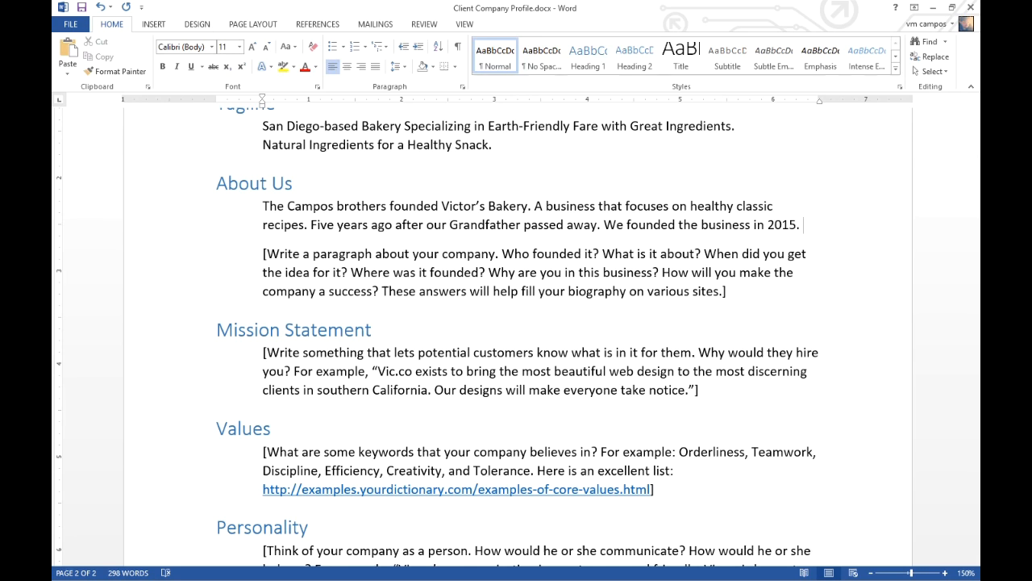
pyautogui.write('To sell b')
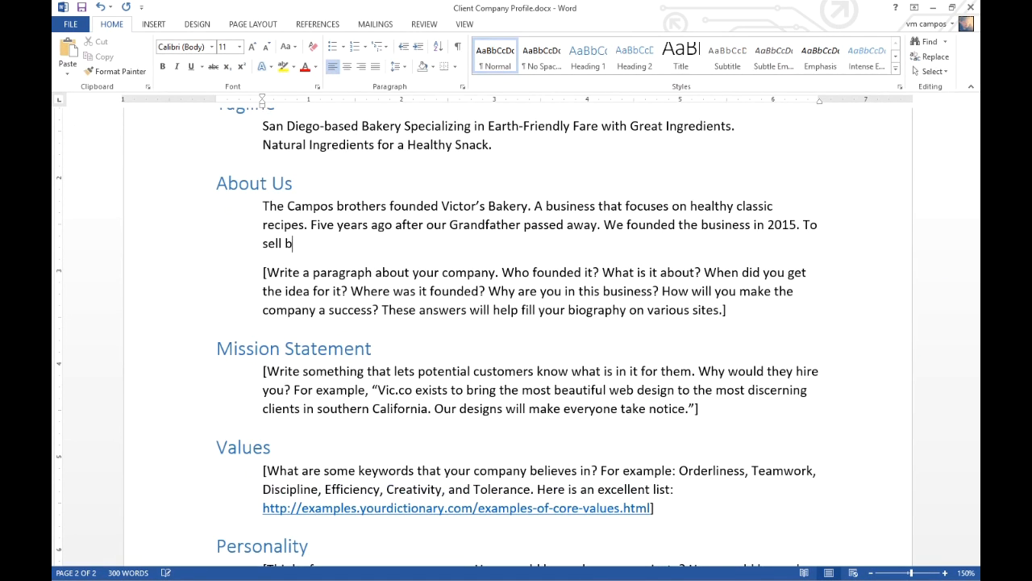
pyautogui.write('aked goods.')
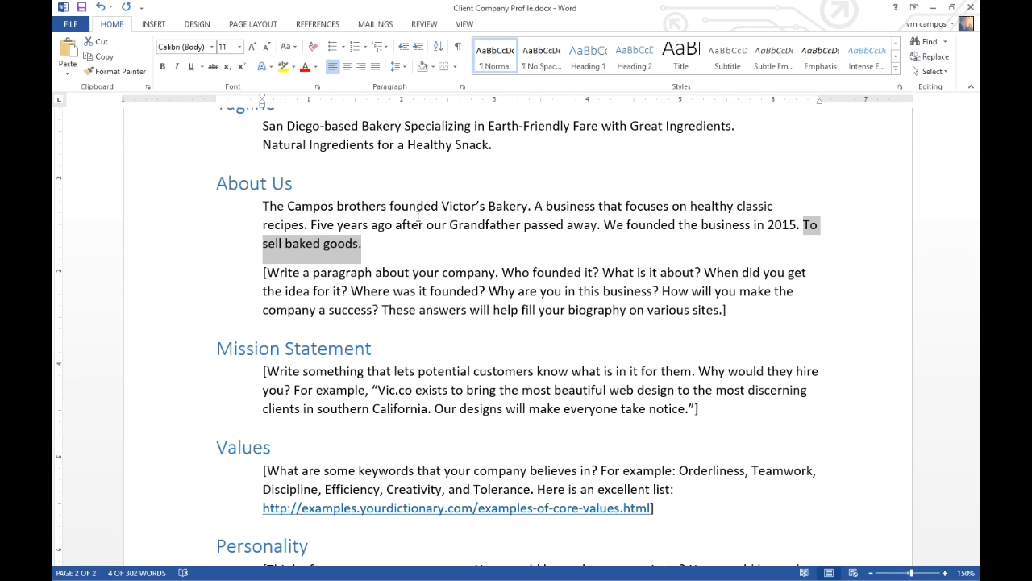
pyautogui.press('Delete')
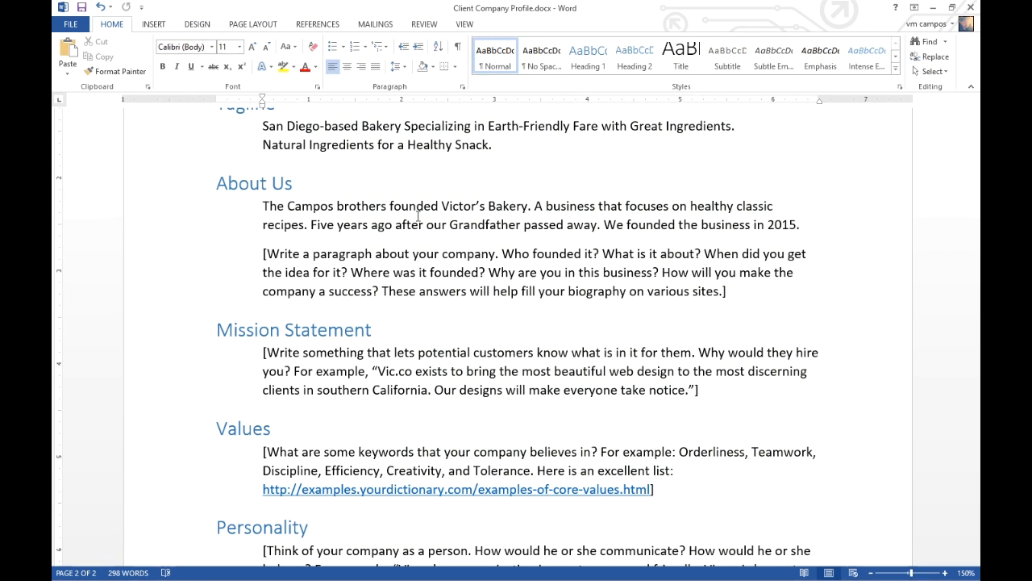
# Add the About Us sentence about sharing Grandfather's passion for baking and making people happy with treats
pyautogui.click(796, 224)
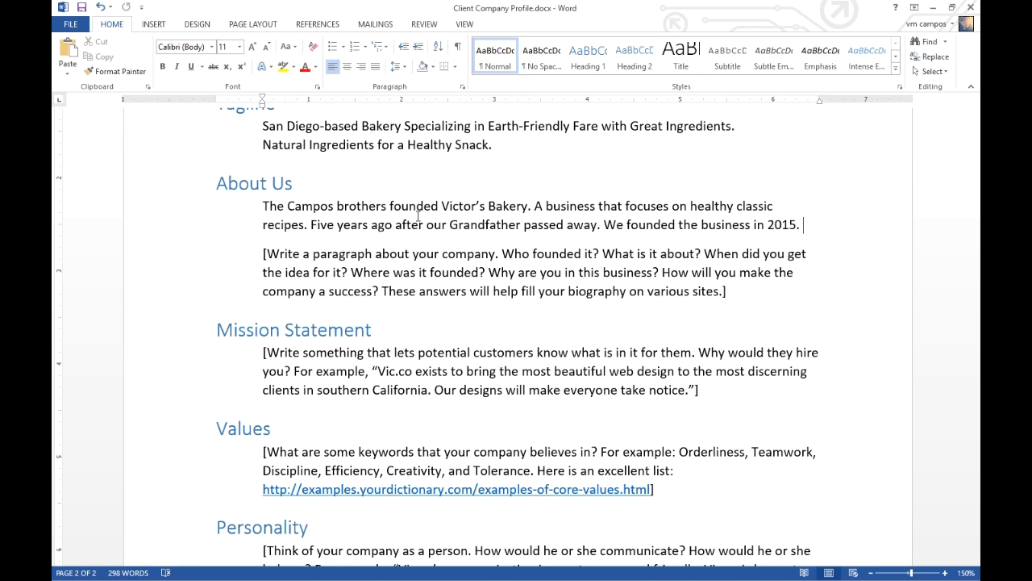
pyautogui.write('We wanted t')
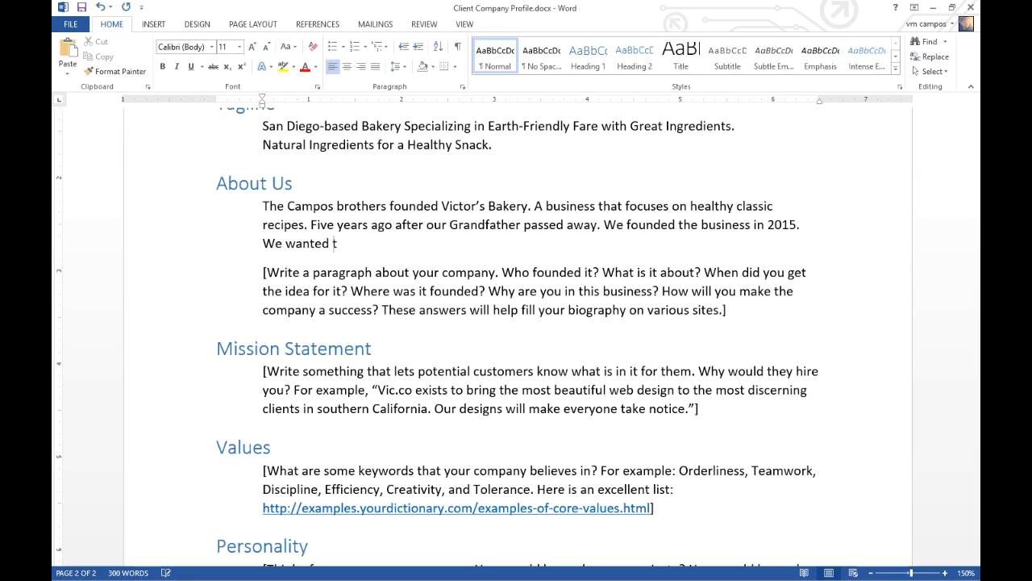
pyautogui.write('o share the passio')
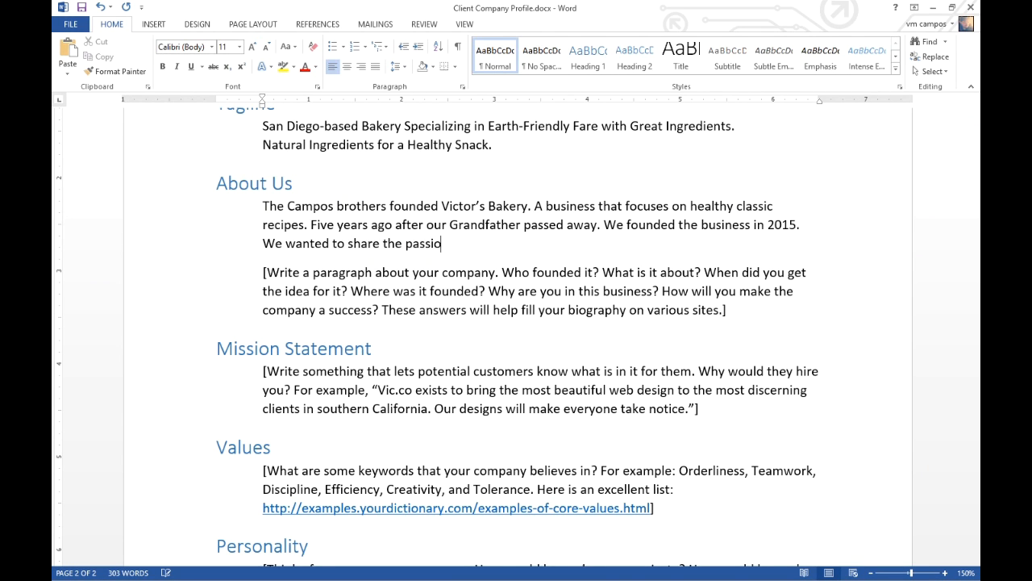
pyautogui.write('n th')
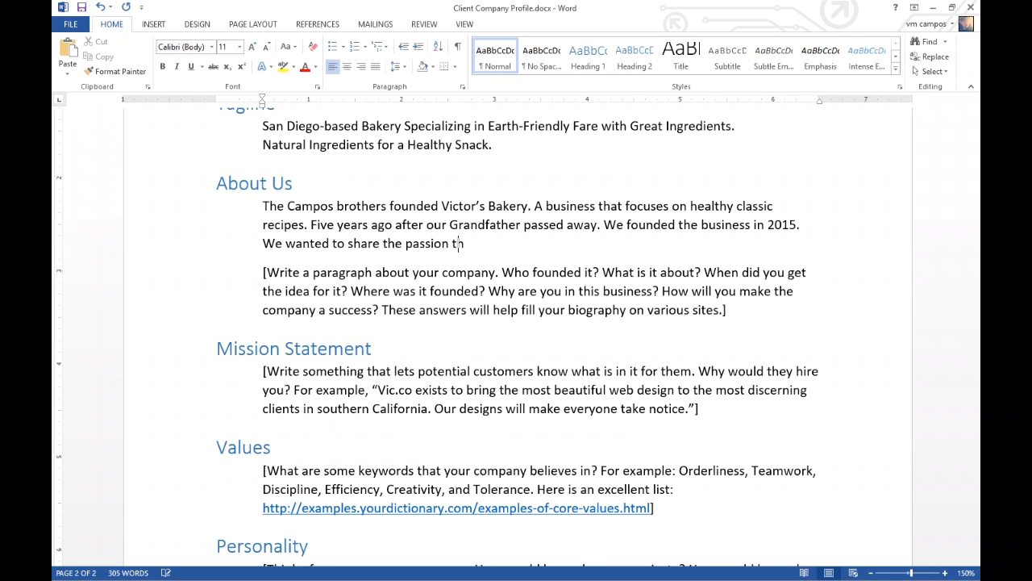
pyautogui.write('hat waa')
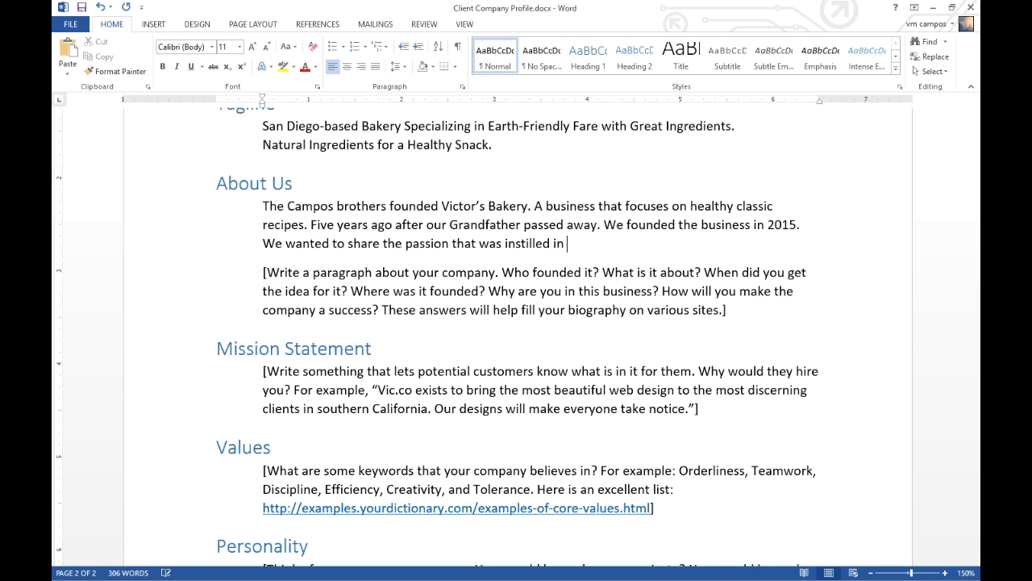
pyautogui.write('us, by G')
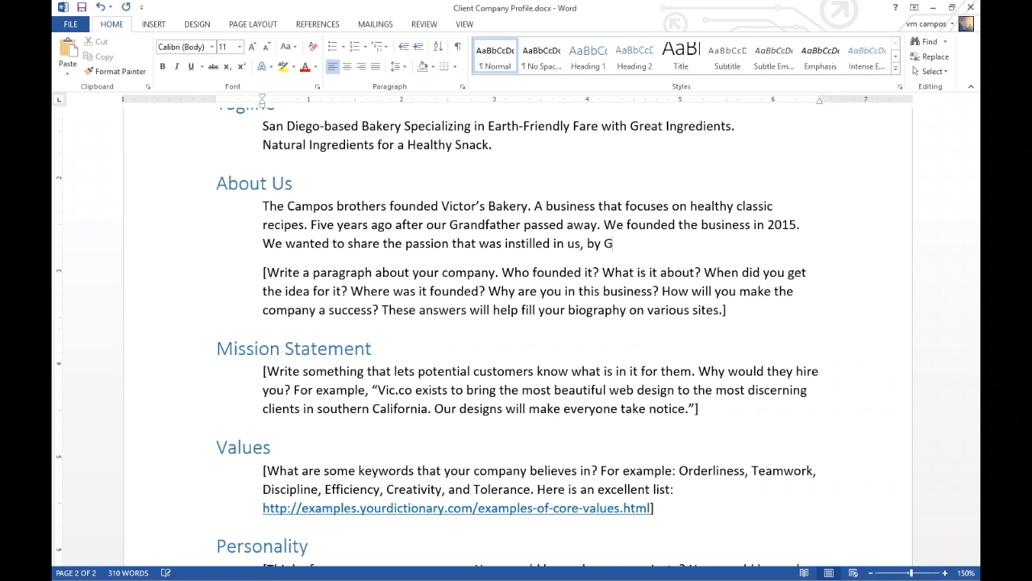
pyautogui.write('randfather')
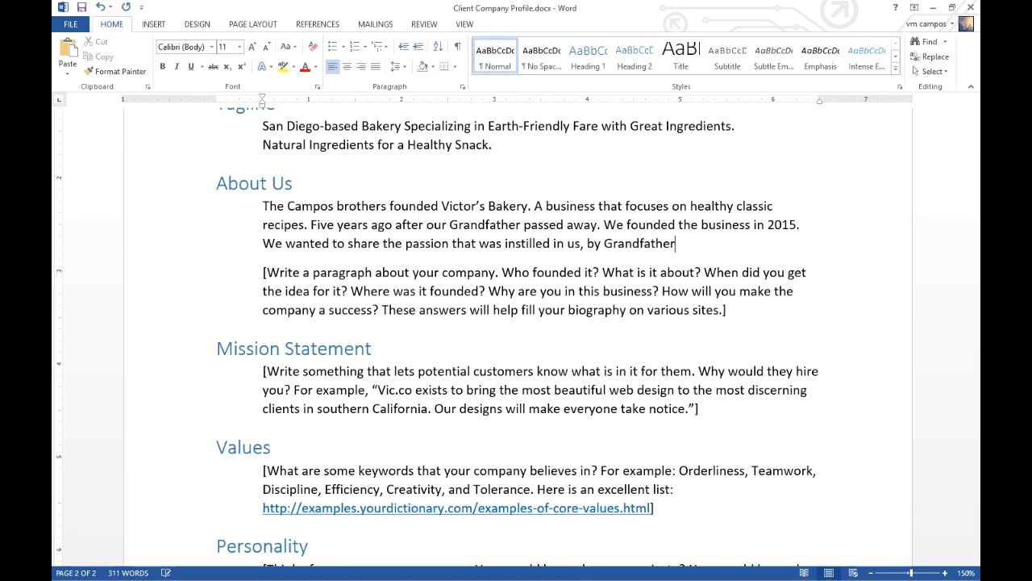
pyautogui.write('for baking')
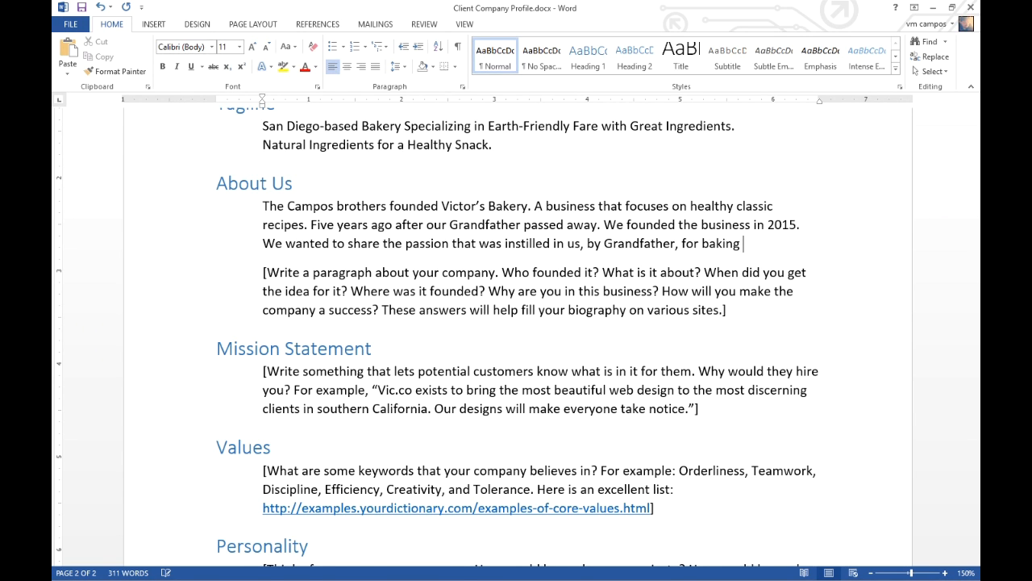
pyautogui.write('and making')
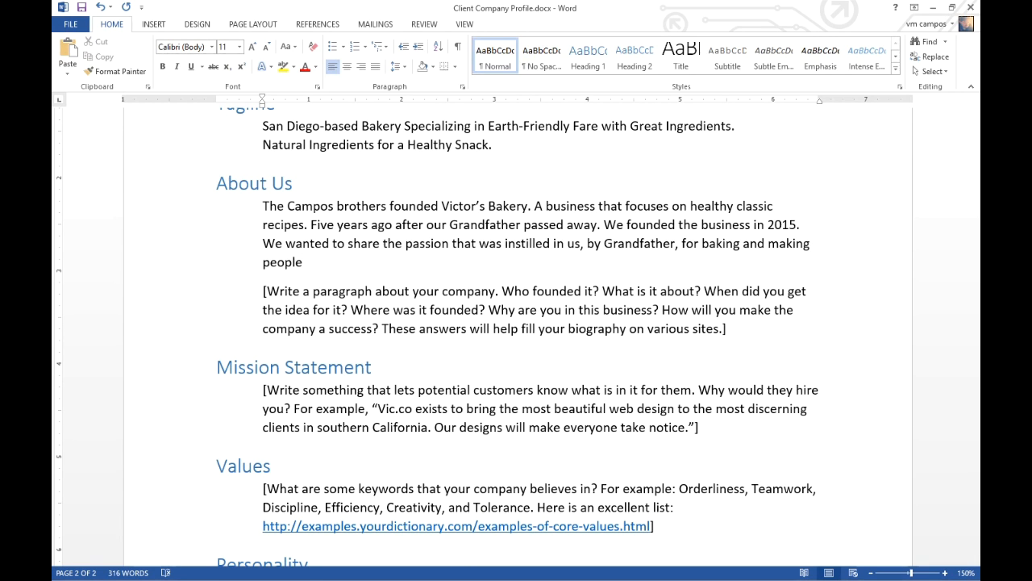
pyautogui.write('happy with')
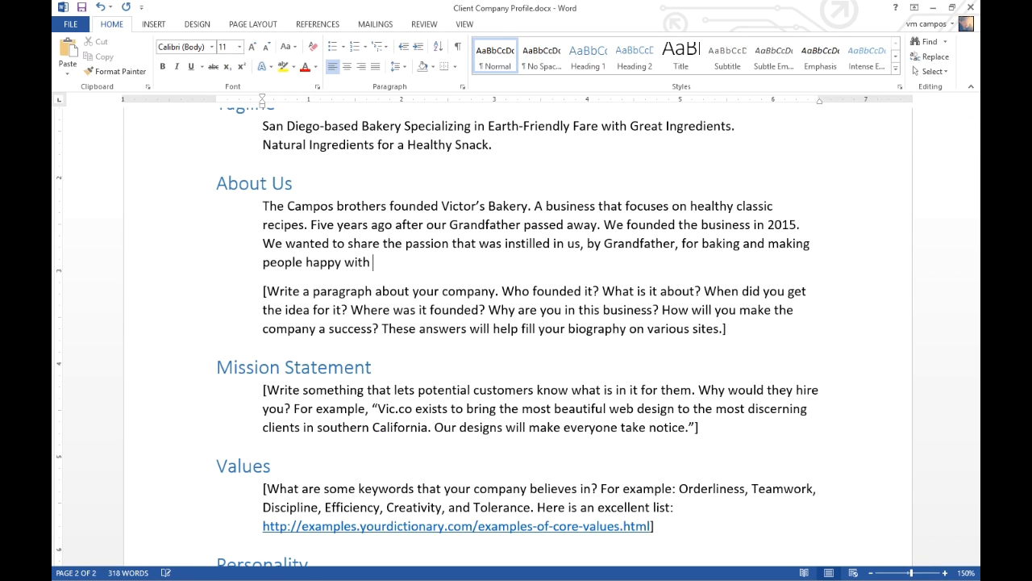
pyautogui.write('treats.')
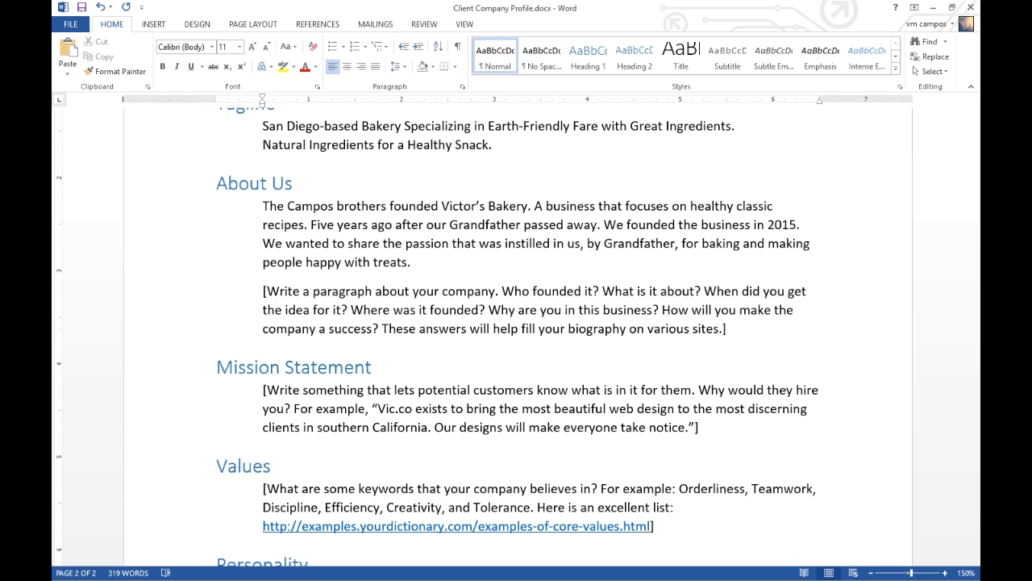
# Add the sentence about engaging "new" media to reach an audience who would love our goods
pyautogui.click(420, 262)
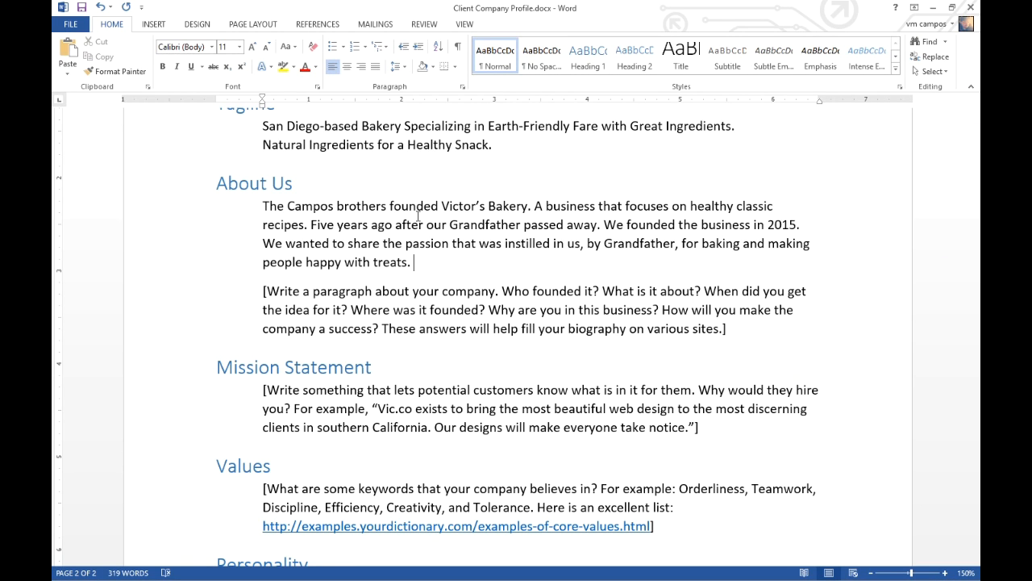
pyautogui.write('Engaig')
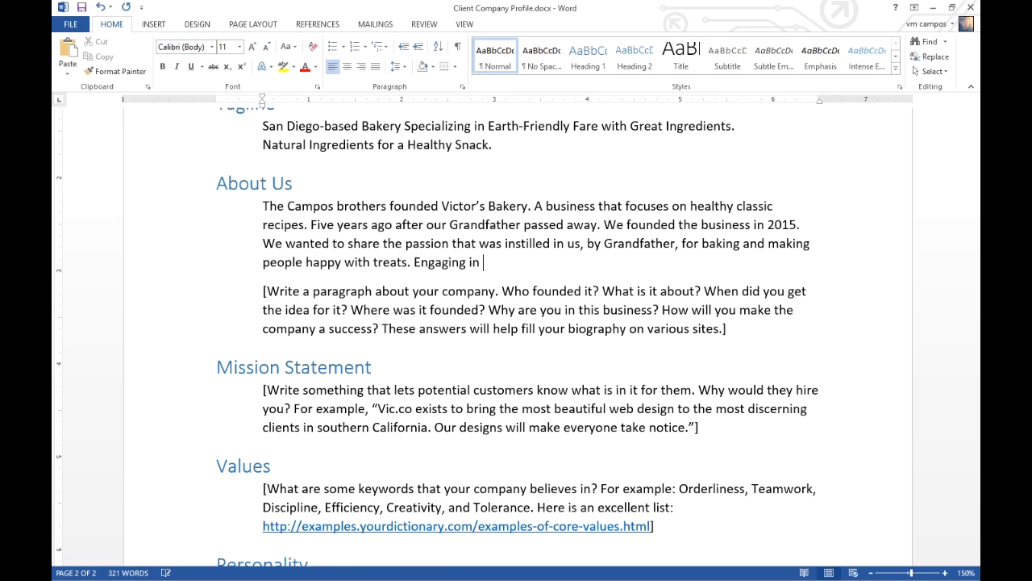
pyautogui.write('"new"')
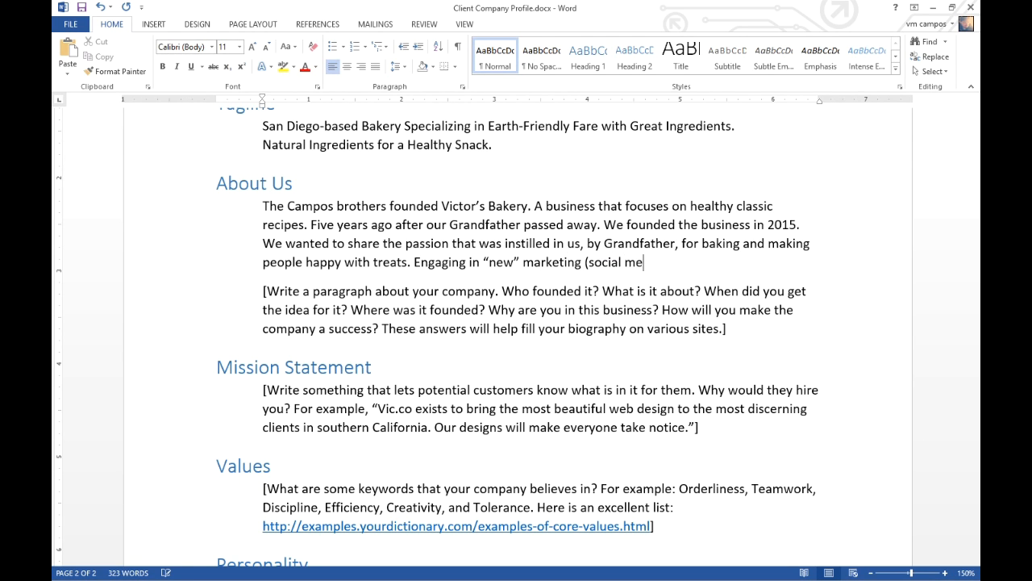
pyautogui.write('dia) to reac')
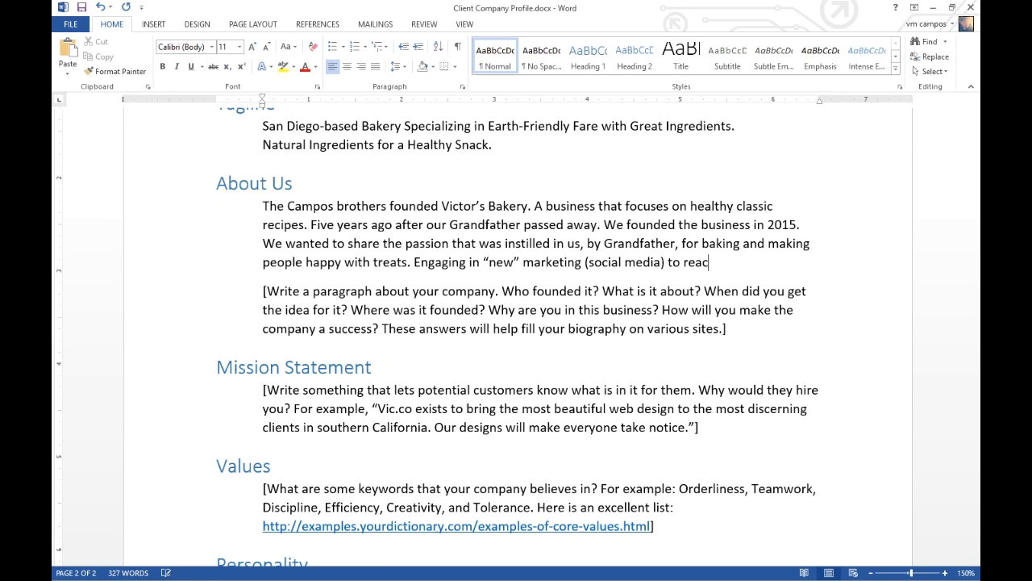
pyautogui.write('h an audience that')
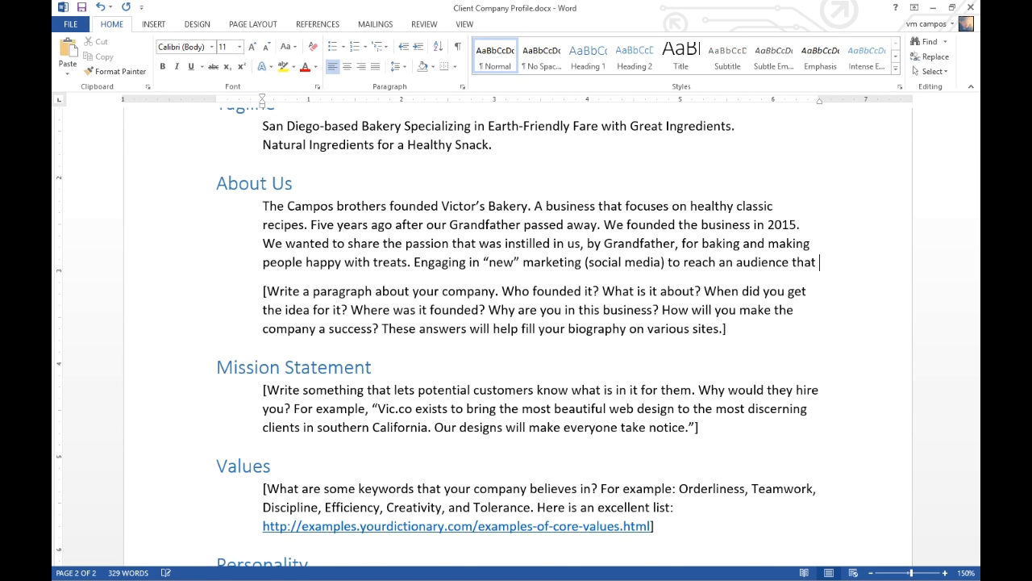
pyautogui.write('would')
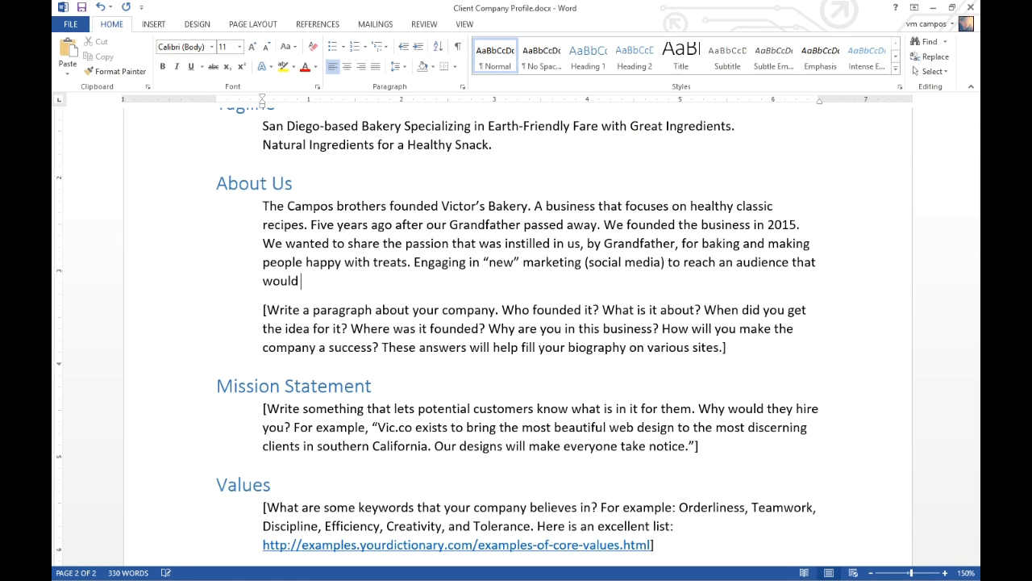
pyautogui.write('love our')
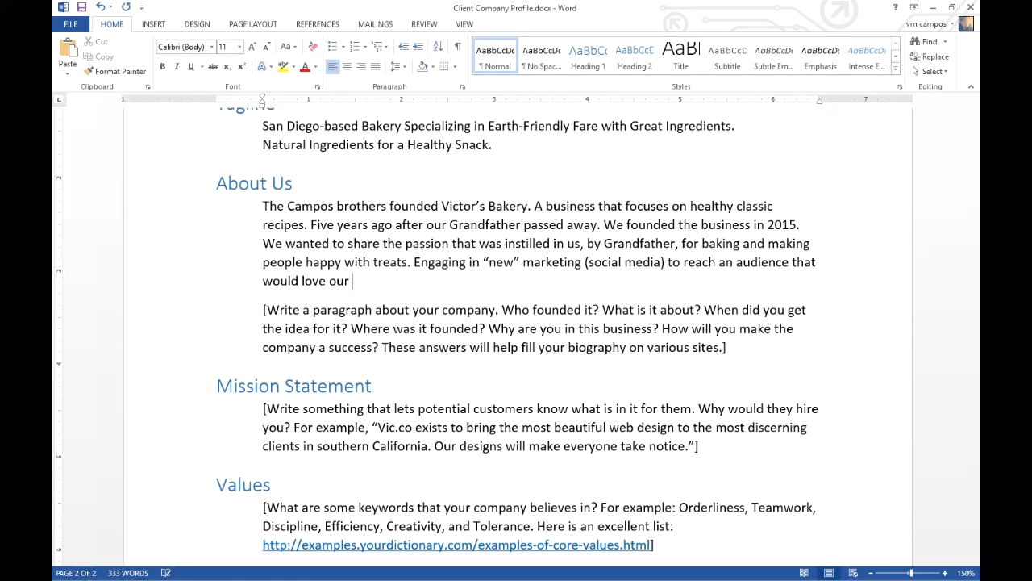
pyautogui.write('goods.')
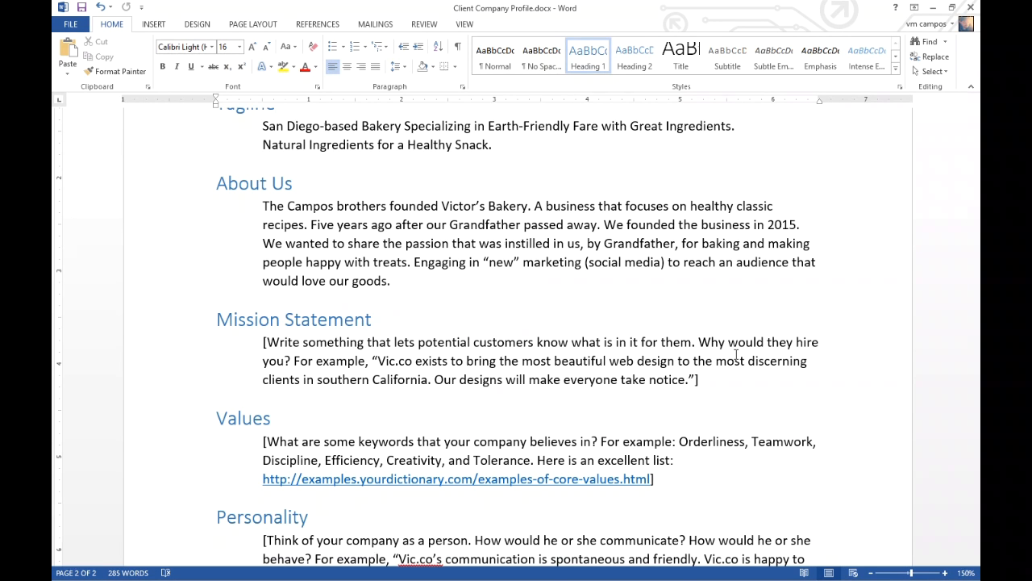
# Under Mission Statement, write: bring the healthiest versions of classic baked goodies to the masses
pyautogui.click(216, 320)
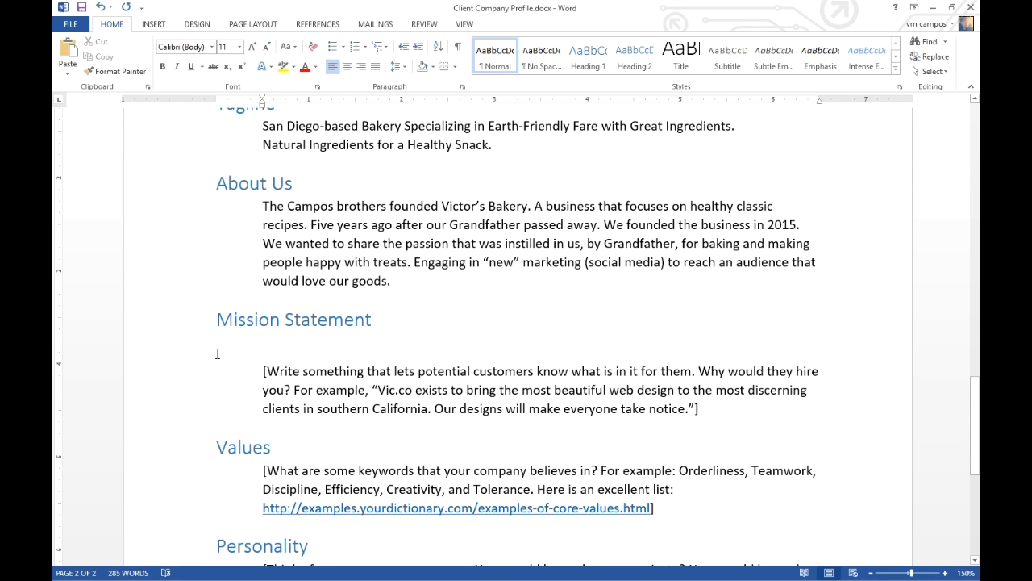
pyautogui.click(267, 355)
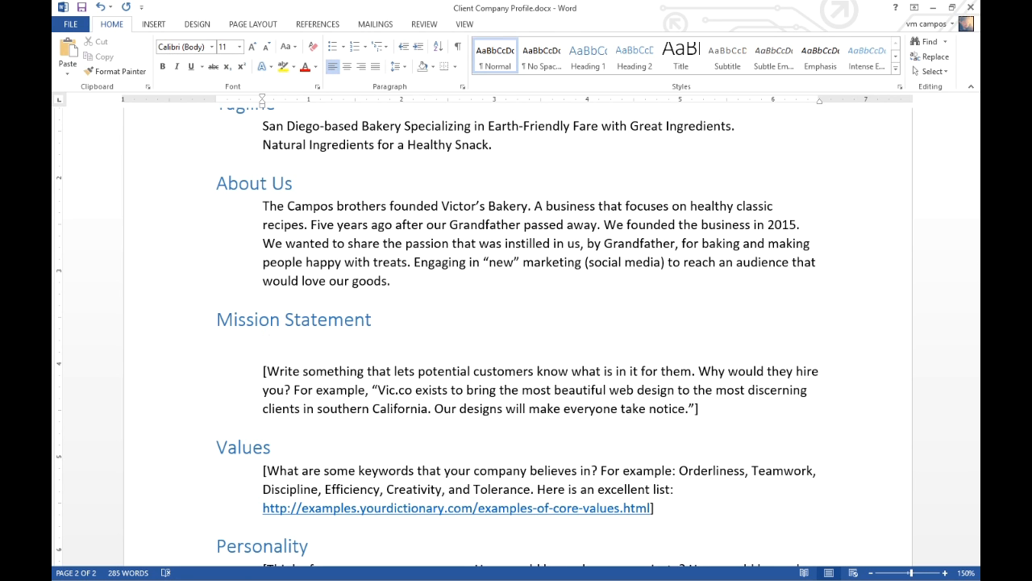
pyautogui.write('To bring the')
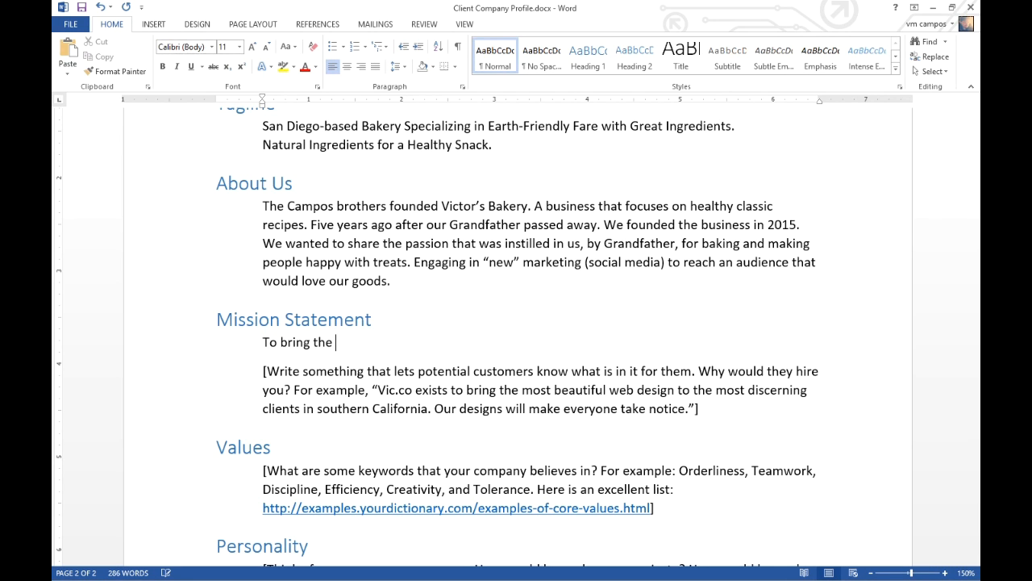
pyautogui.write('healthiest')
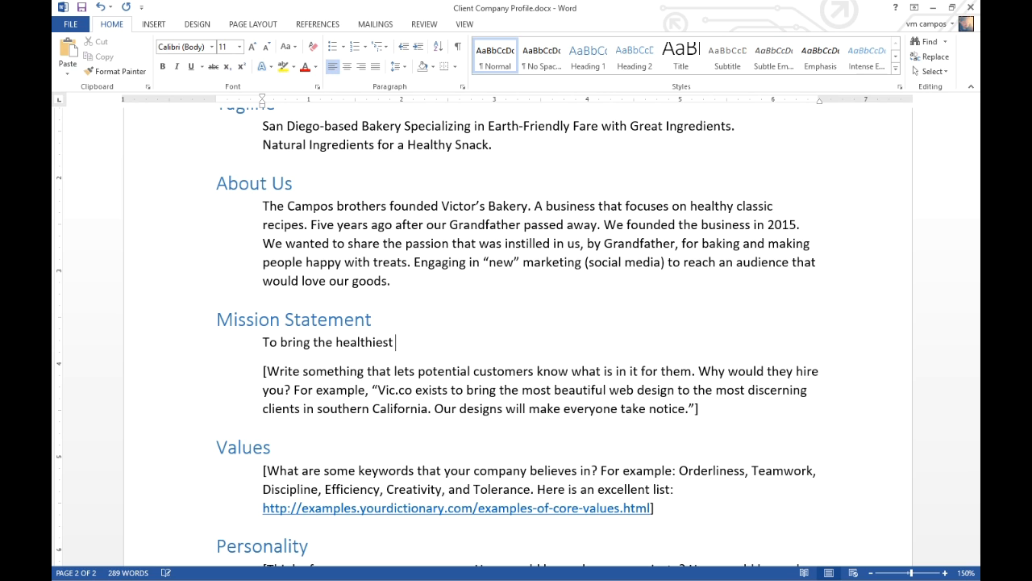
pyautogui.write('versio')
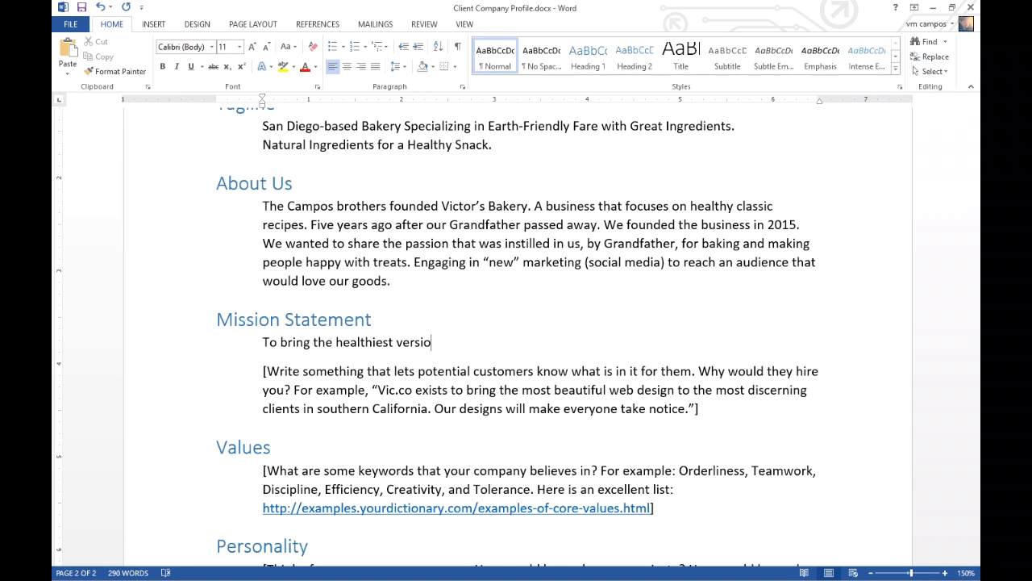
pyautogui.write('ns of classic baked')
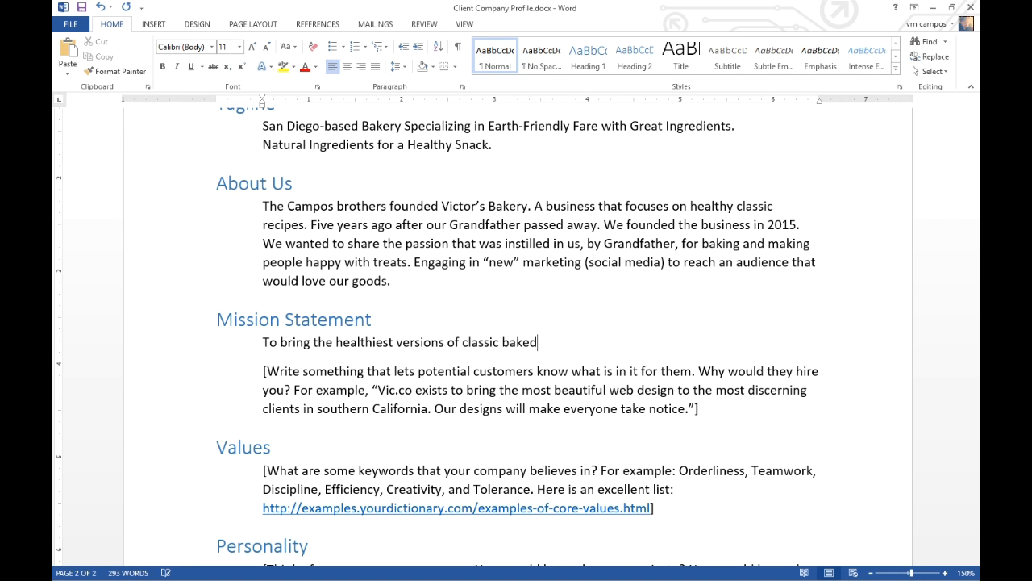
pyautogui.write('goodies to th')
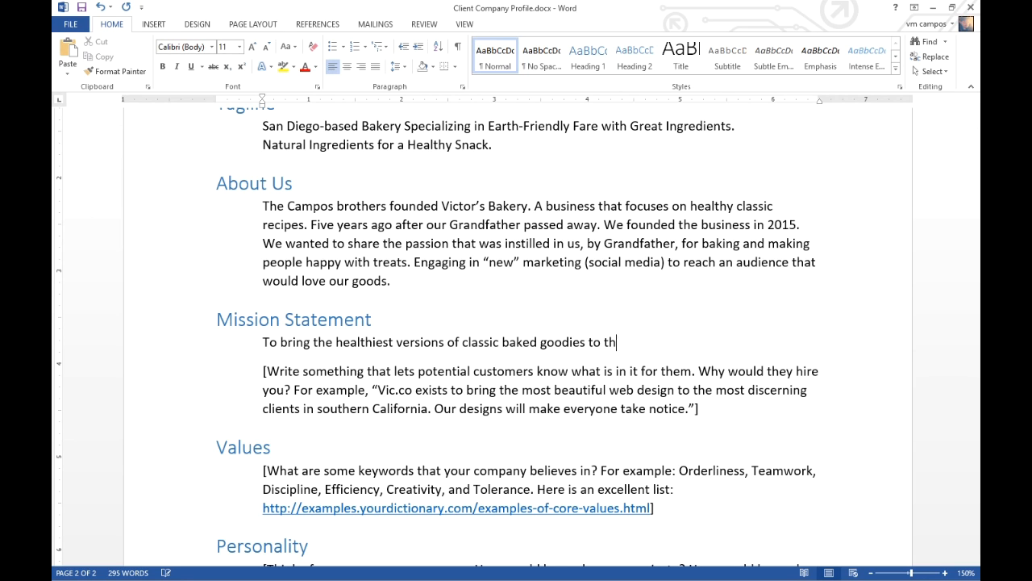
pyautogui.write('e masses. We')
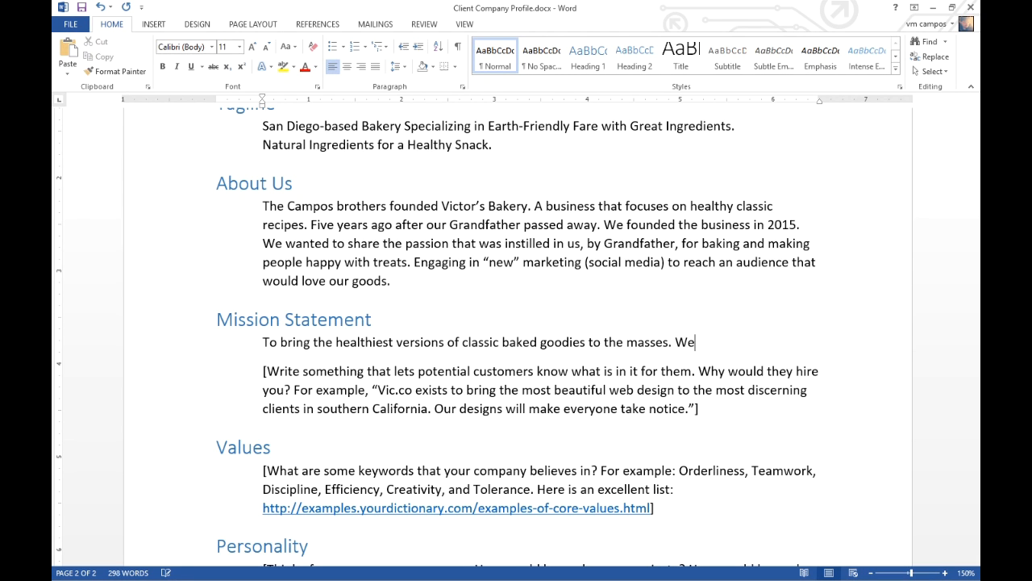
# Add the sentence 'We want to be synonymous with Healthy San Diego.'
pyautogui.write('want to')
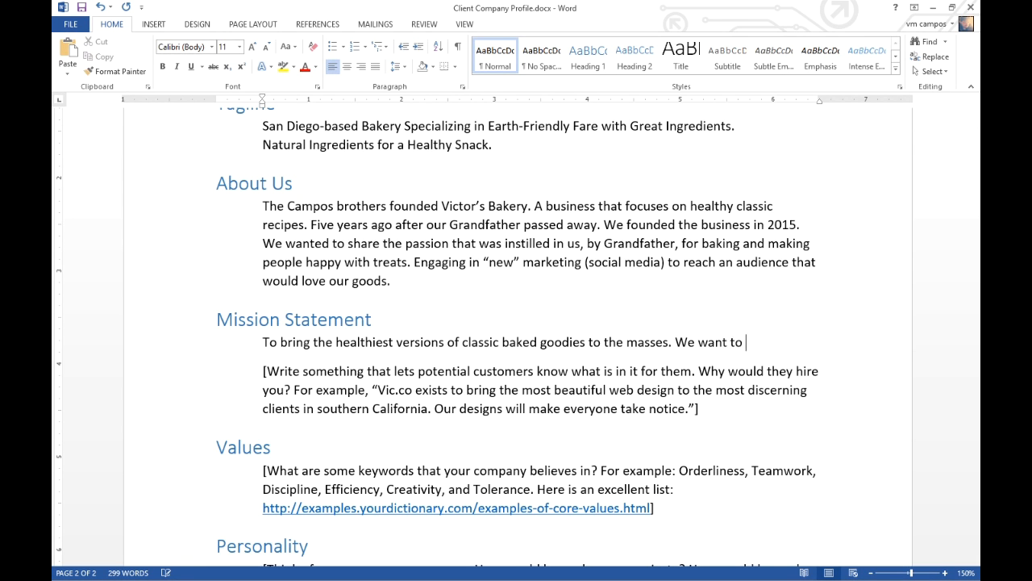
pyautogui.write('be sn')
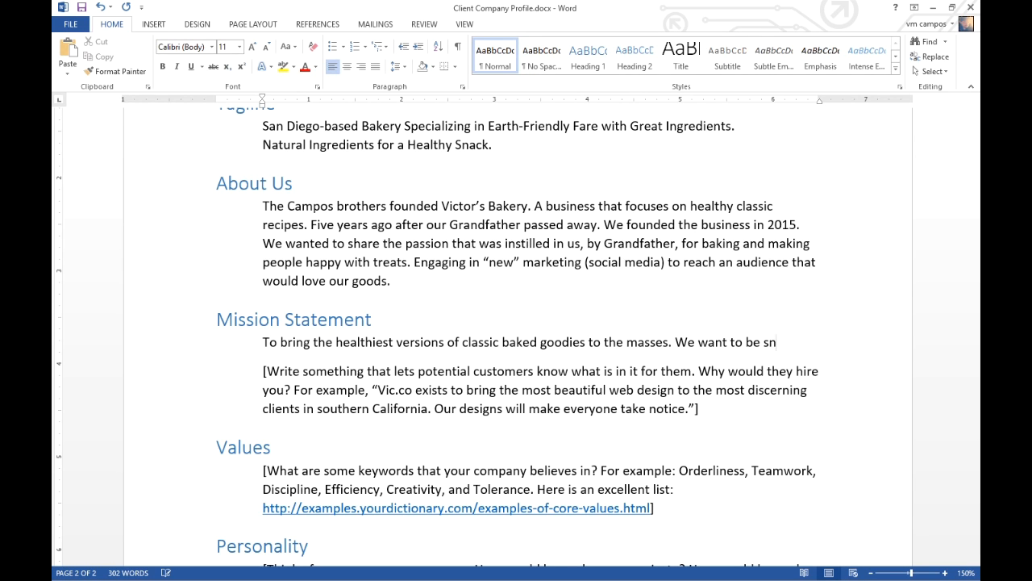
pyautogui.write('ynonymous with')
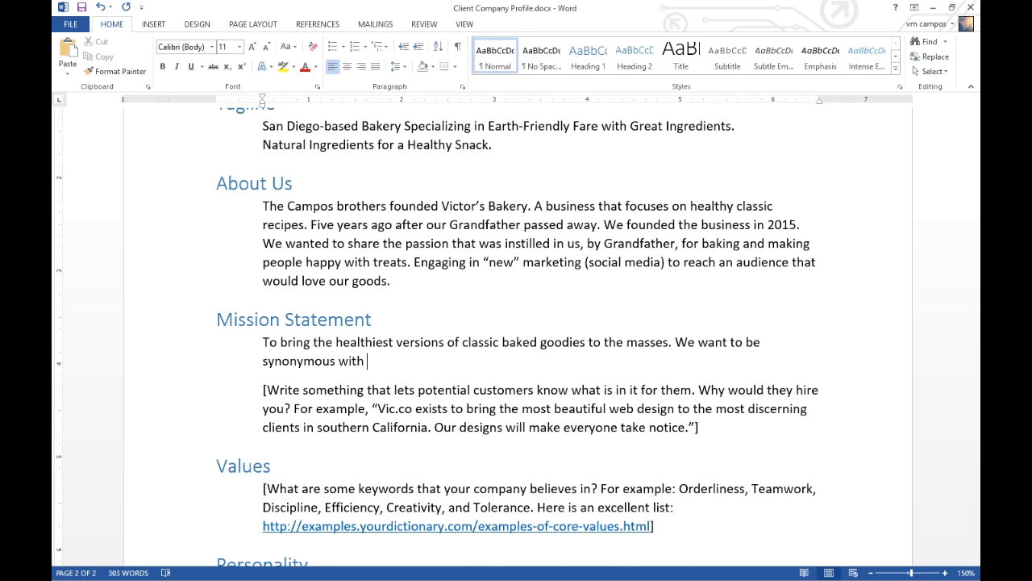
pyautogui.write('Healthy')
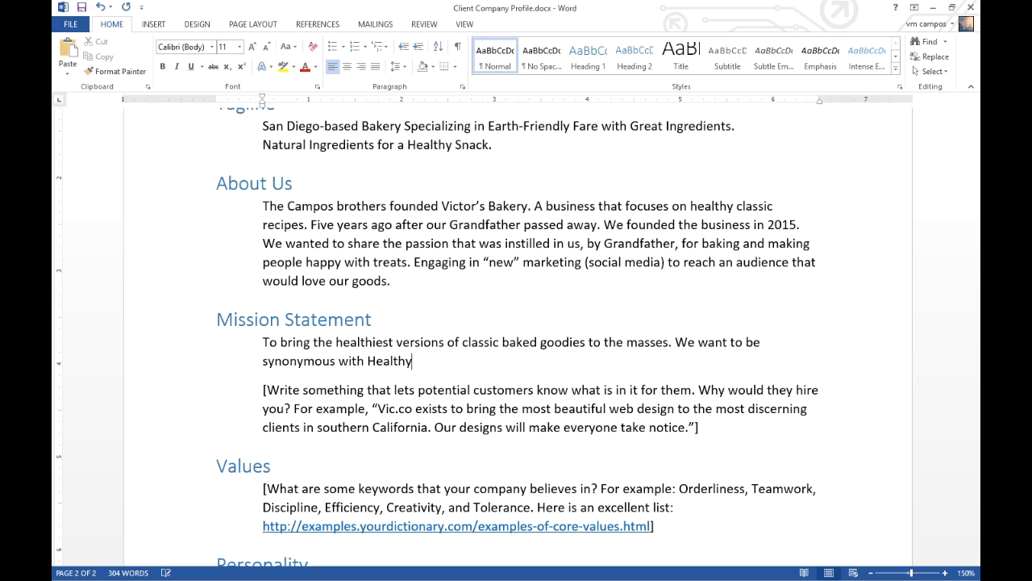
pyautogui.write('San Diego.')
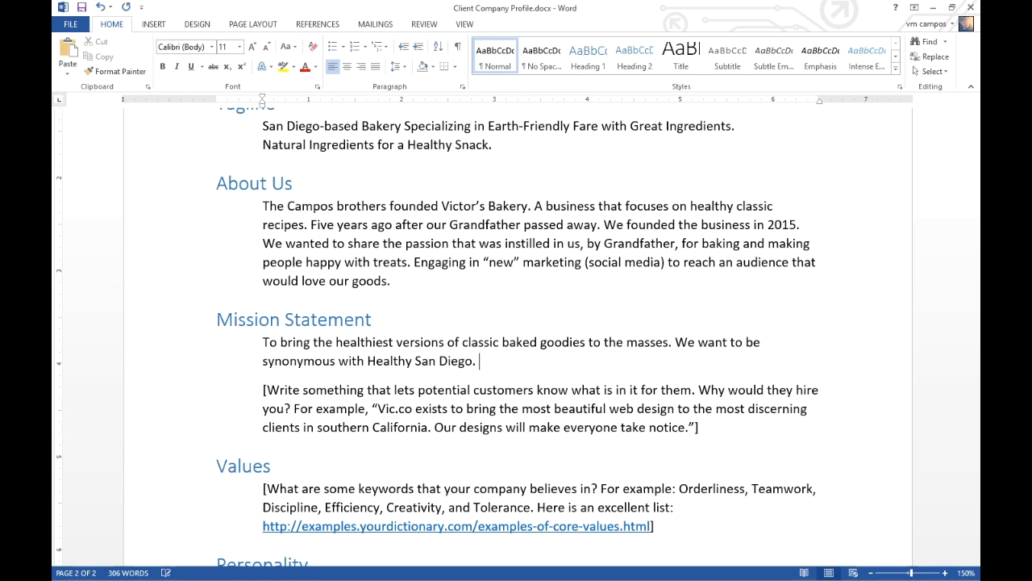
pyautogui.moveTo(216, 353)
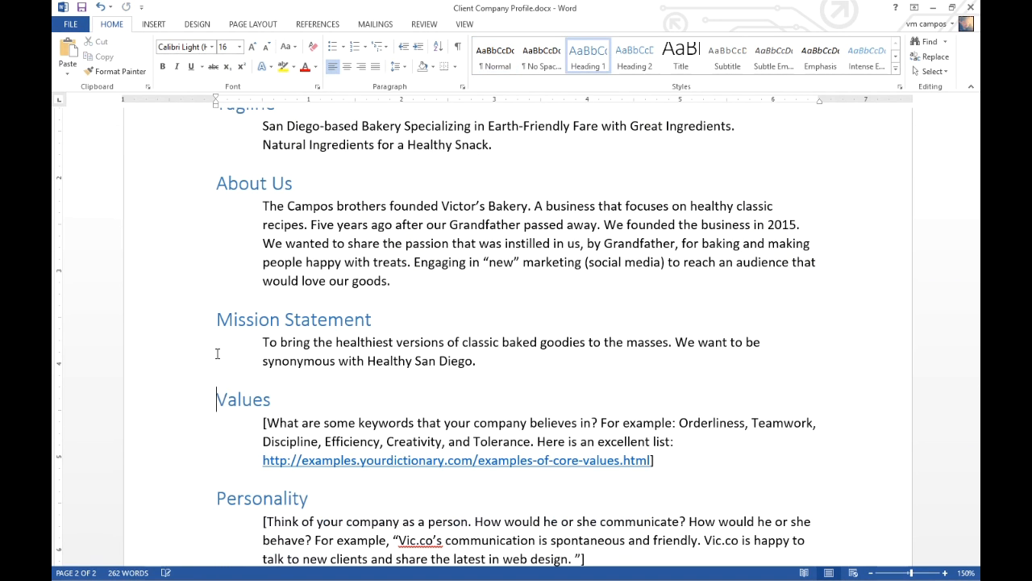
pyautogui.click(478, 361)
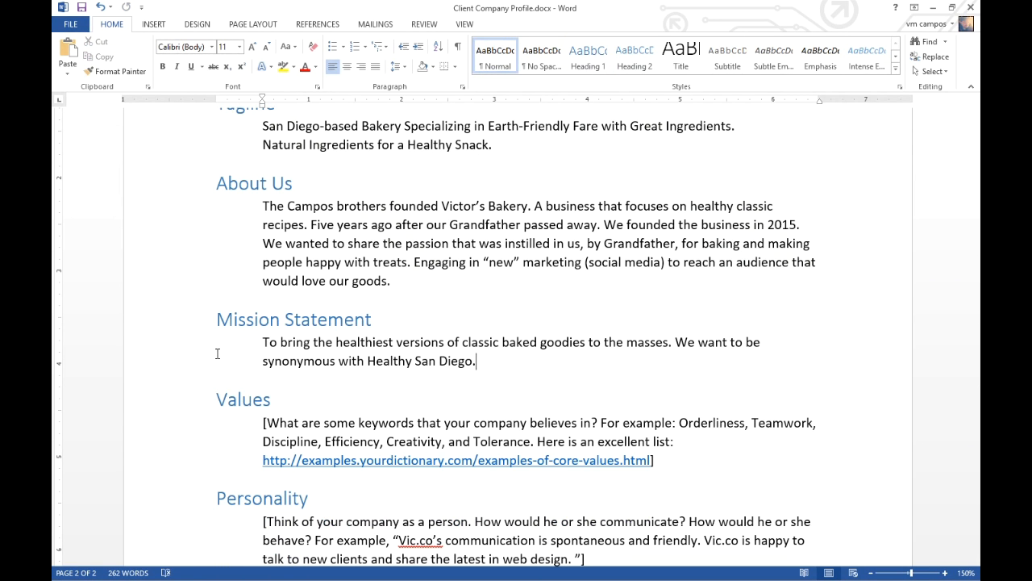
pyautogui.click(449, 361)
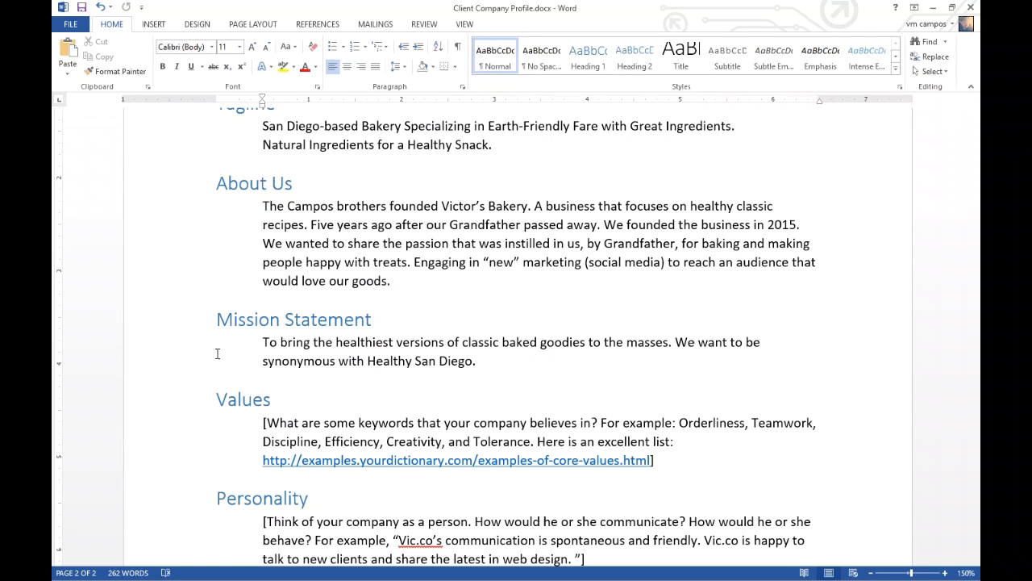
pyautogui.click(444, 361)
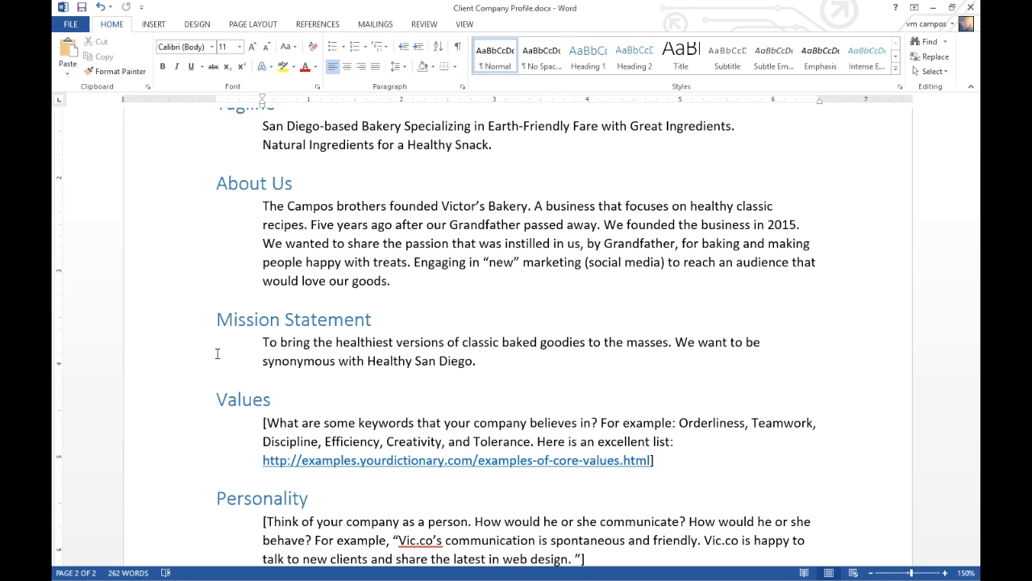
pyautogui.click(448, 362)
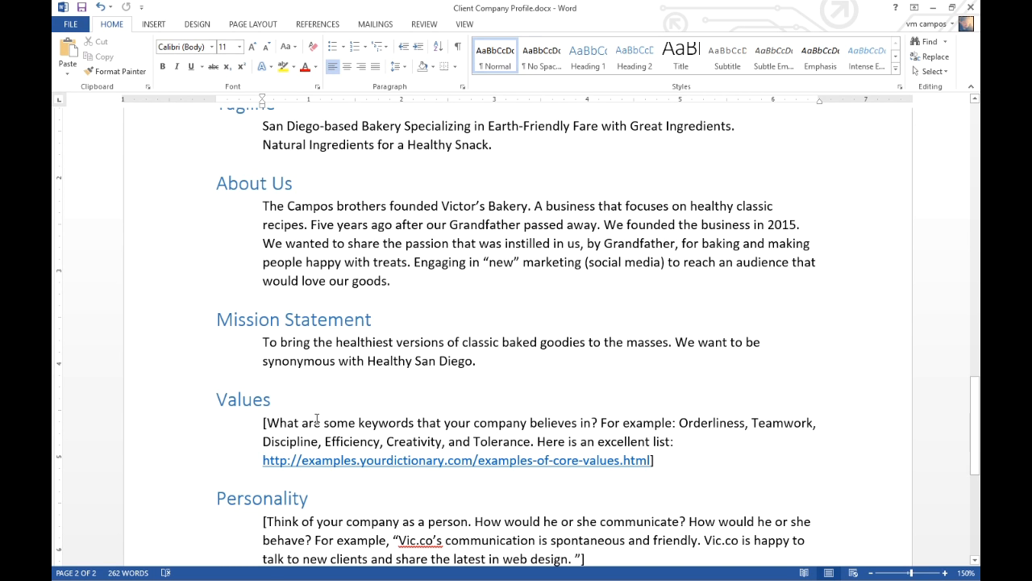
# List Tradition, Family, Eco-friendly and Community-driven under Values, correcting the misspelled 'Tradition'
pyautogui.scroll(-3)
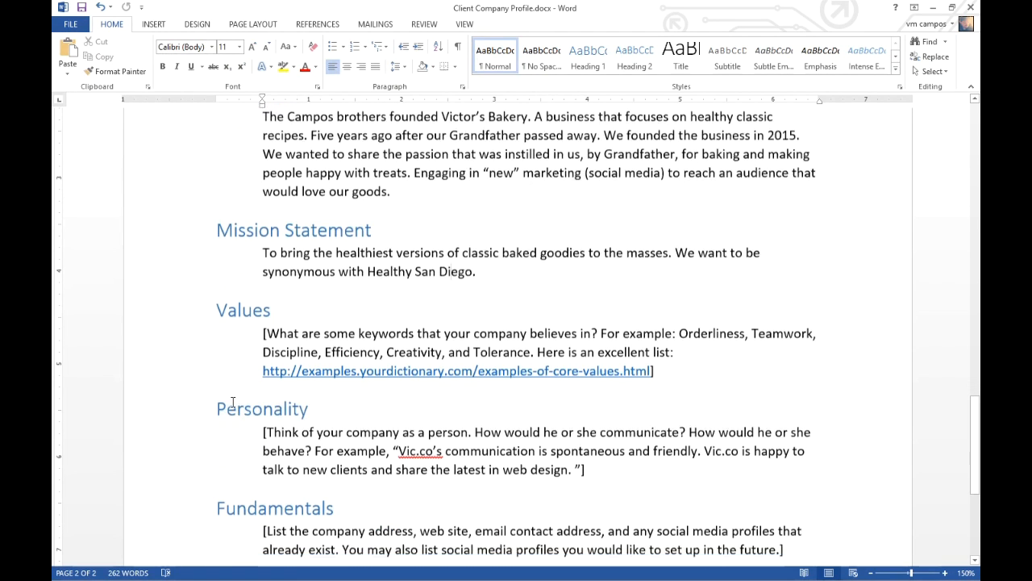
pyautogui.scroll(-3)
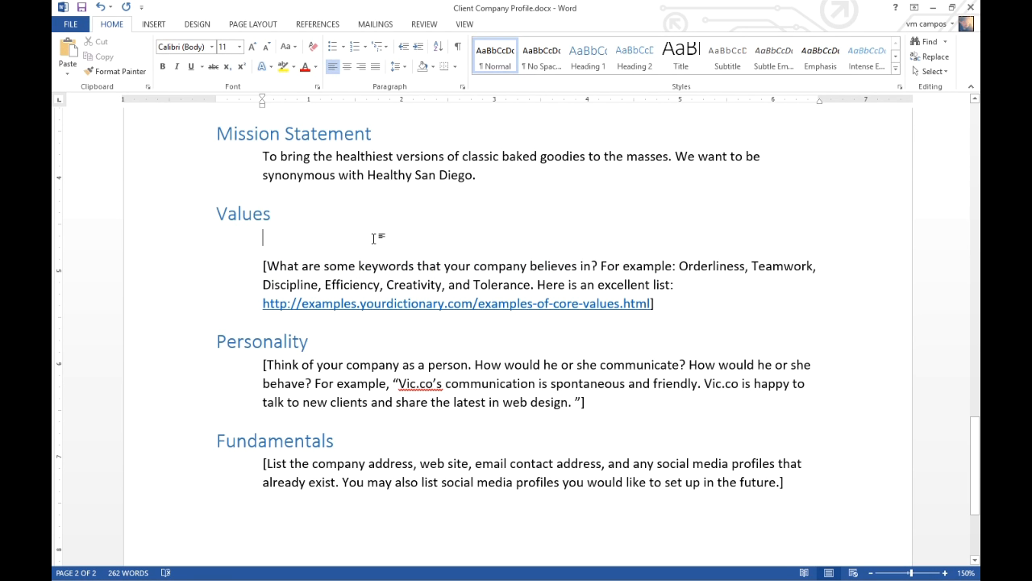
pyautogui.write('Ta')
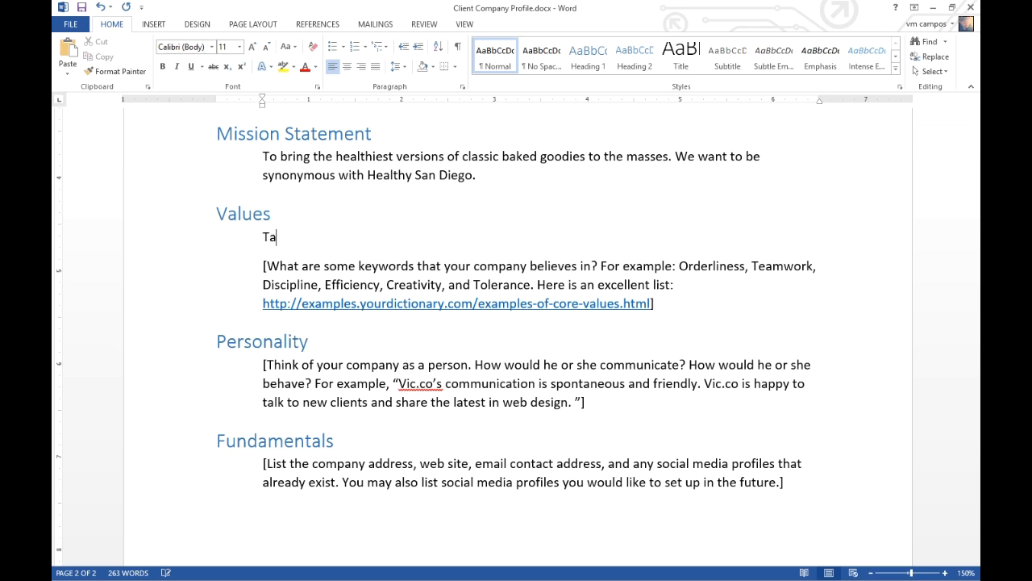
pyautogui.write('radtion. Family.')
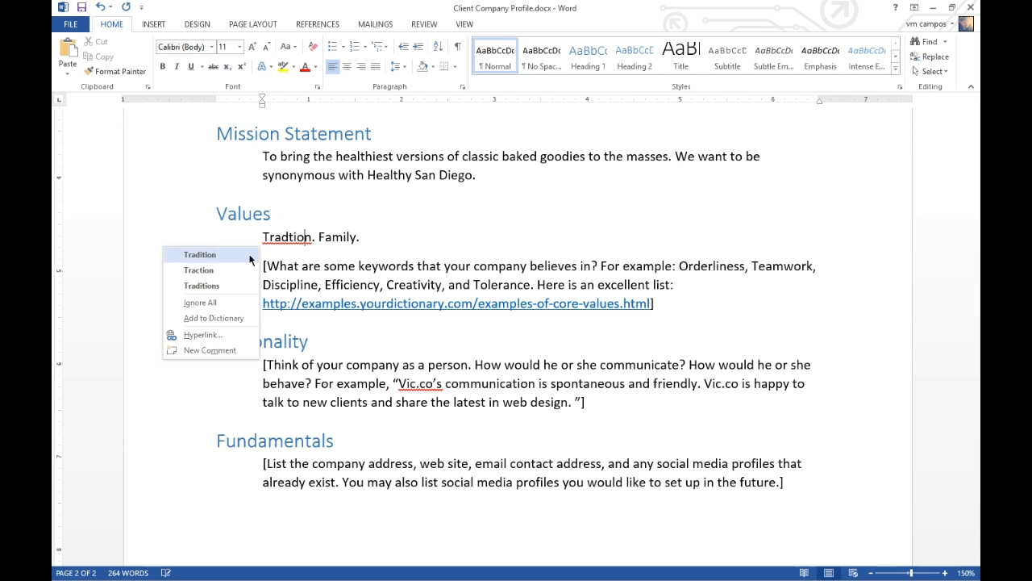
pyautogui.click(199, 254)
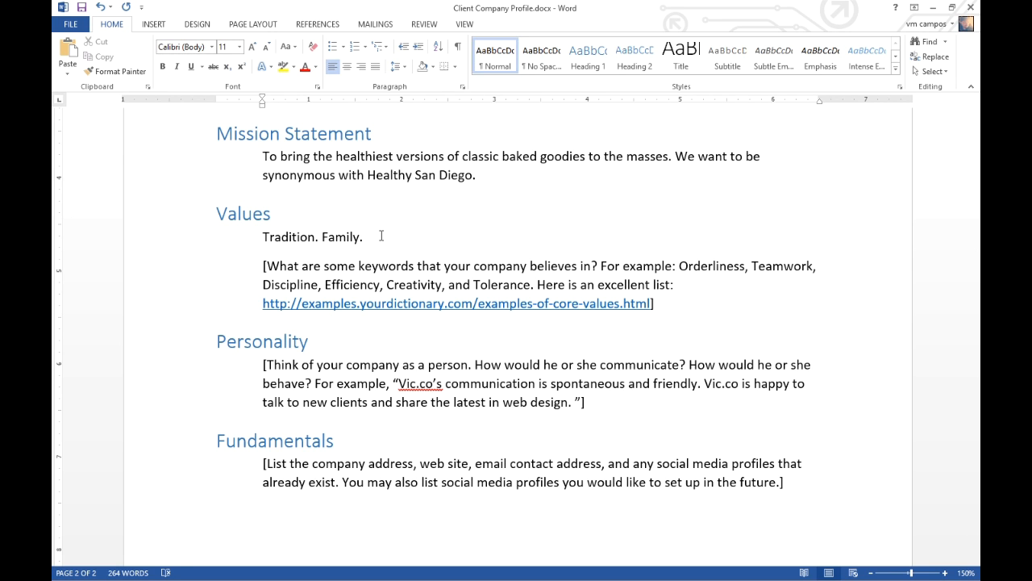
pyautogui.write('C')
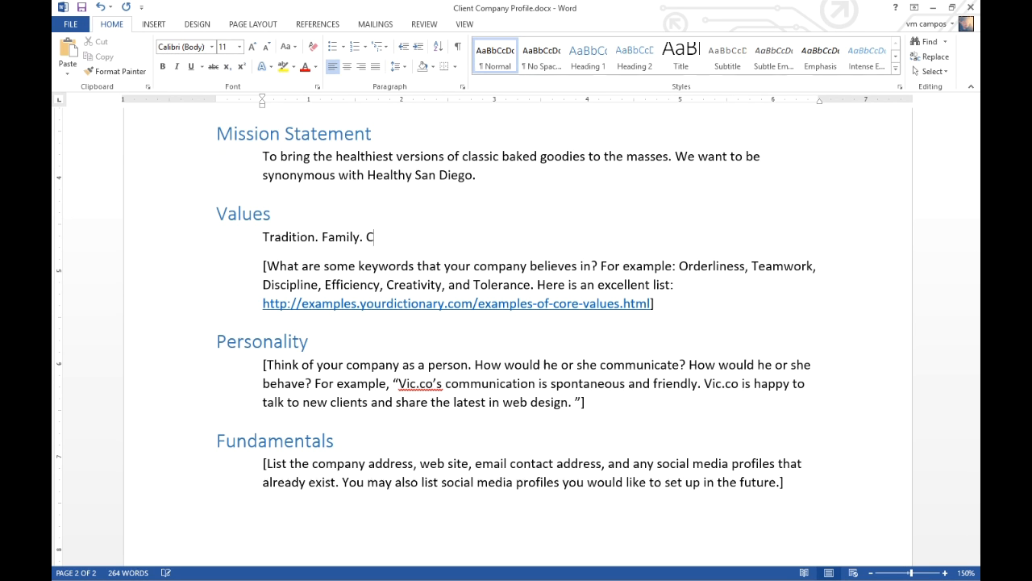
pyautogui.write('Eco-friendly. Co')
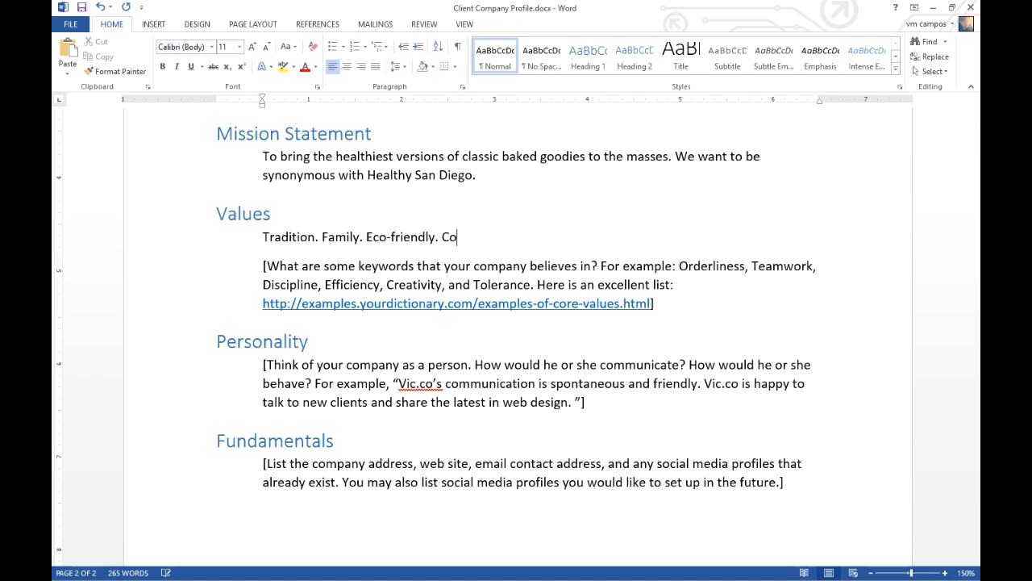
pyautogui.write('mmunity-dr')
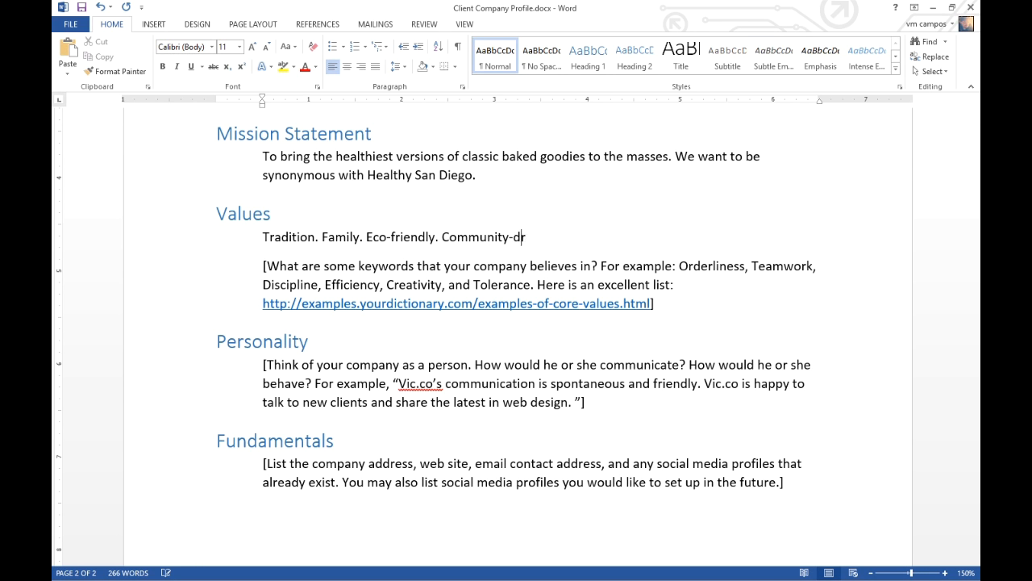
pyautogui.write('iven')
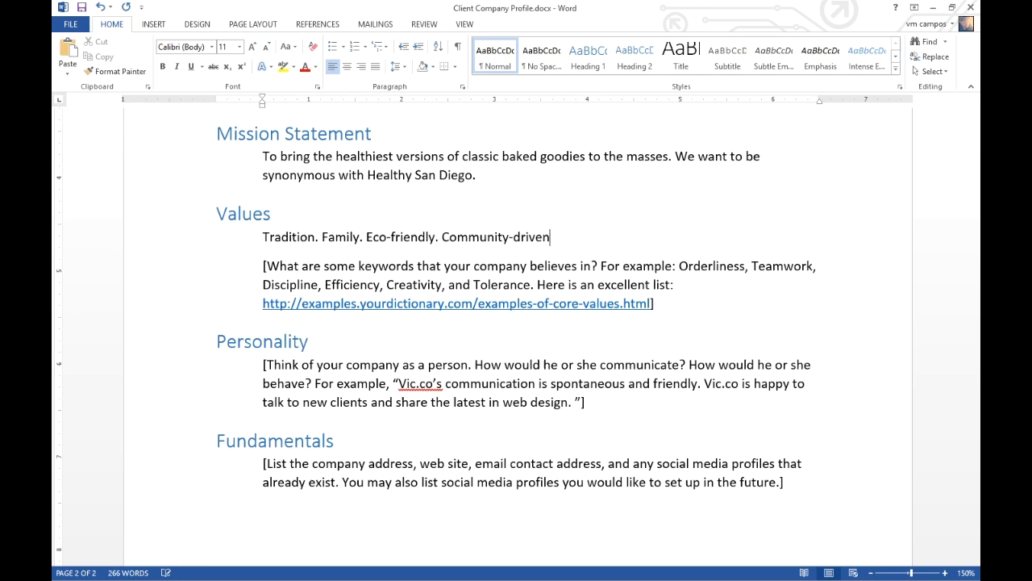
pyautogui.write('.')
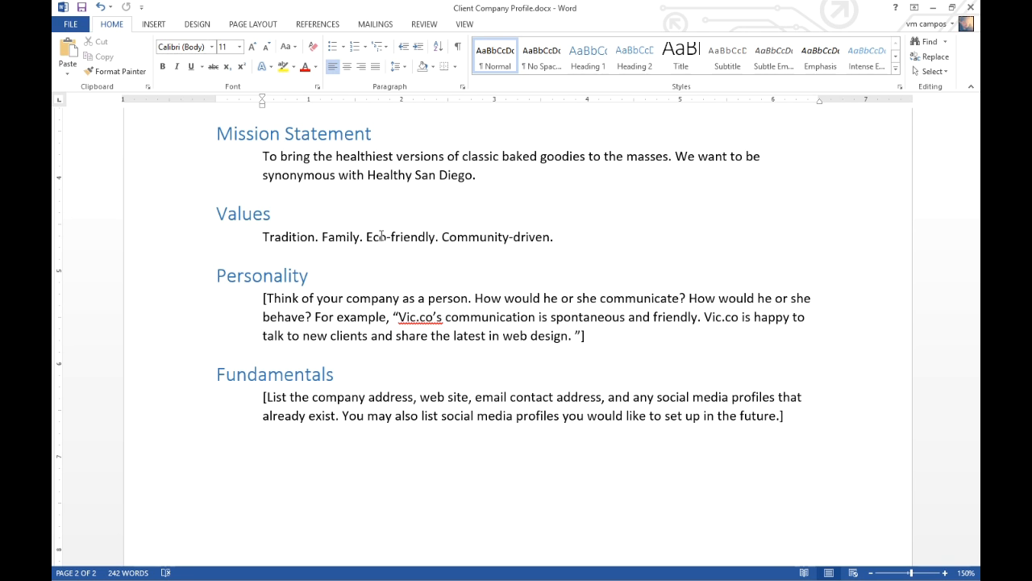
# Delete the bracketed guidance paragraph beneath the Personality heading
pyautogui.click(557, 237)
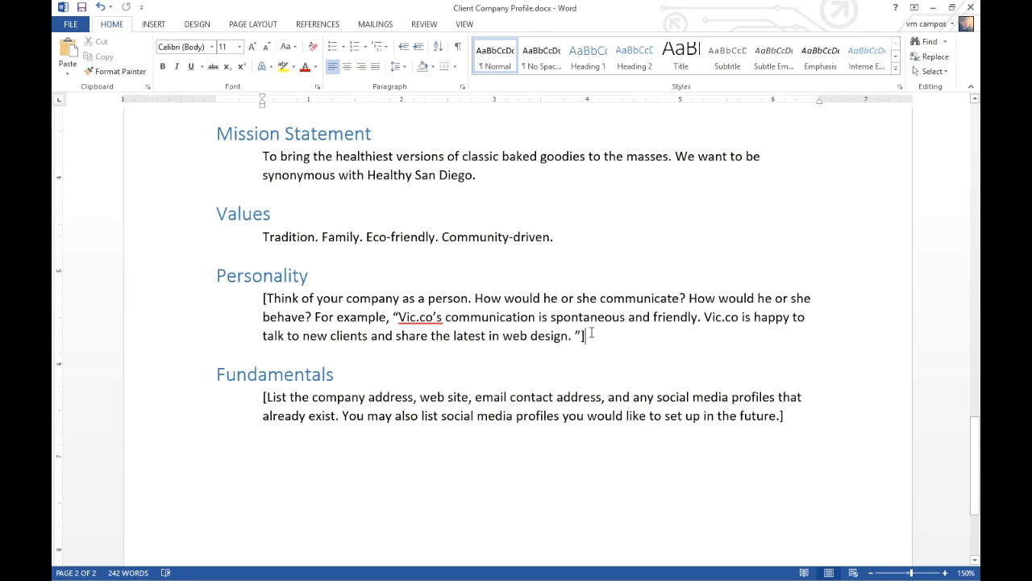
pyautogui.moveTo(262, 297); pyautogui.dragTo(587, 335)
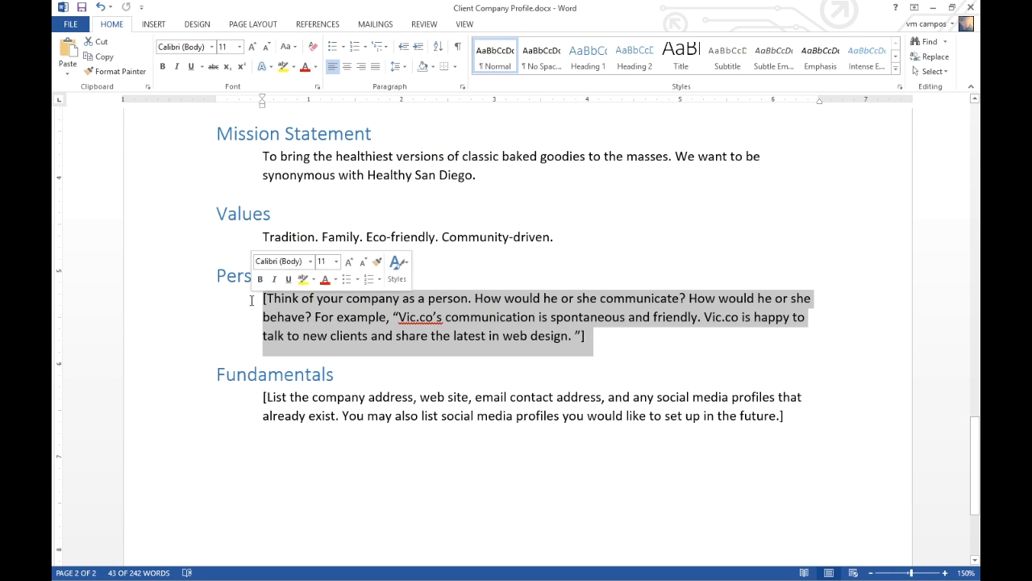
pyautogui.press('Delete')
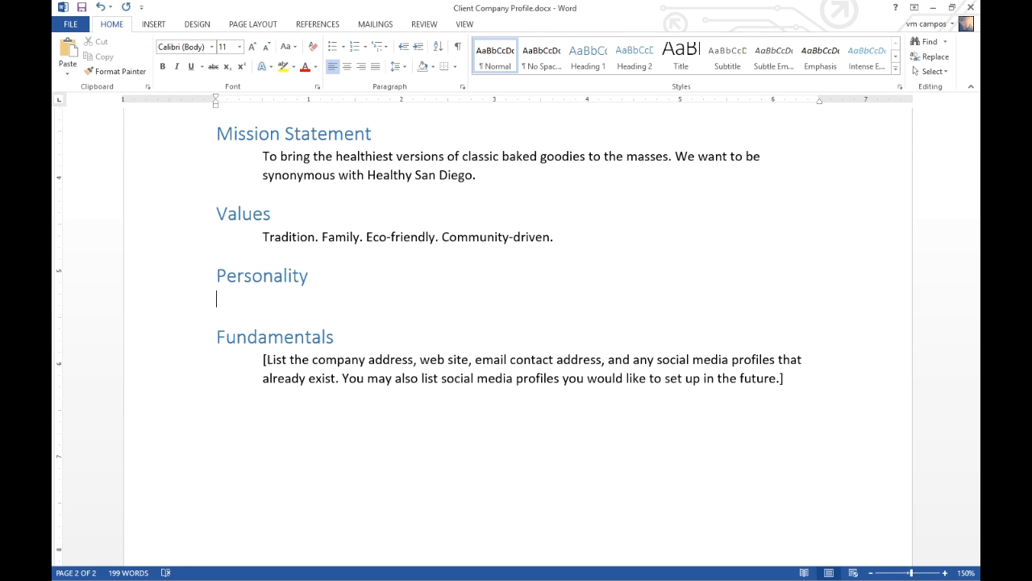
# Write 'We are community-driven and open to all.' under Personality
pyautogui.write('Victor’s Bakery is friendly. W')
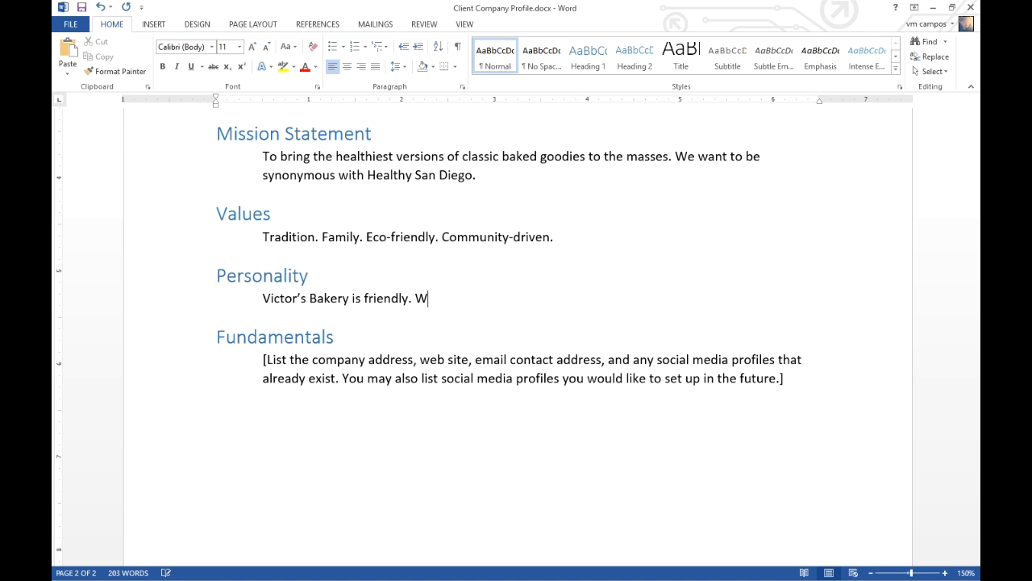
pyautogui.write('e are')
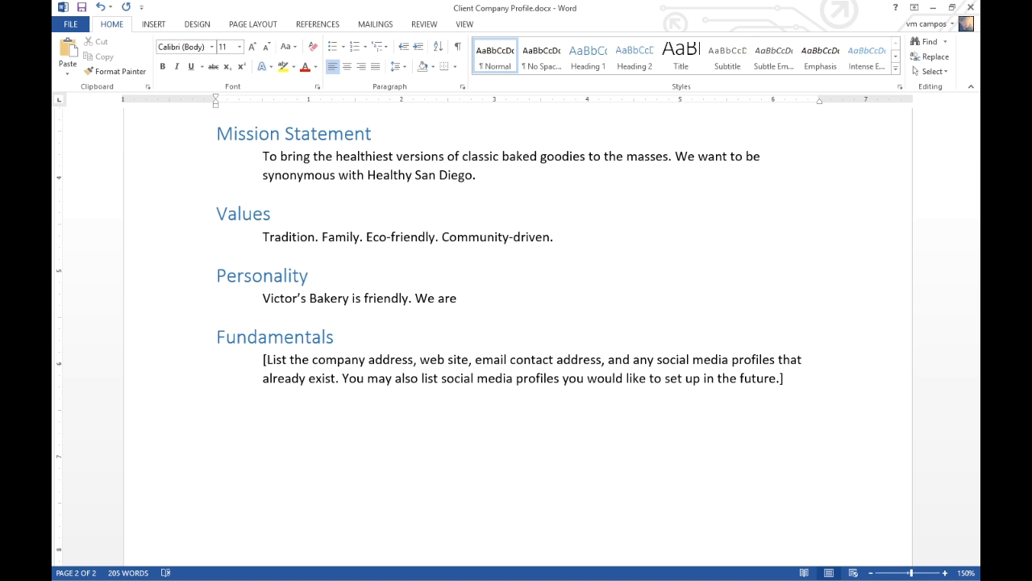
pyautogui.write('community-driven and open to a')
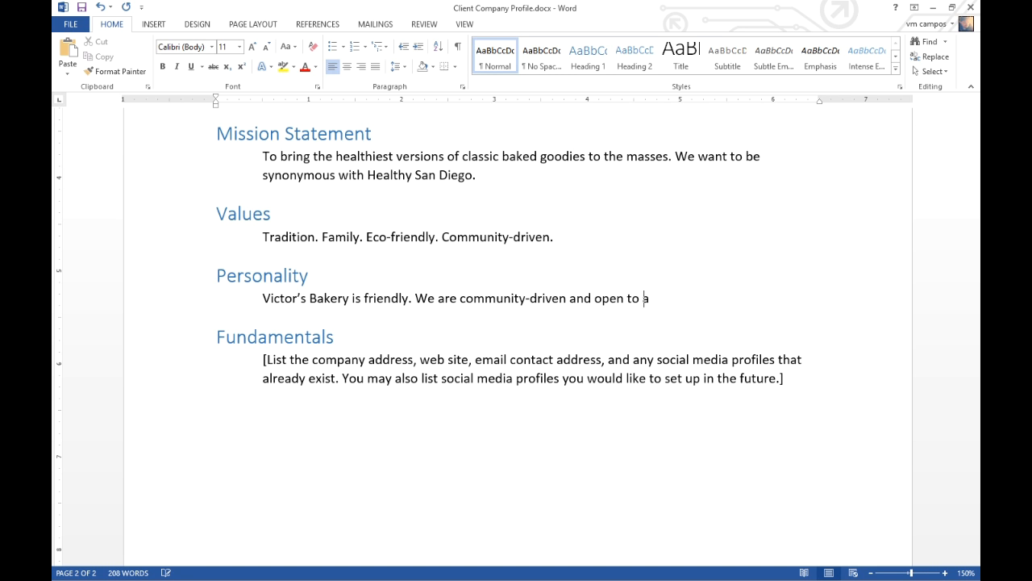
pyautogui.write('ll.')
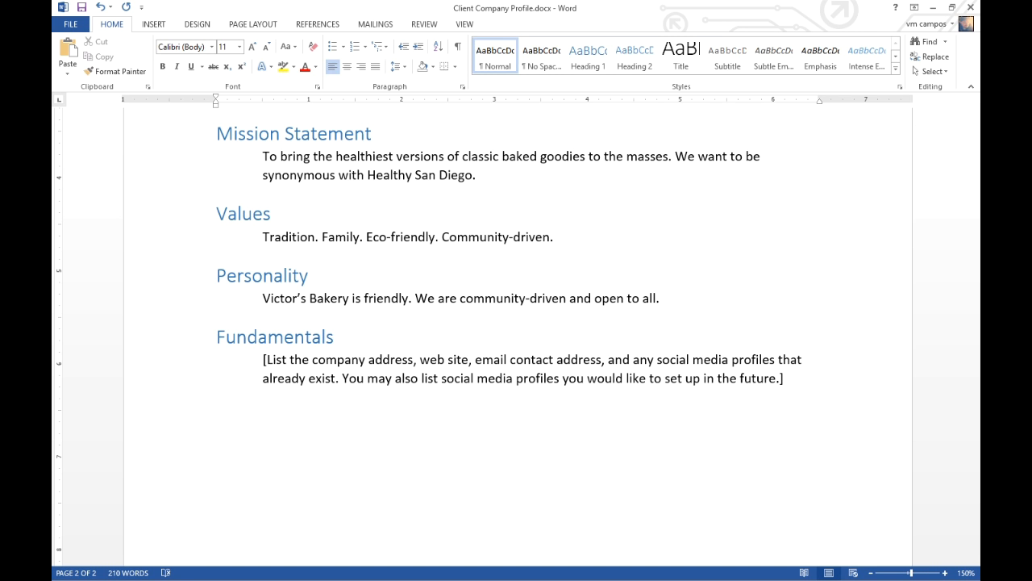
# Add that communication will be colloquial and non-stuffy, using contractions and the like
pyautogui.click(663, 298)
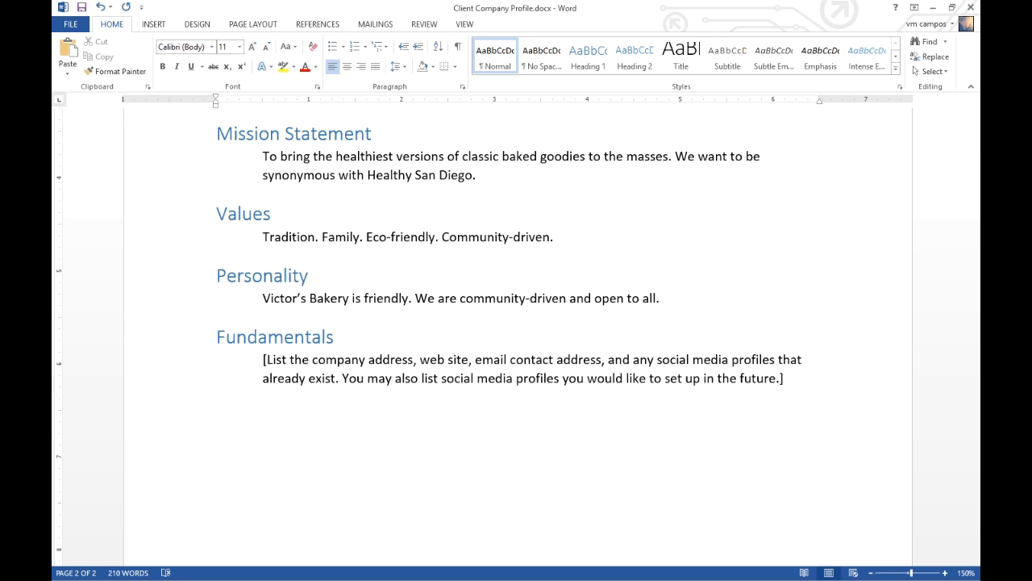
pyautogui.write('The communication will be c')
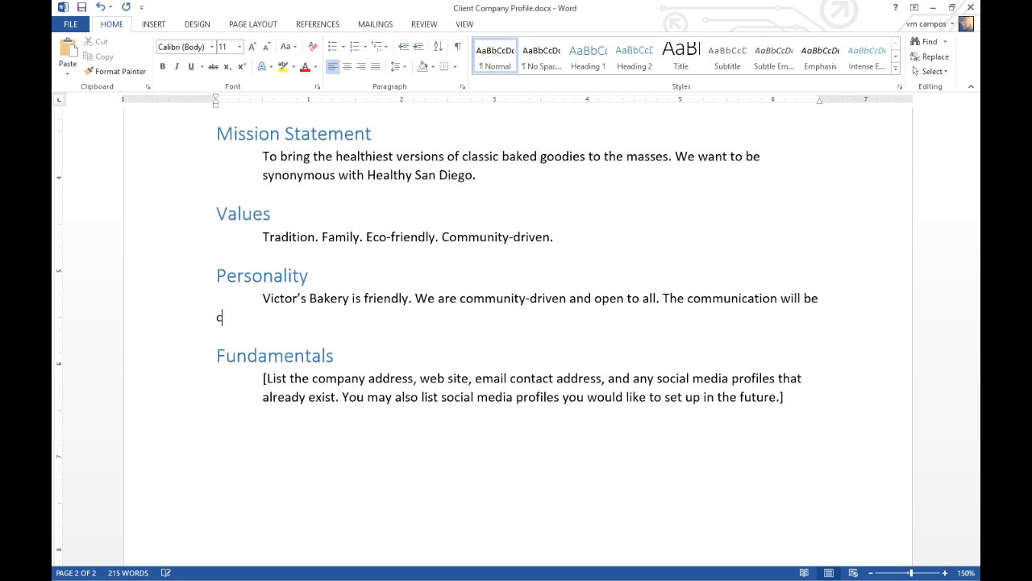
pyautogui.write('oll')
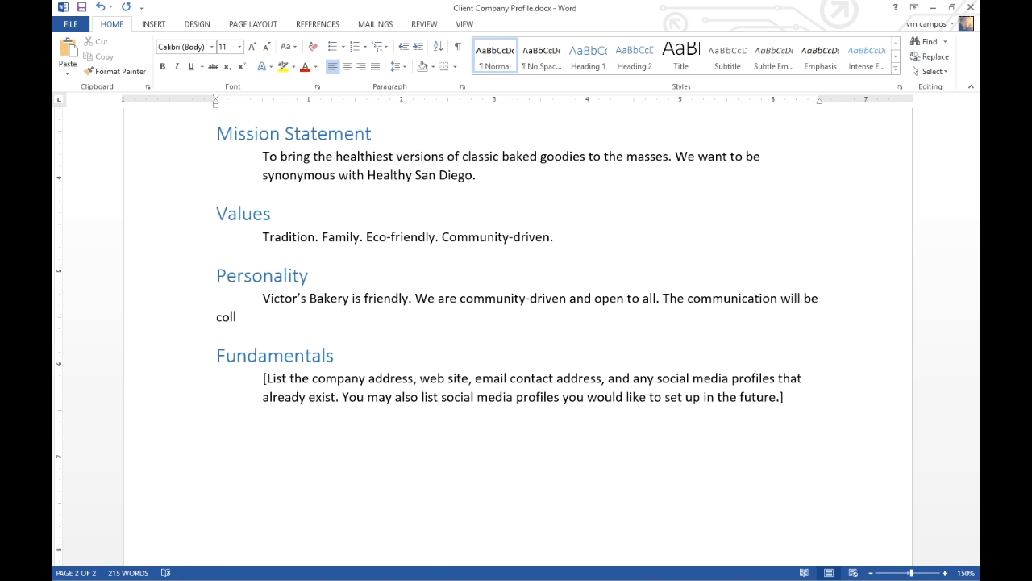
pyautogui.write('oquial')
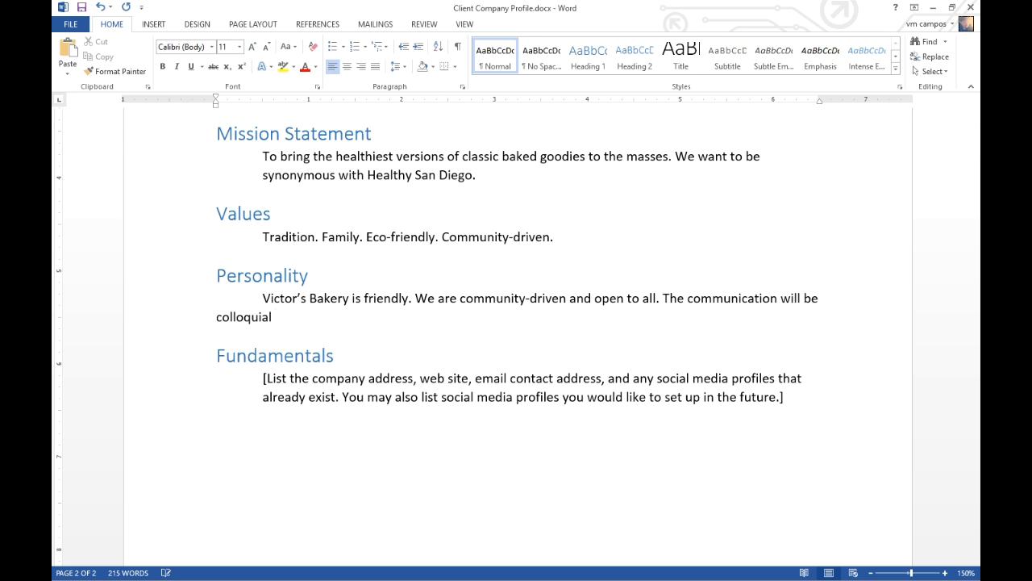
pyautogui.click(274, 317)
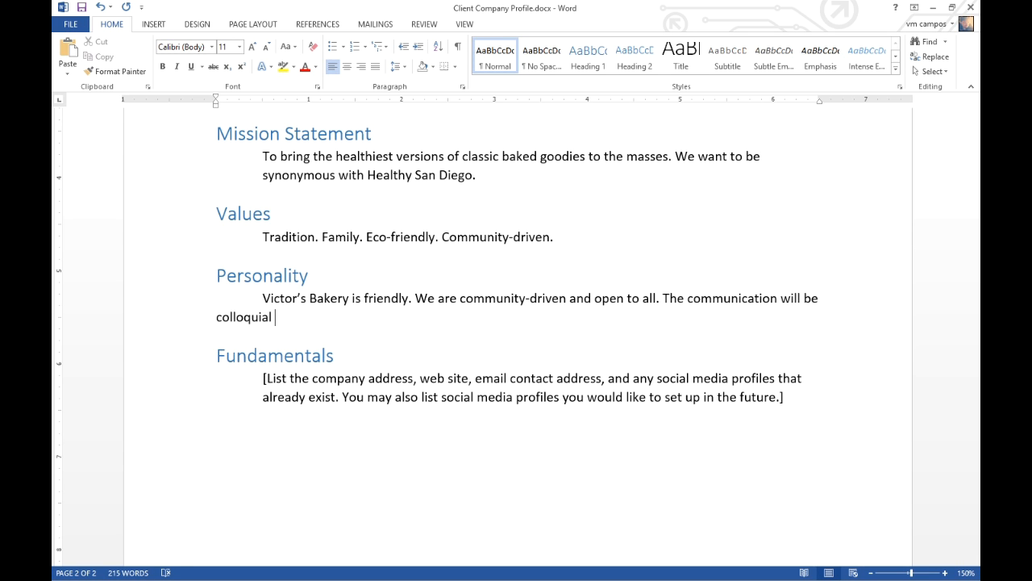
pyautogui.write('and')
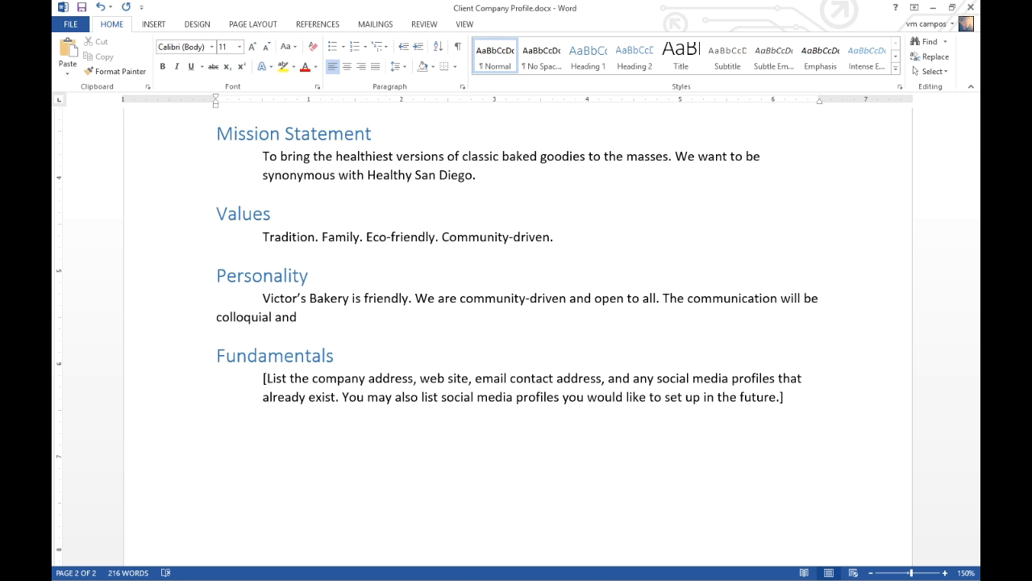
pyautogui.write('non-sti')
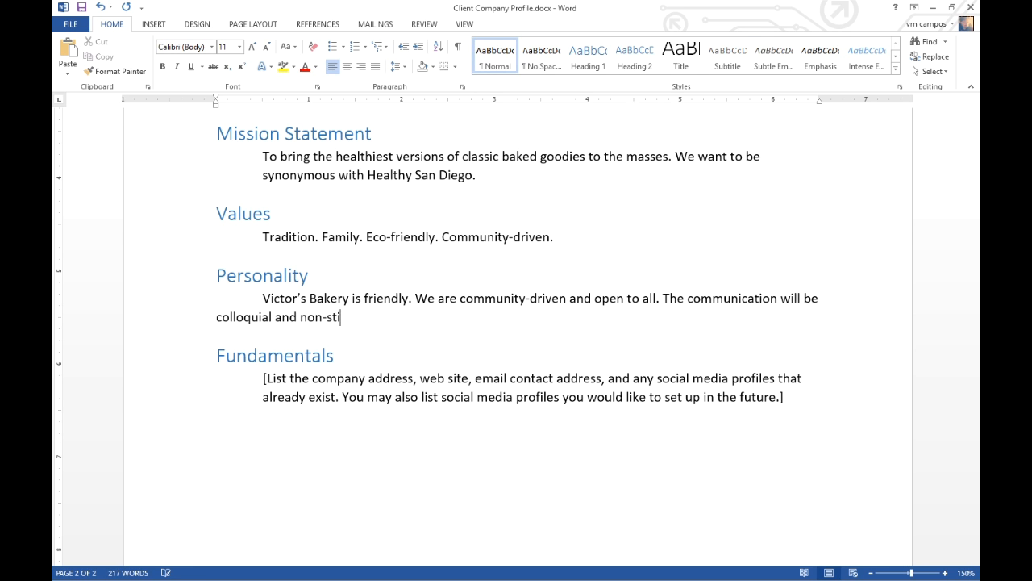
pyautogui.write('ffy.')
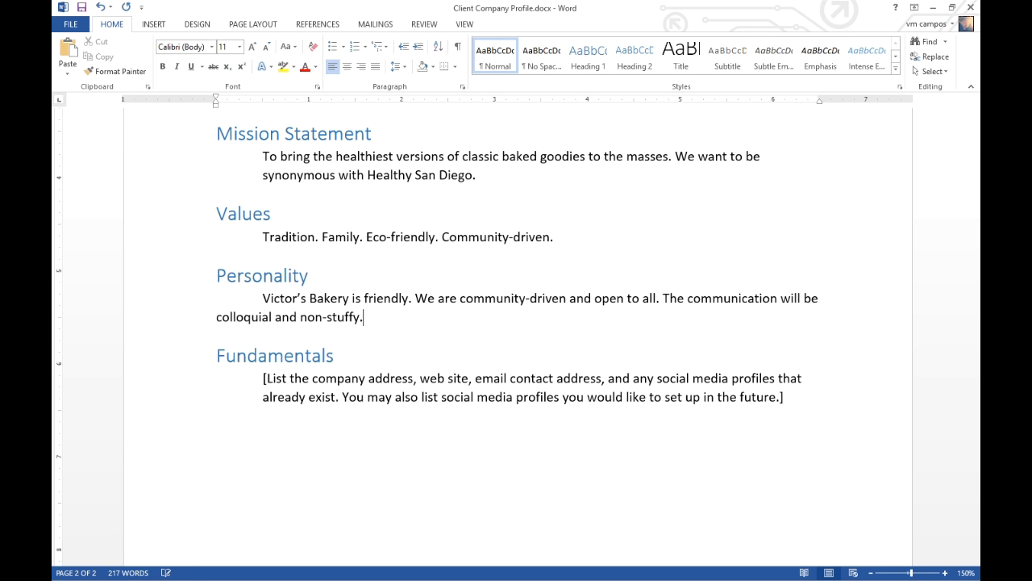
pyautogui.write("We'l")
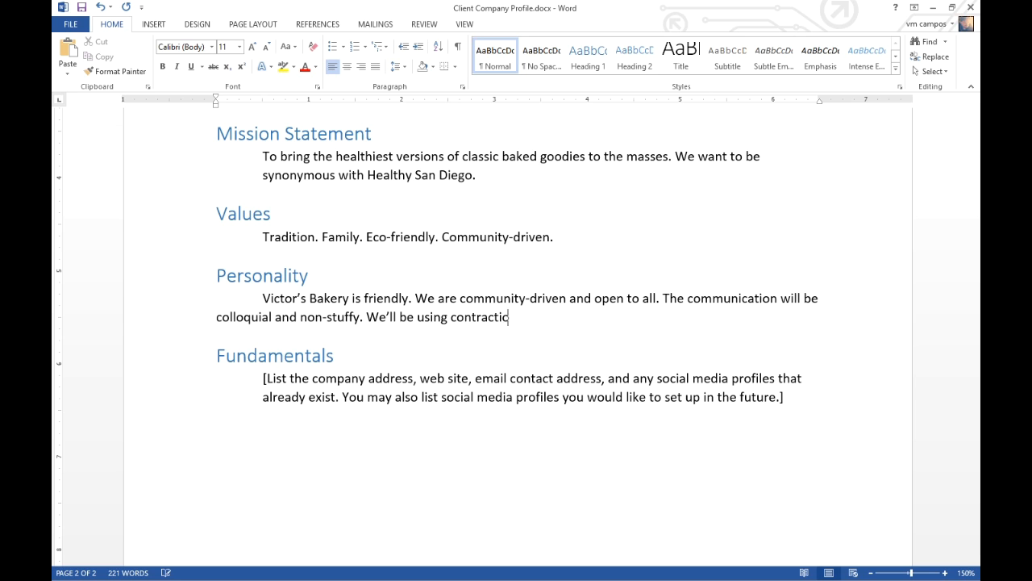
pyautogui.write('ns the like.')
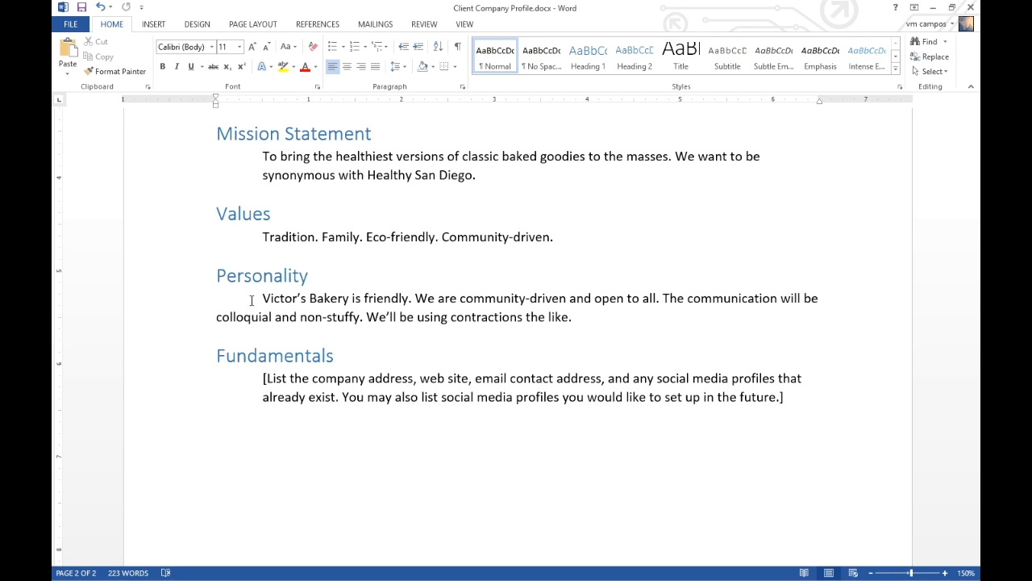
pyautogui.click(577, 317)
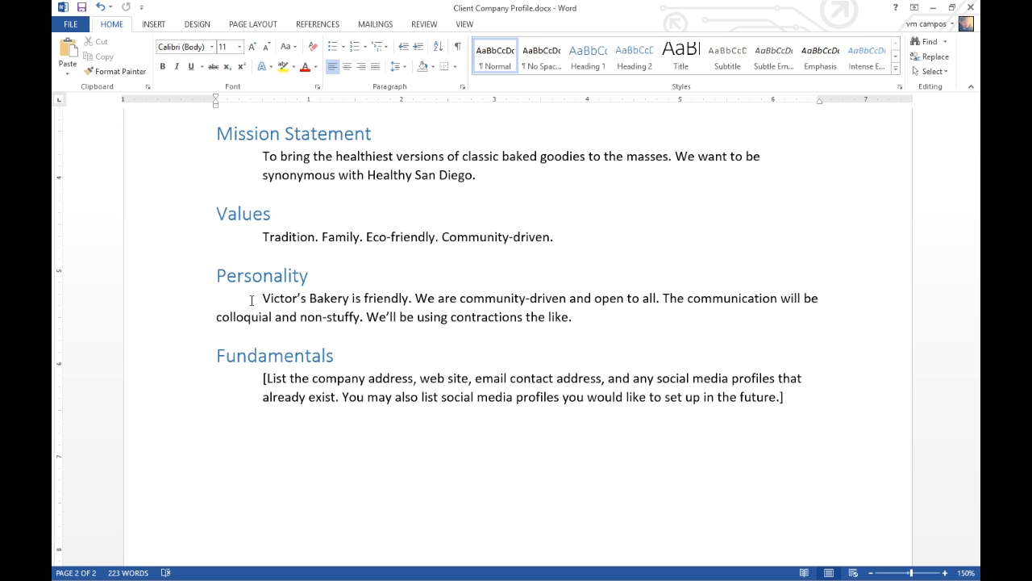
pyautogui.click(575, 317)
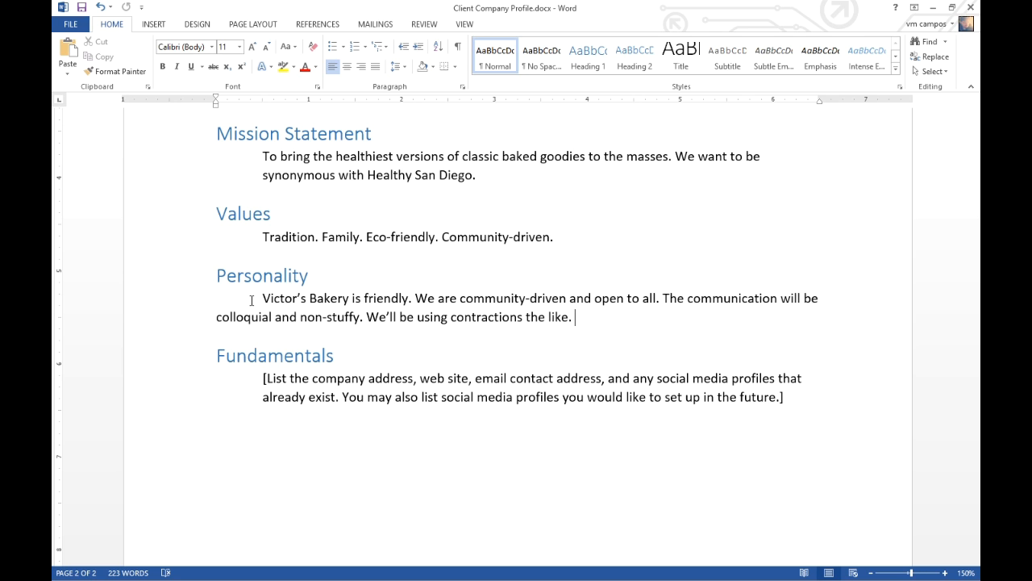
pyautogui.scroll(-3)
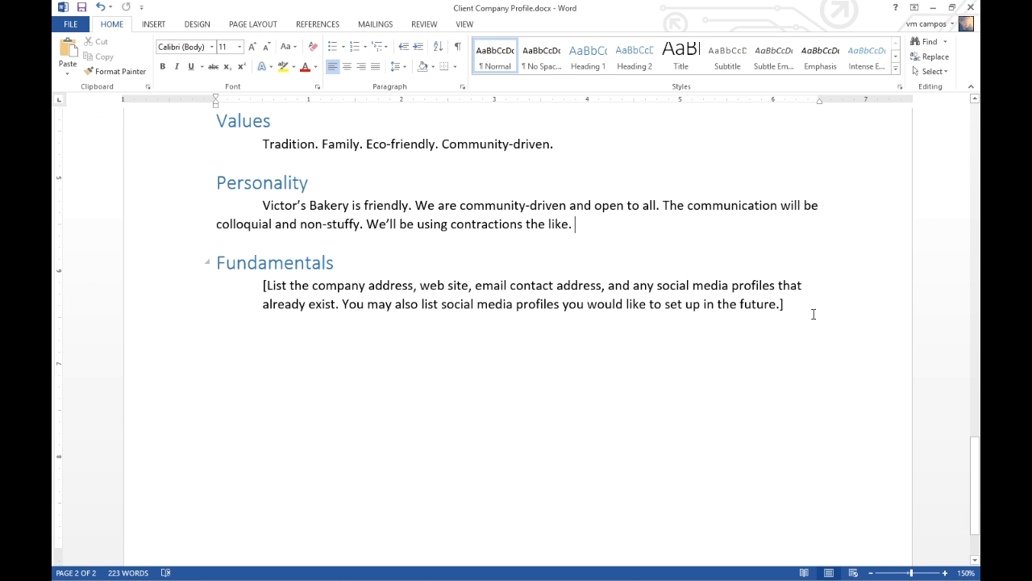
pyautogui.click(787, 306)
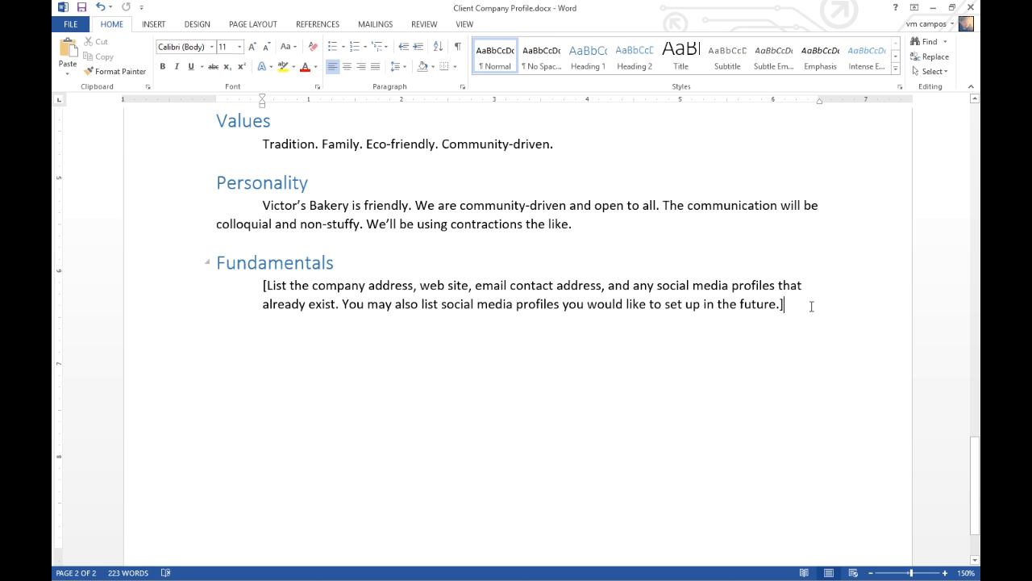
# Enter the address 123 Fake St, San Diego California, CA 92123 above the Fundamentals placeholder
pyautogui.moveTo(262, 304); pyautogui.dragTo(782, 304)
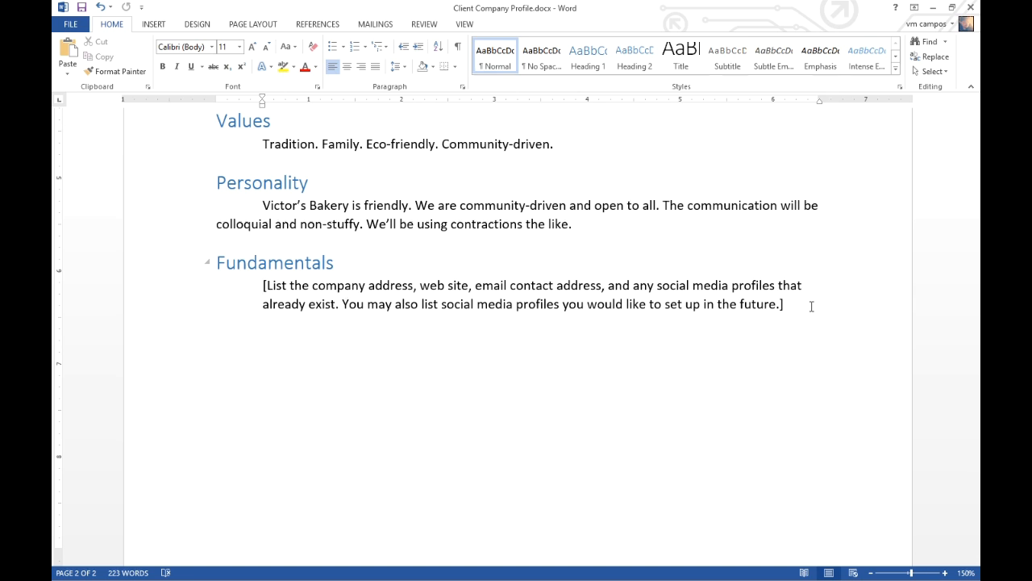
pyautogui.press('Enter')
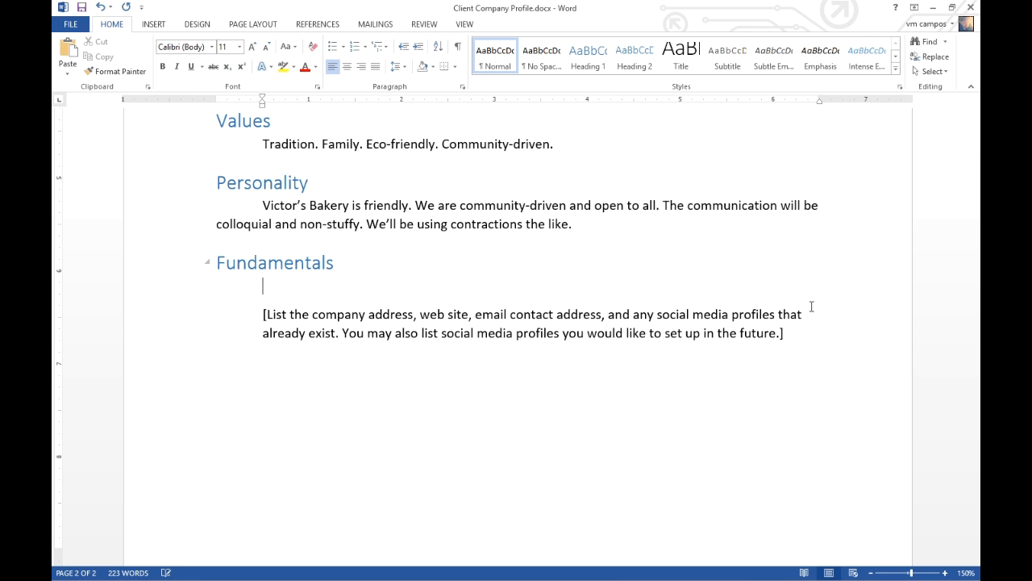
pyautogui.write('1')
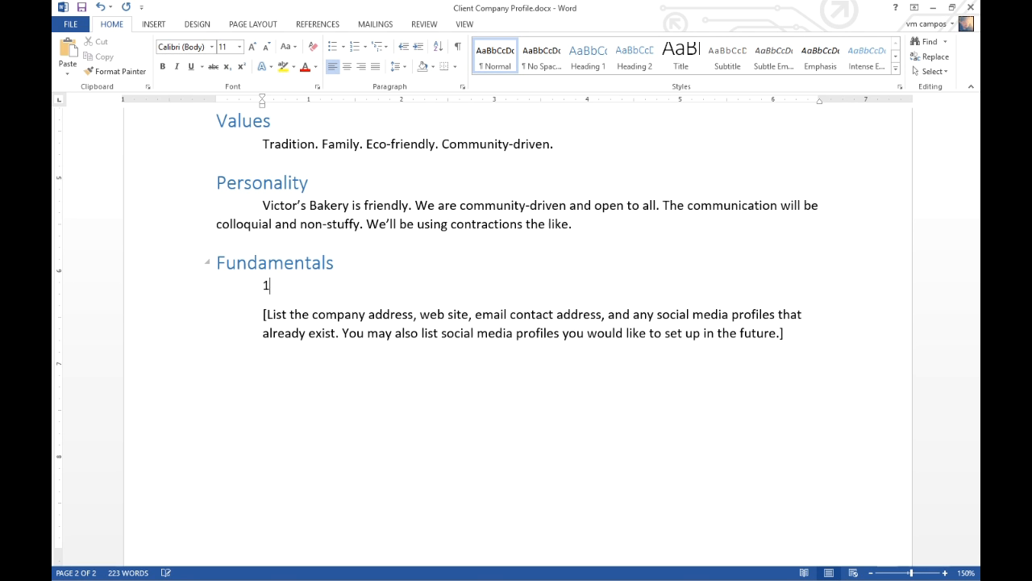
pyautogui.write('23')
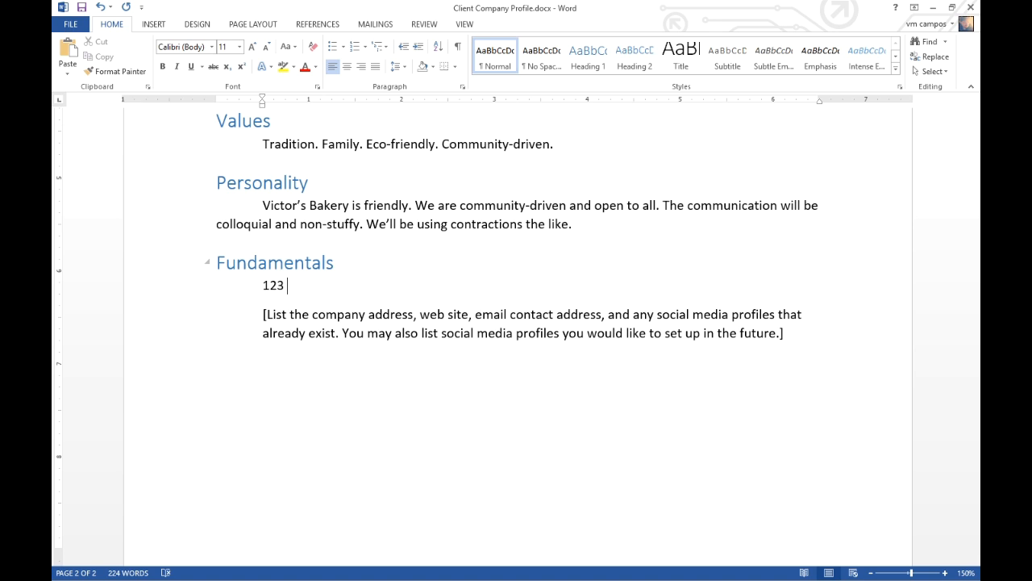
pyautogui.write('Fake St')
pyautogui.write('San Diego California,')
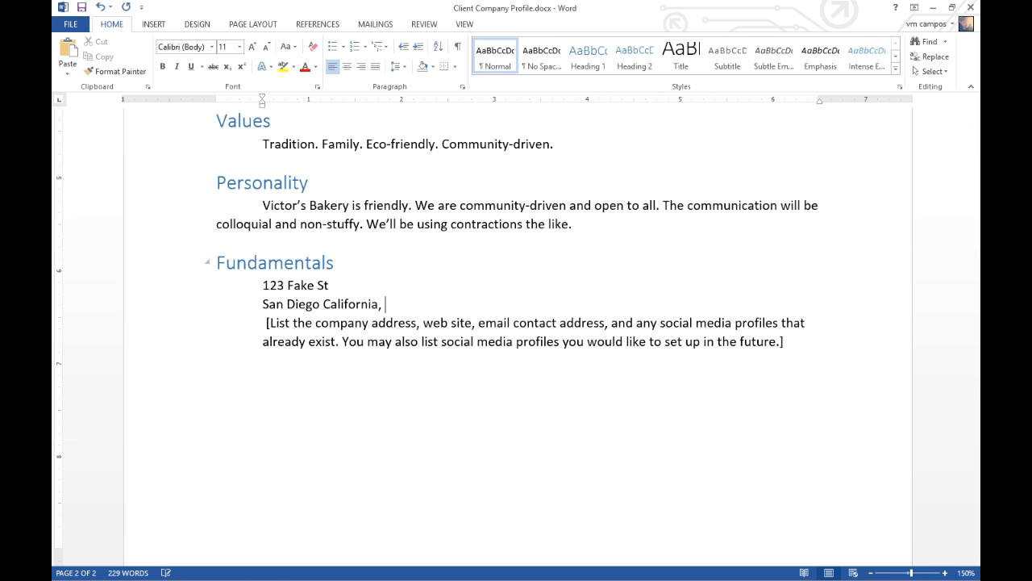
pyautogui.write('CA 92123')
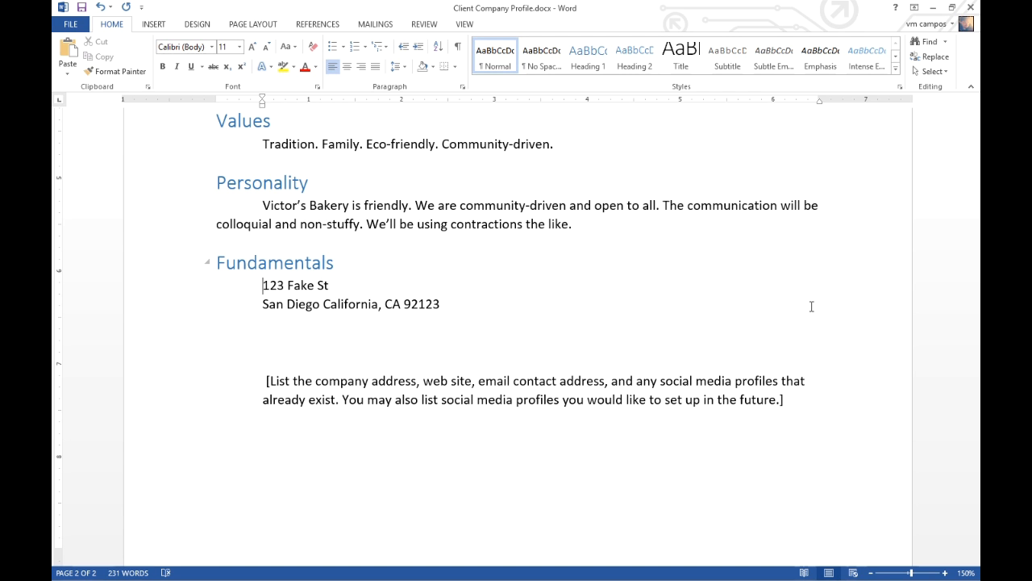
# Retype the street address line as '123 Fake St'
pyautogui.moveTo(261, 285); pyautogui.dragTo(331, 284)
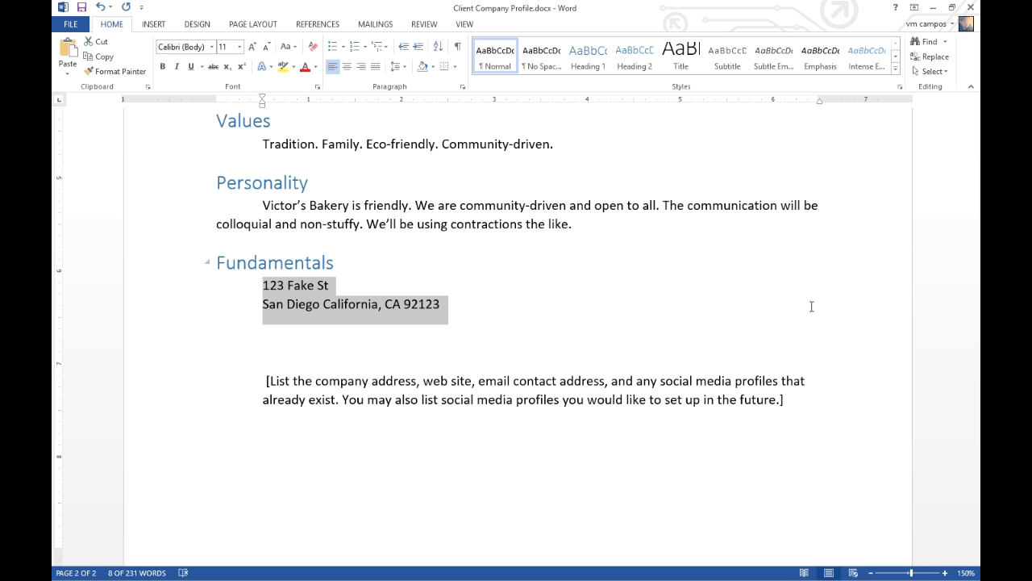
pyautogui.write('PO')
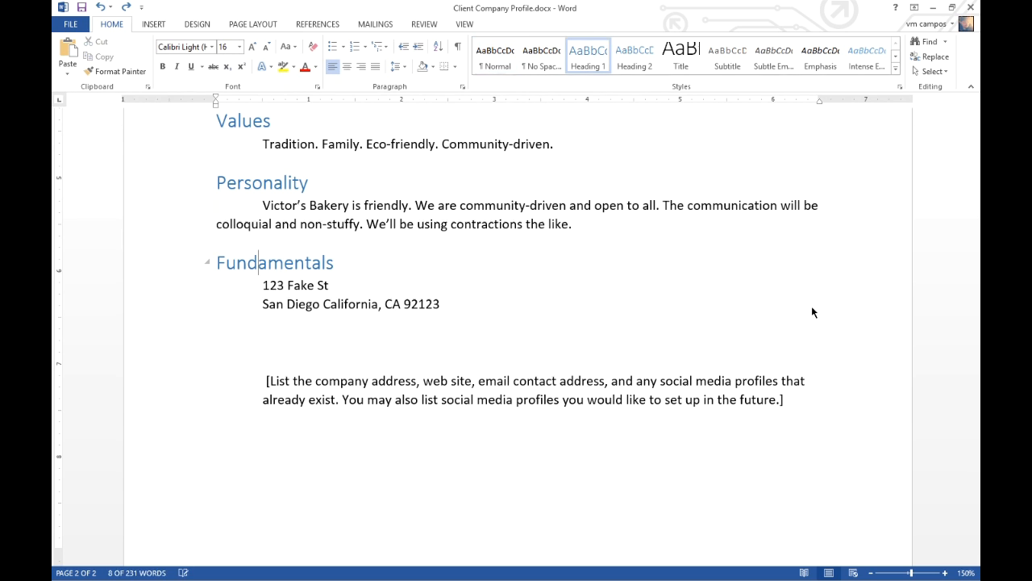
pyautogui.tripleClick(294, 285)
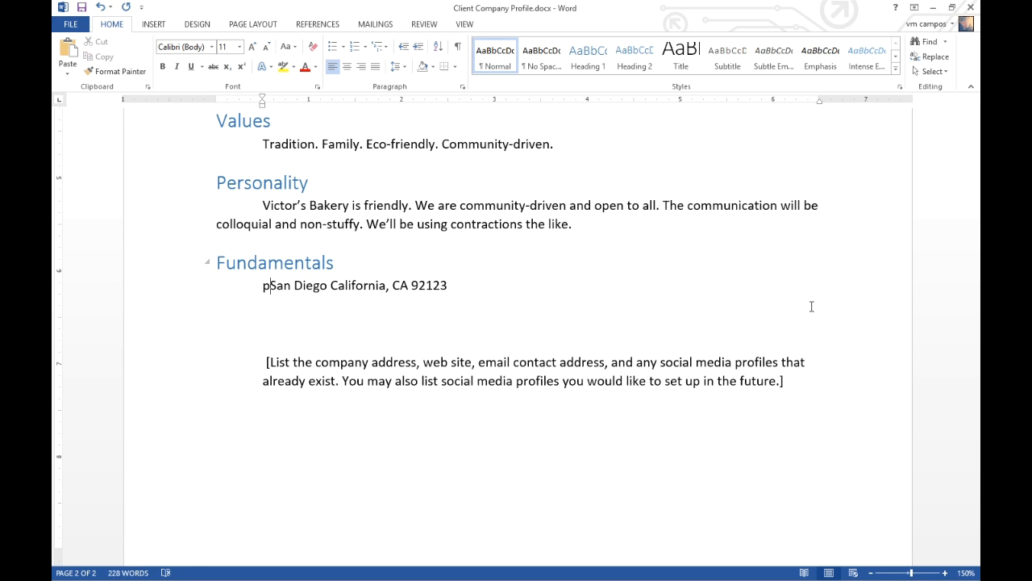
pyautogui.write('123 Fake St')
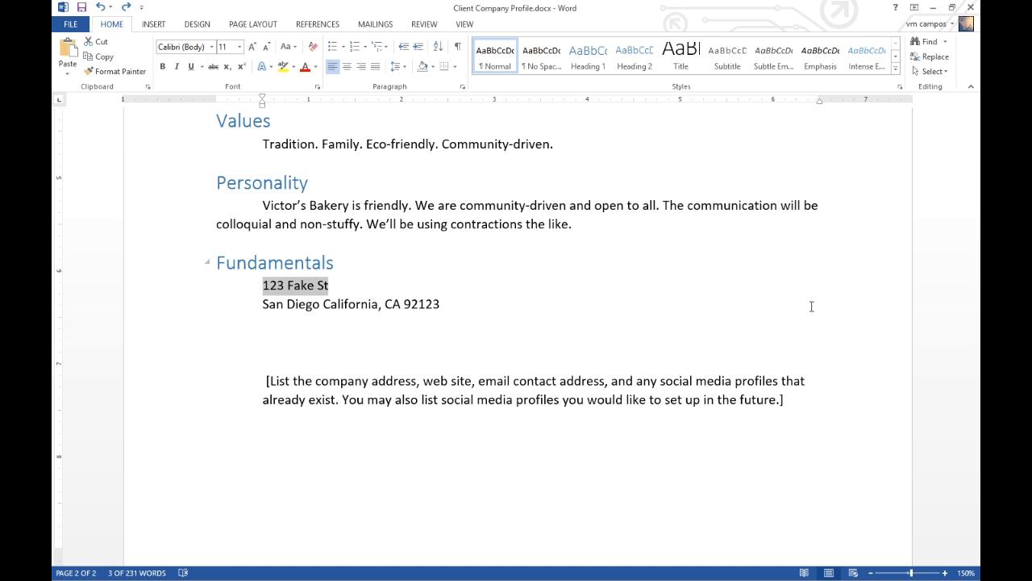
# Change the street line to 889 Kon Street #22334 with a [Get a PO Box] note
pyautogui.write('PO Box')
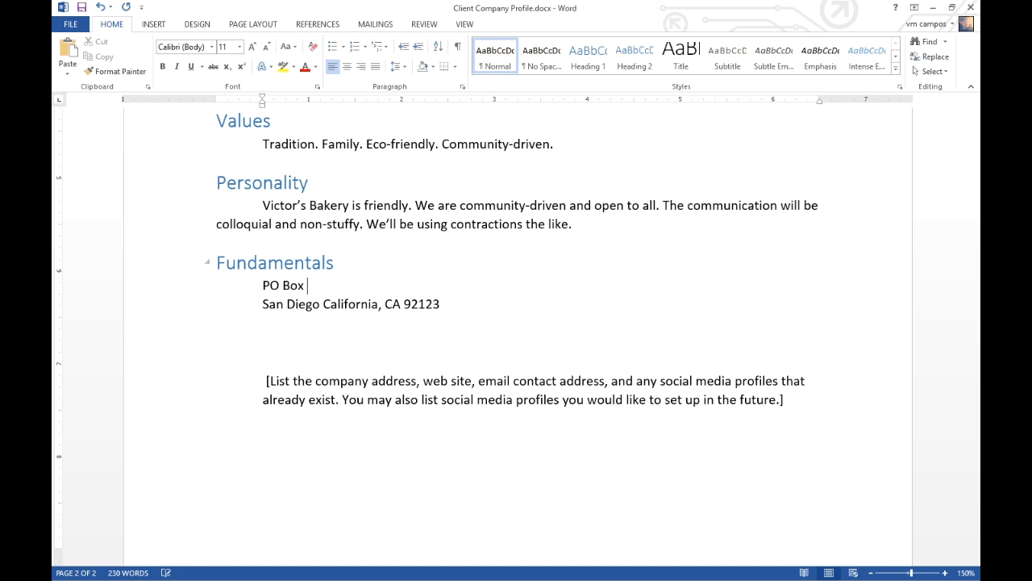
pyautogui.write('22334')
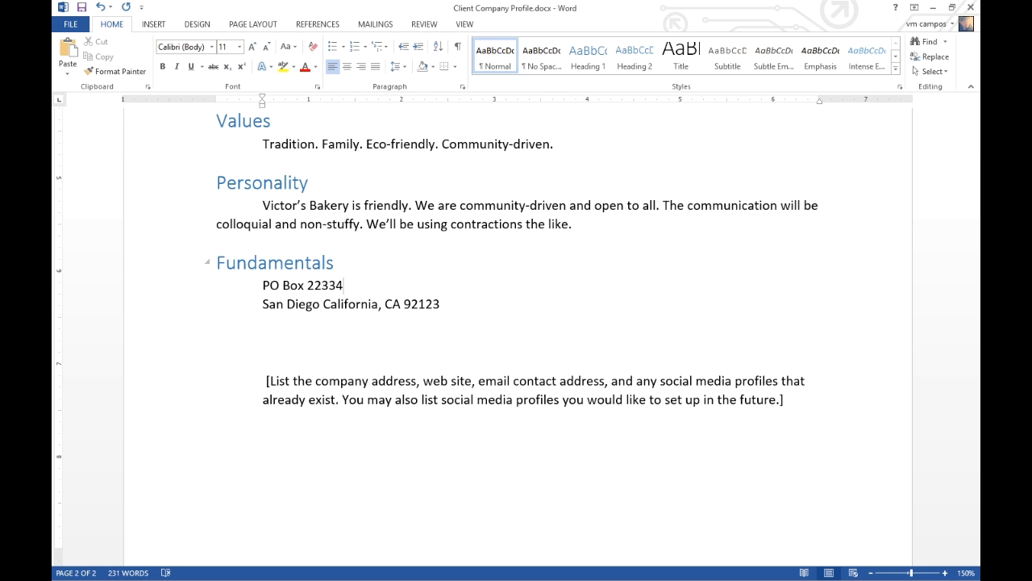
pyautogui.moveTo(811, 306)
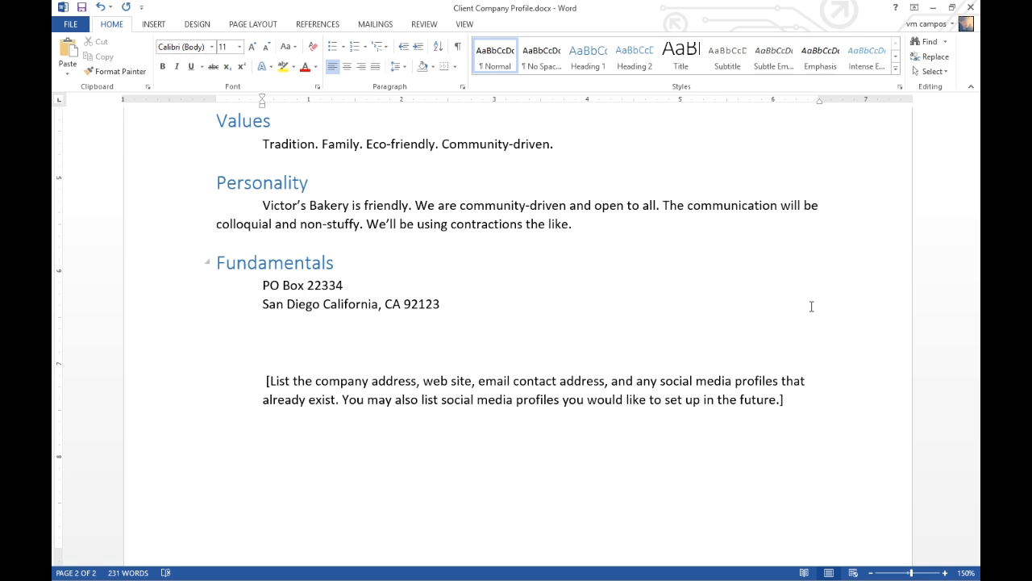
pyautogui.doubleClick(274, 285)
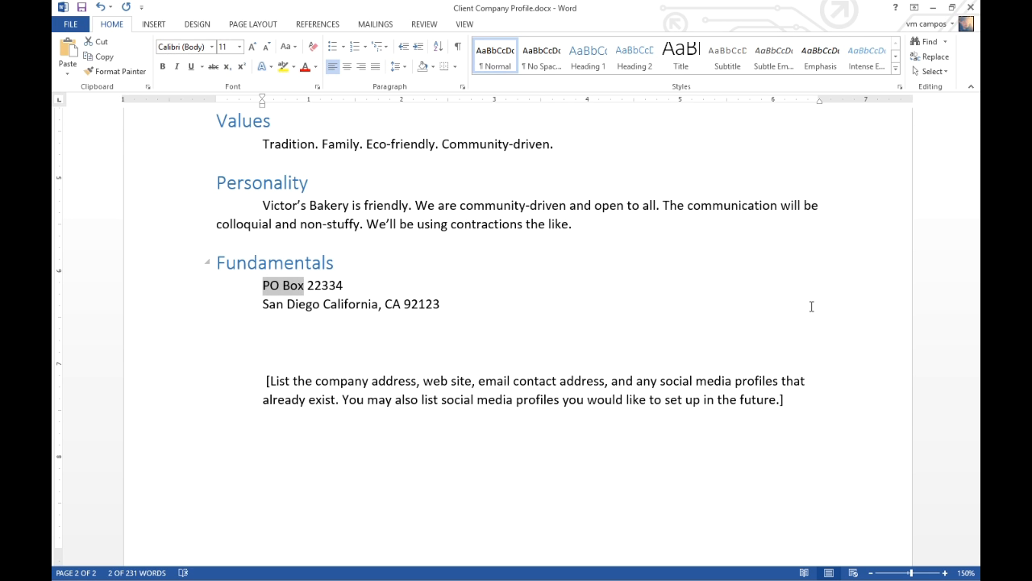
pyautogui.write('889 K')
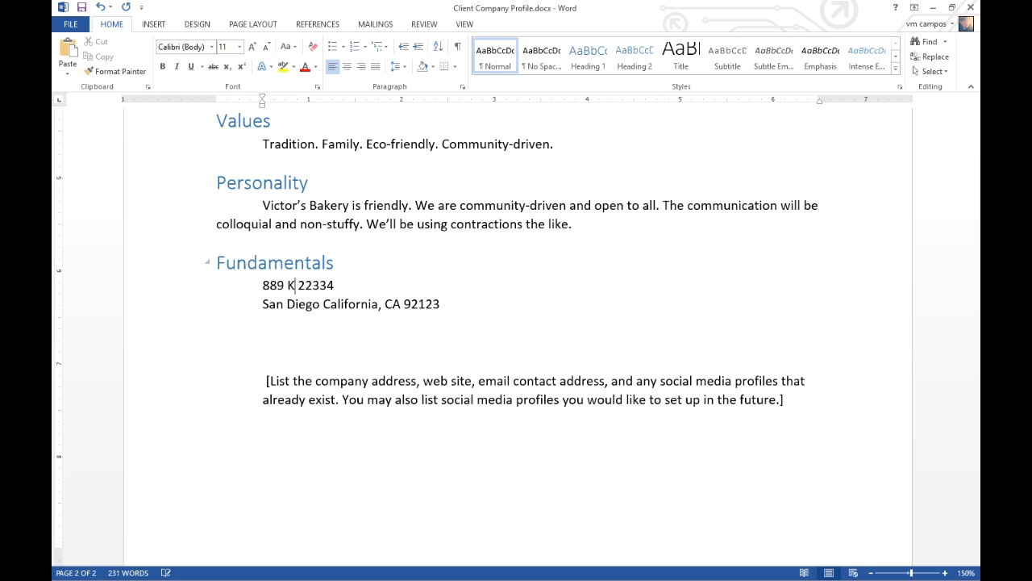
pyautogui.write('on')
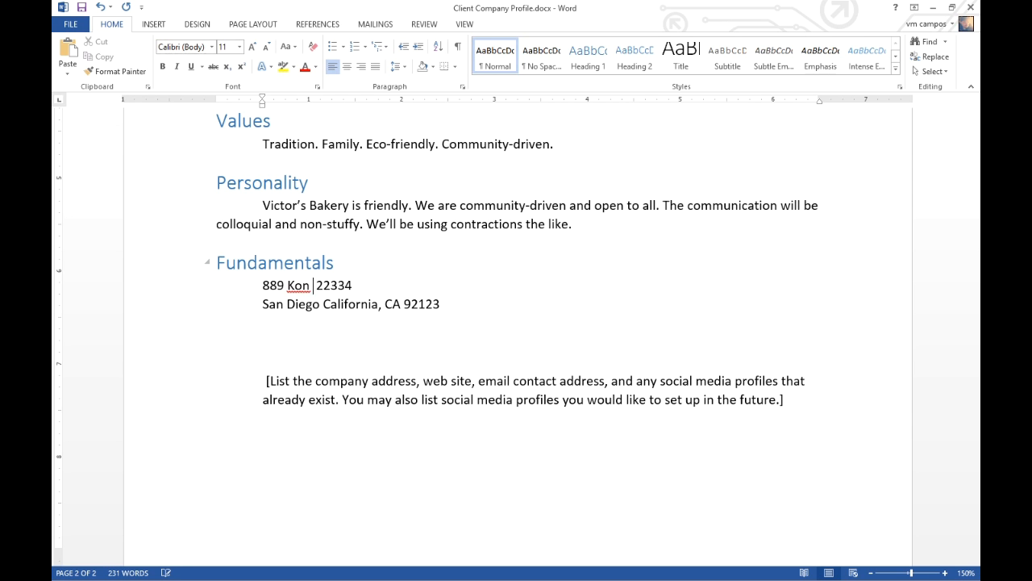
pyautogui.write('Street')
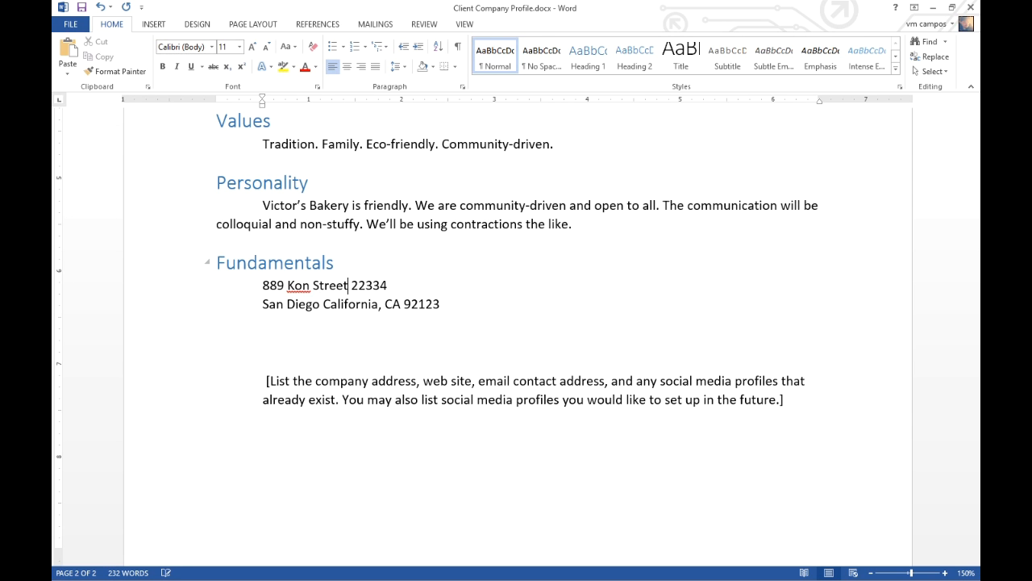
pyautogui.write('#')
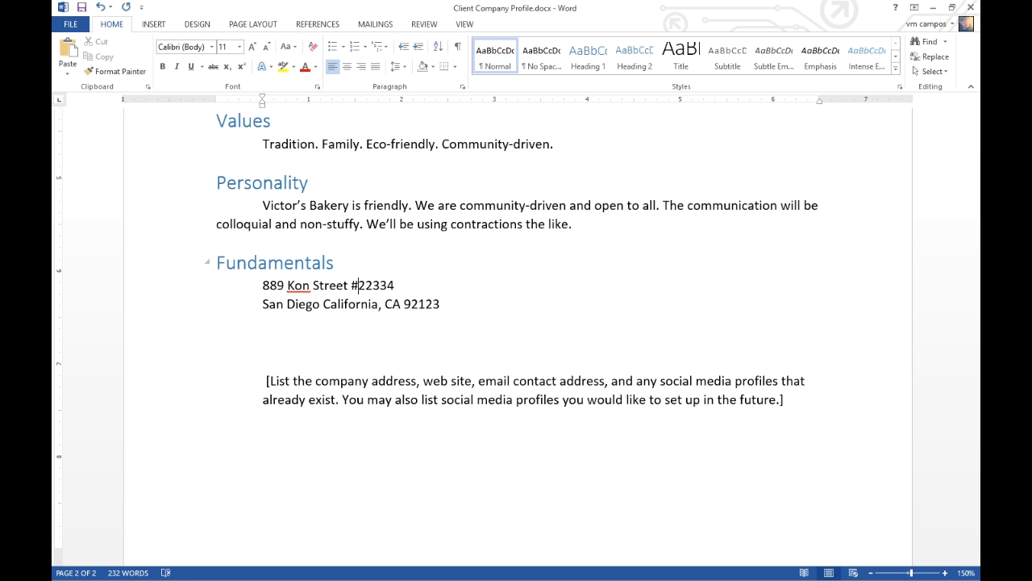
pyautogui.write('[G')
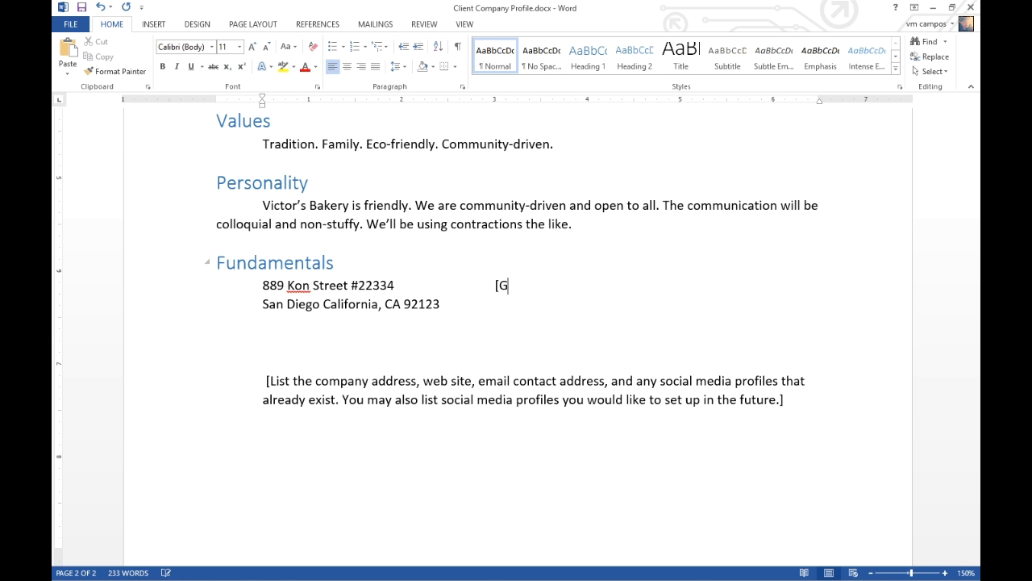
pyautogui.write('et a PO Box')
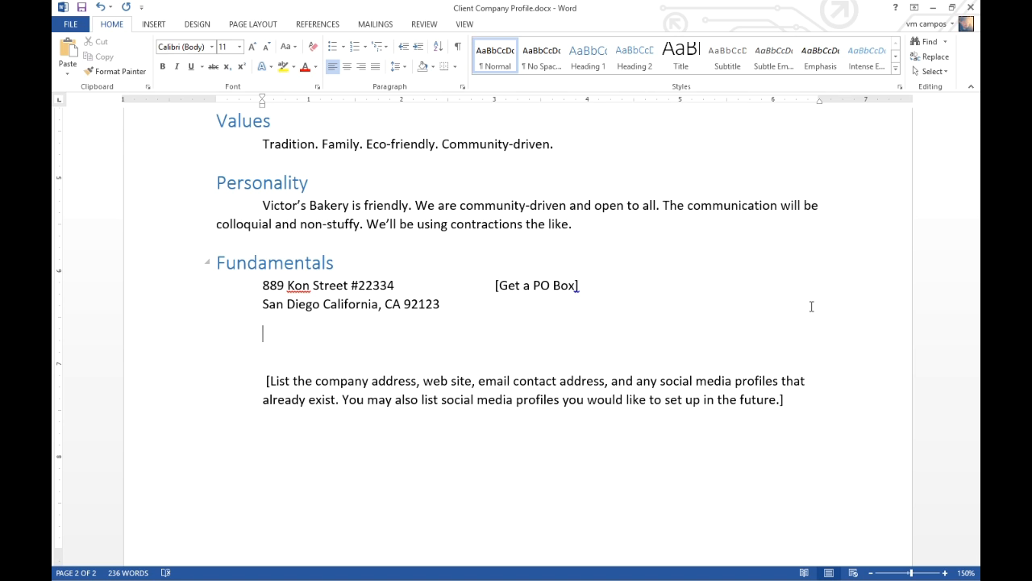
pyautogui.write('619-')
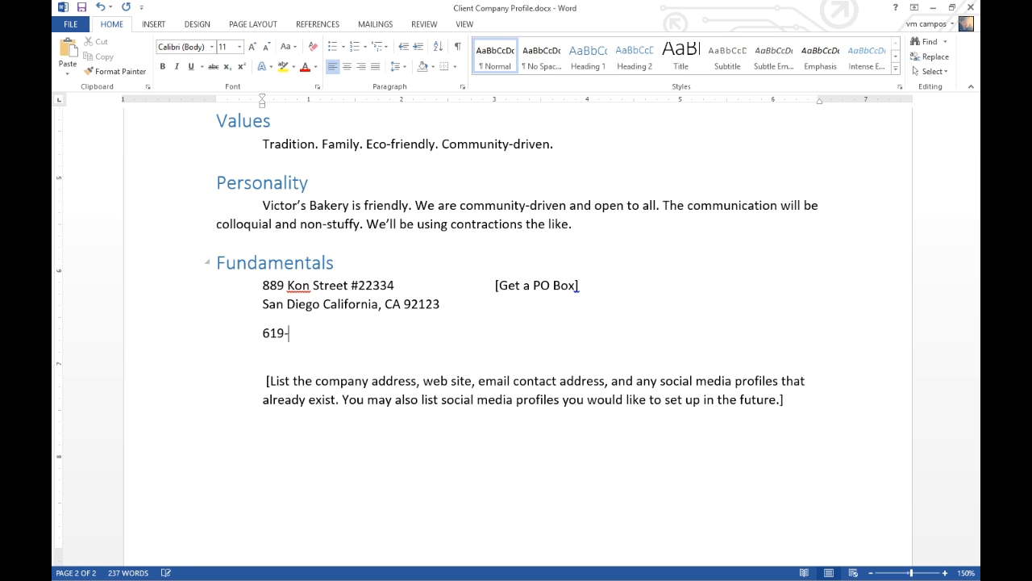
pyautogui.write('555-2343')
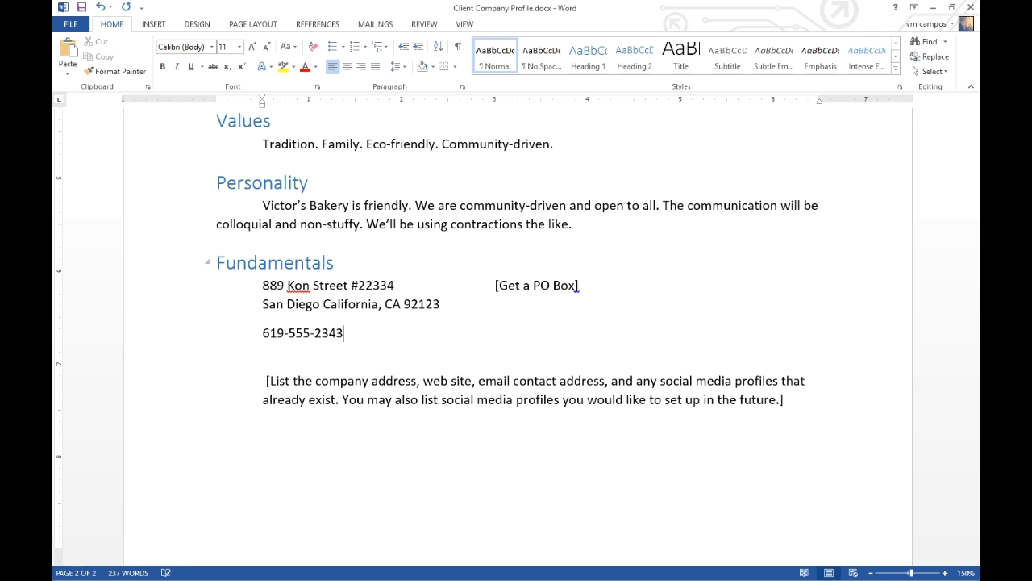
pyautogui.click(497, 333)
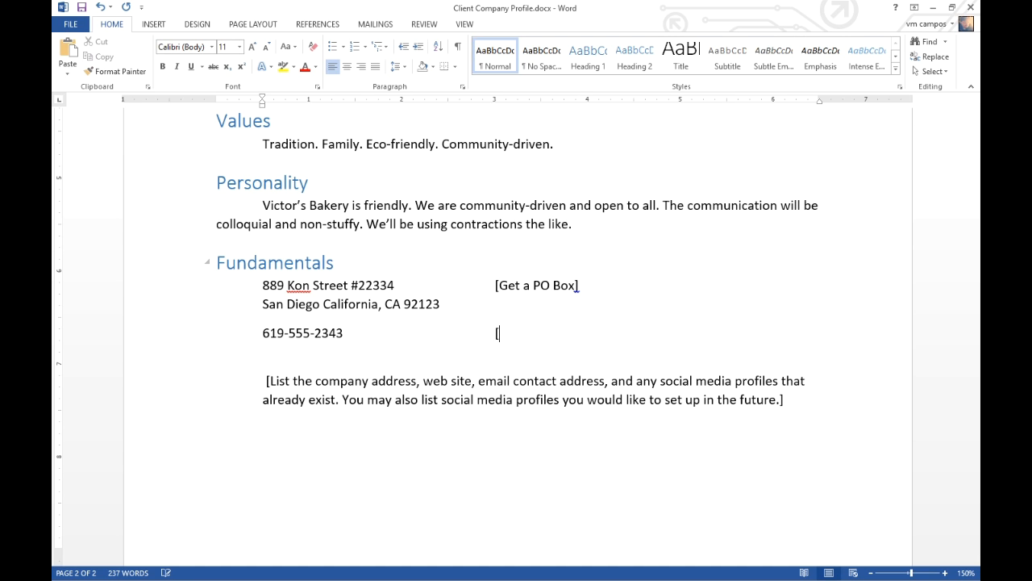
pyautogui.write('[Get a')
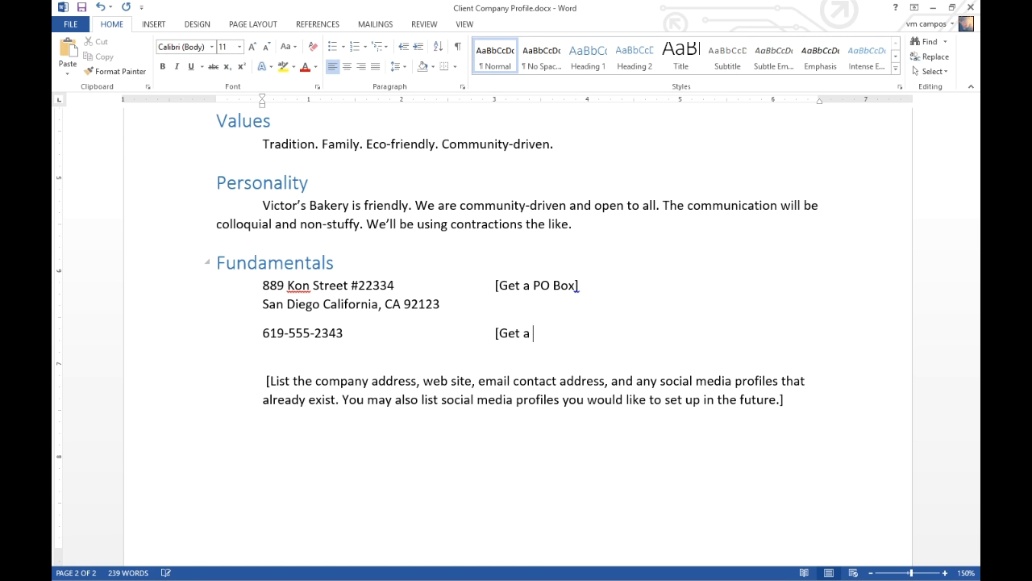
pyautogui.write('Google')
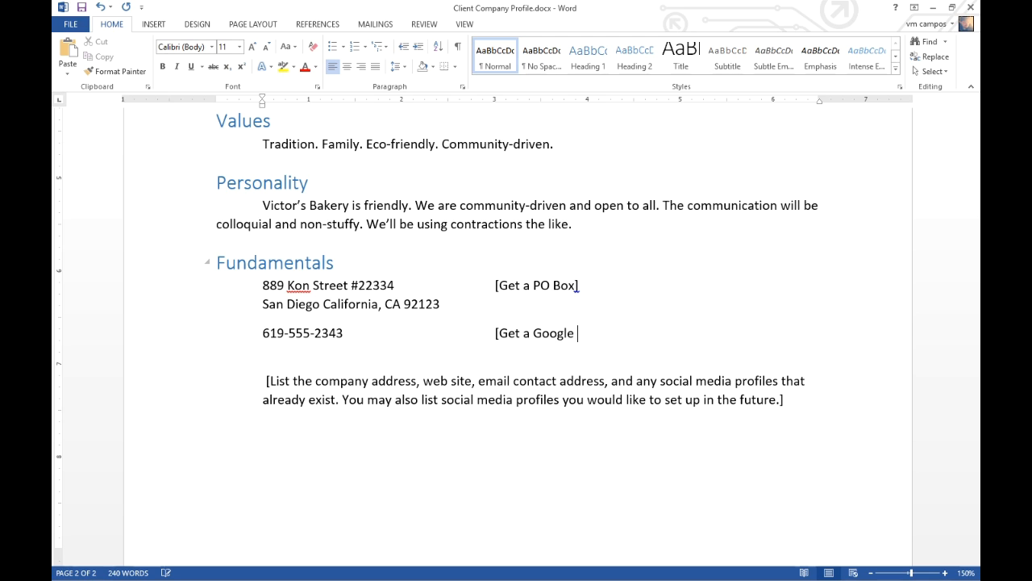
pyautogui.write('Voice Phon')
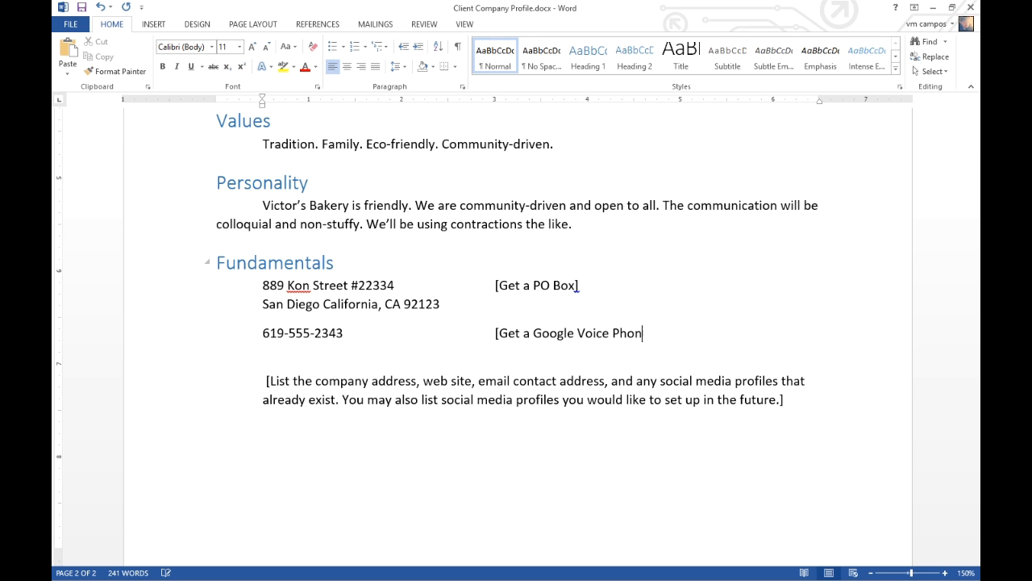
pyautogui.write('e #]')
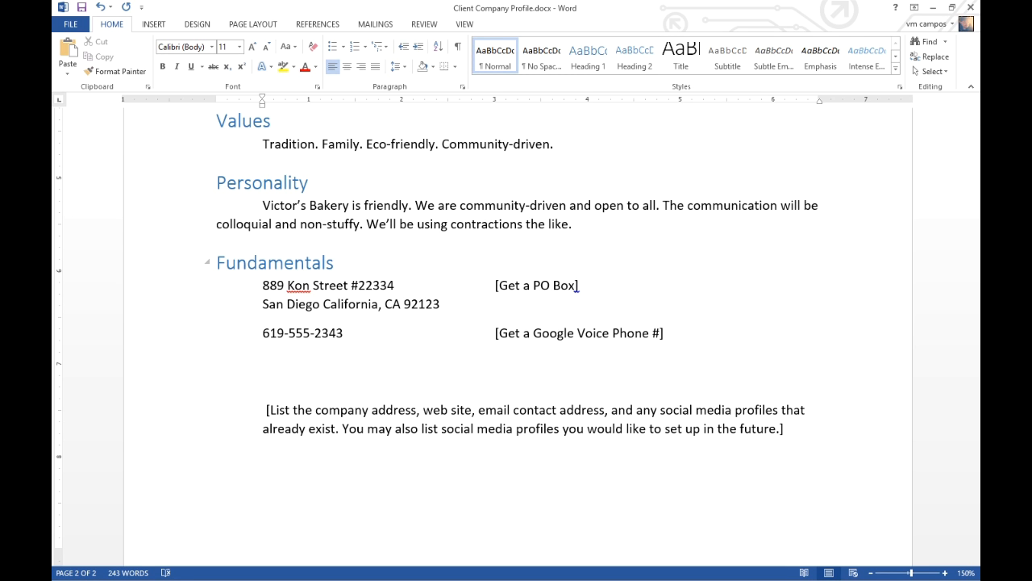
pyautogui.write('Twi')
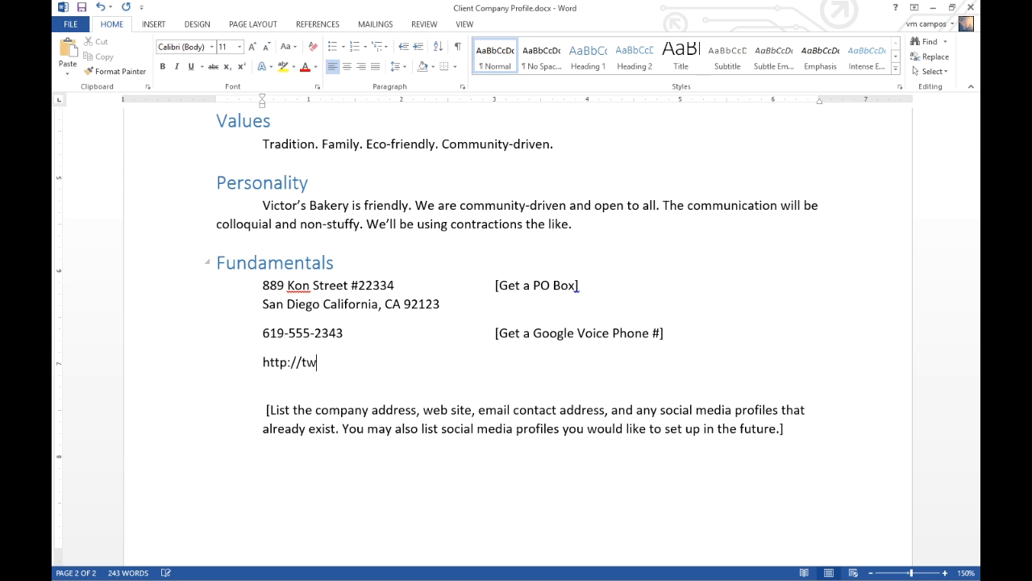
pyautogui.write('tter.com/')
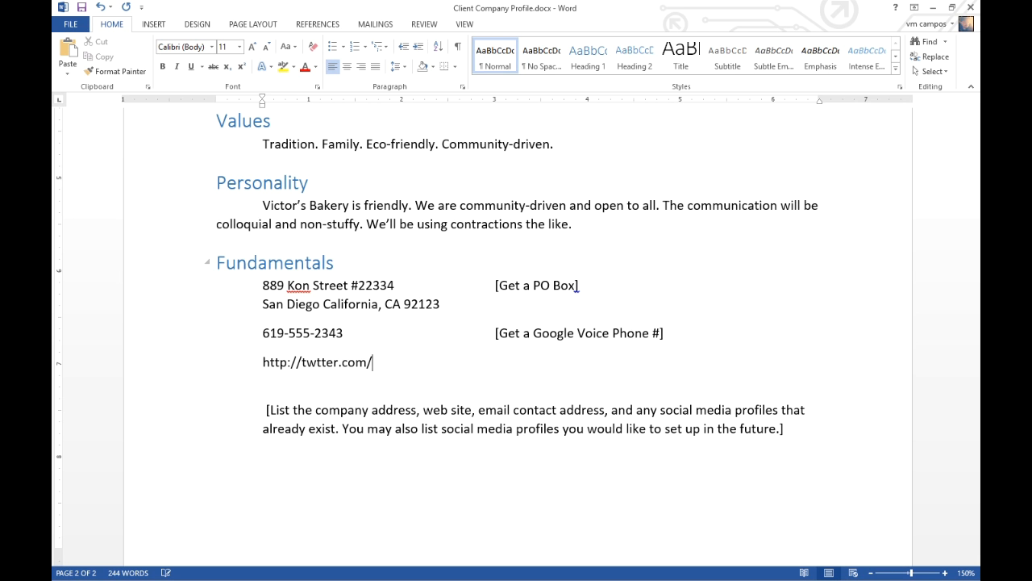
pyautogui.write('vicb')
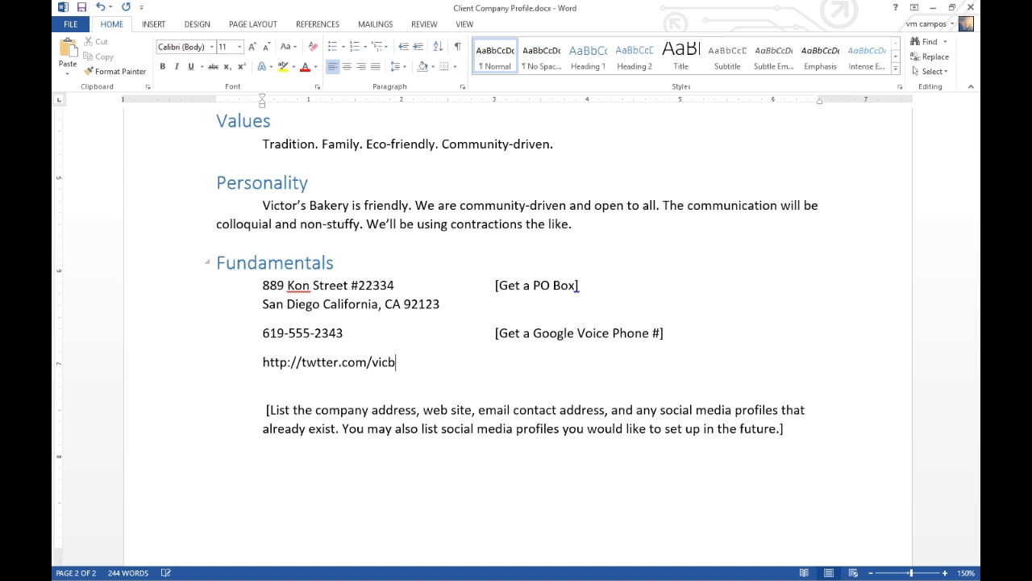
pyautogui.write('ake')
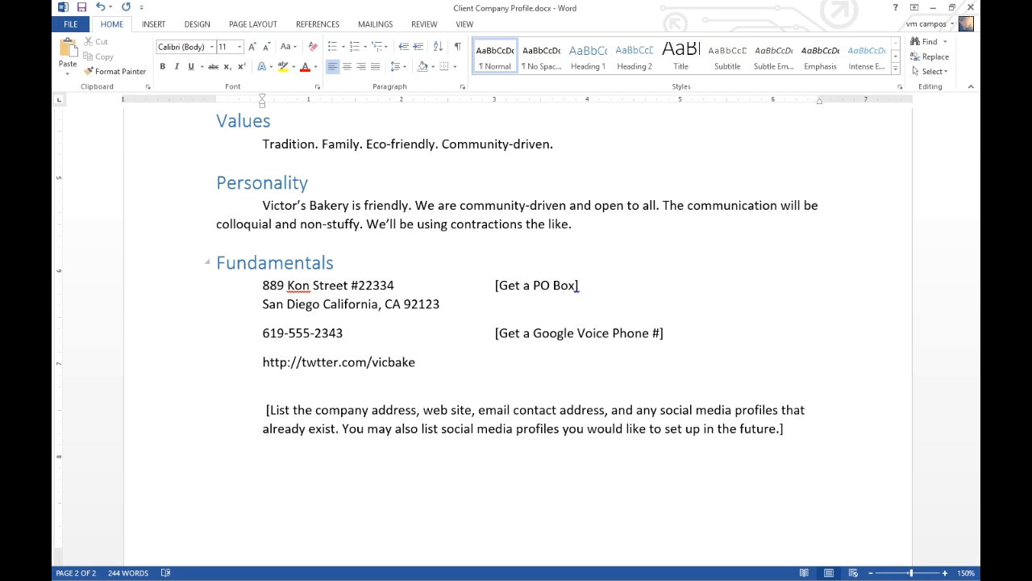
pyautogui.write('Want')
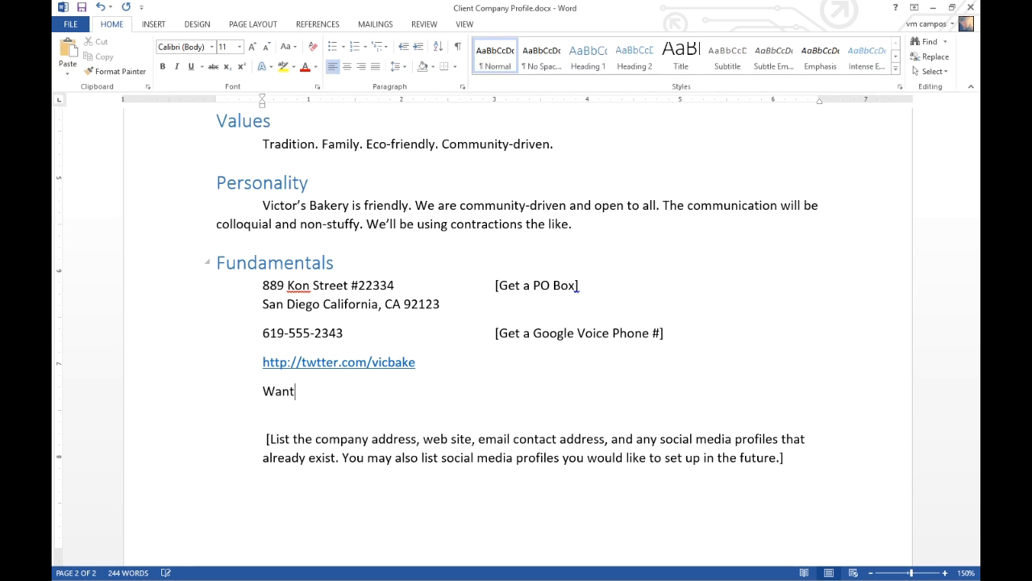
pyautogui.write('to set up Snapc')
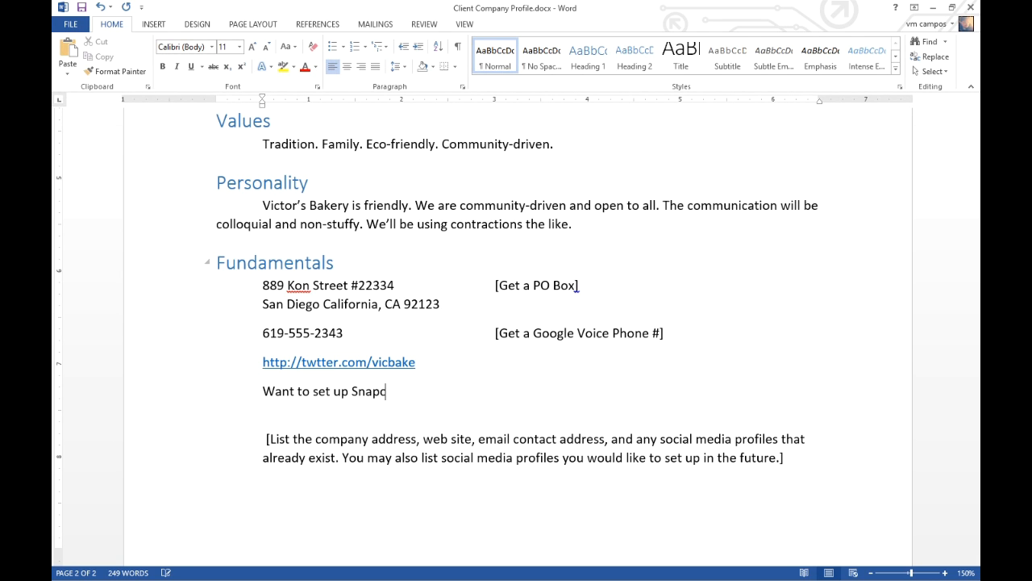
pyautogui.write('hat')
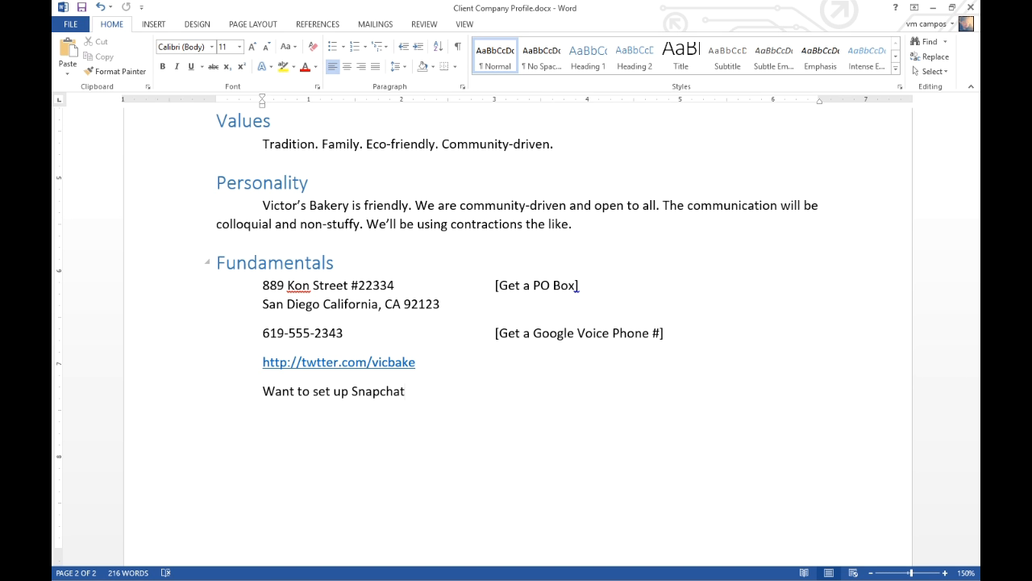
pyautogui.scroll(3)
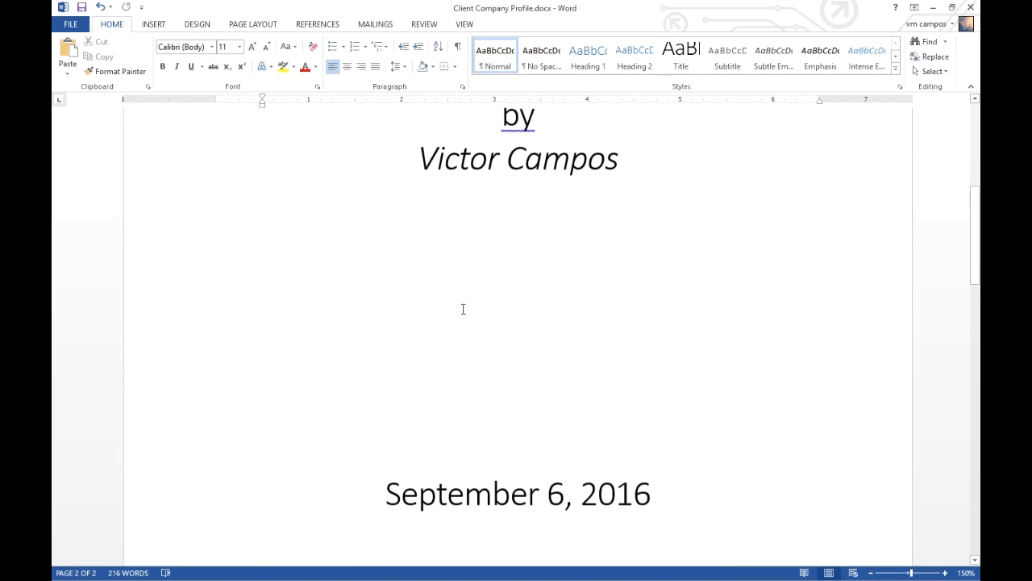
pyautogui.scroll(3)
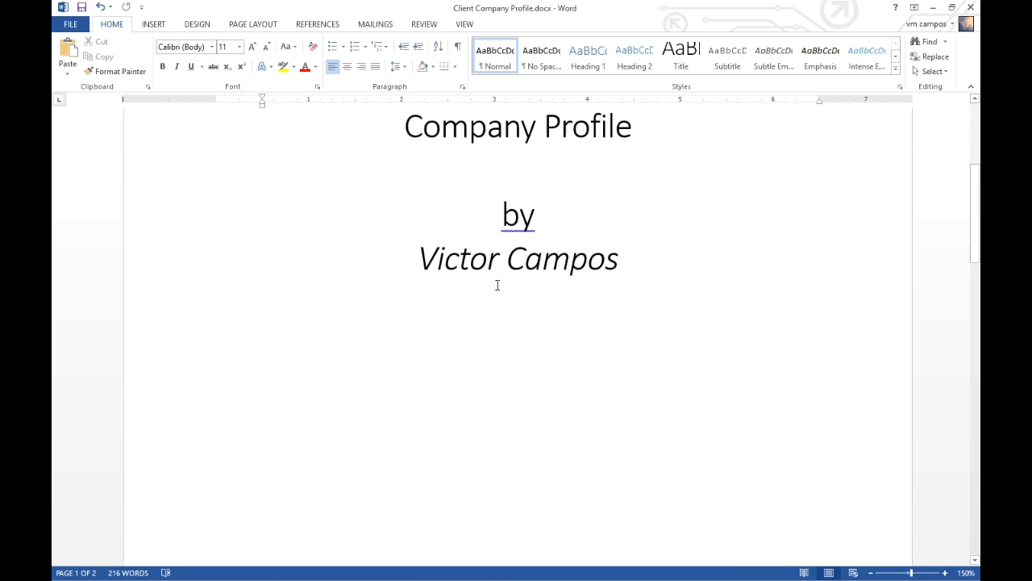
pyautogui.scroll(-3)
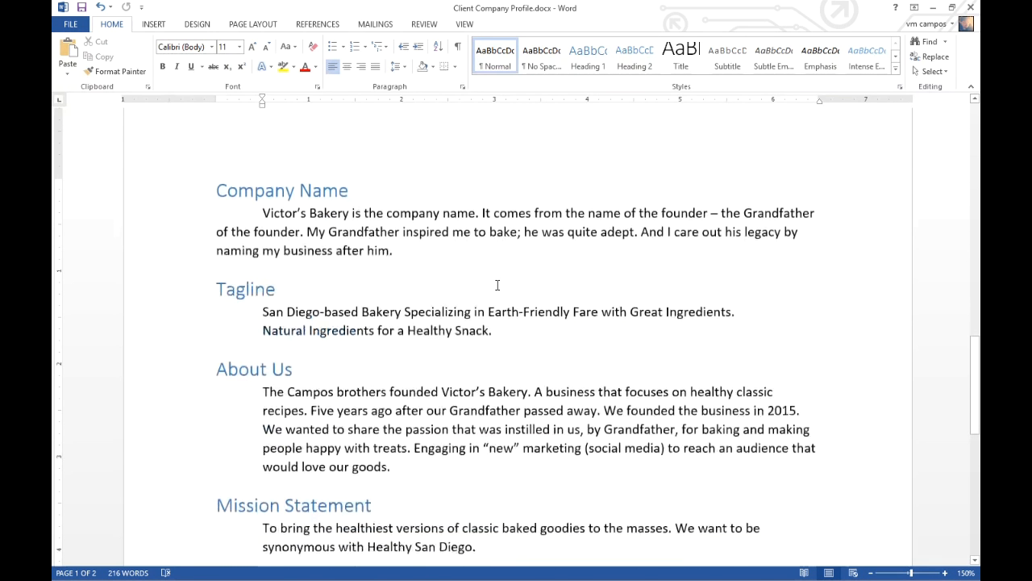
pyautogui.scroll(-3)
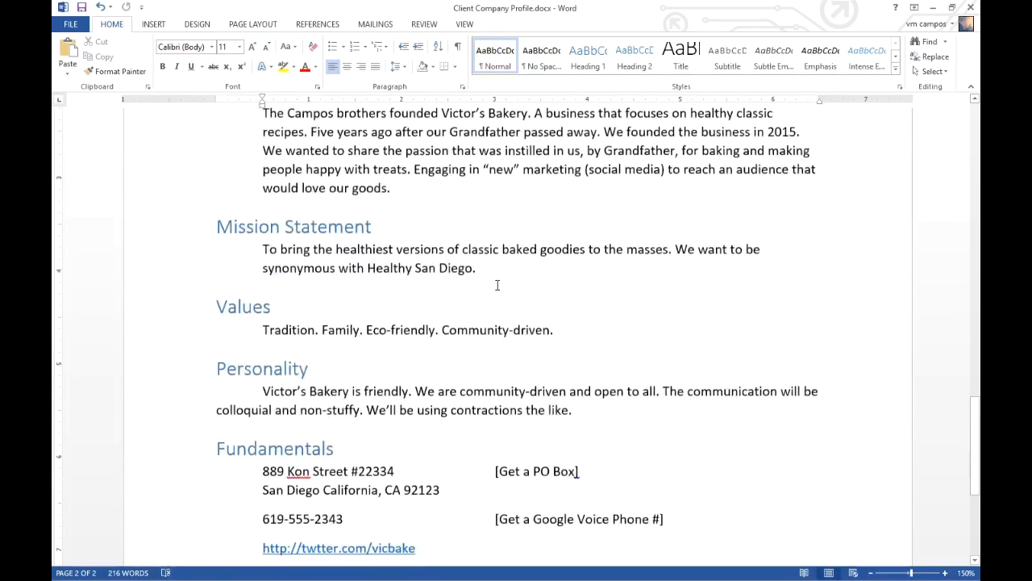
pyautogui.scroll(-3)
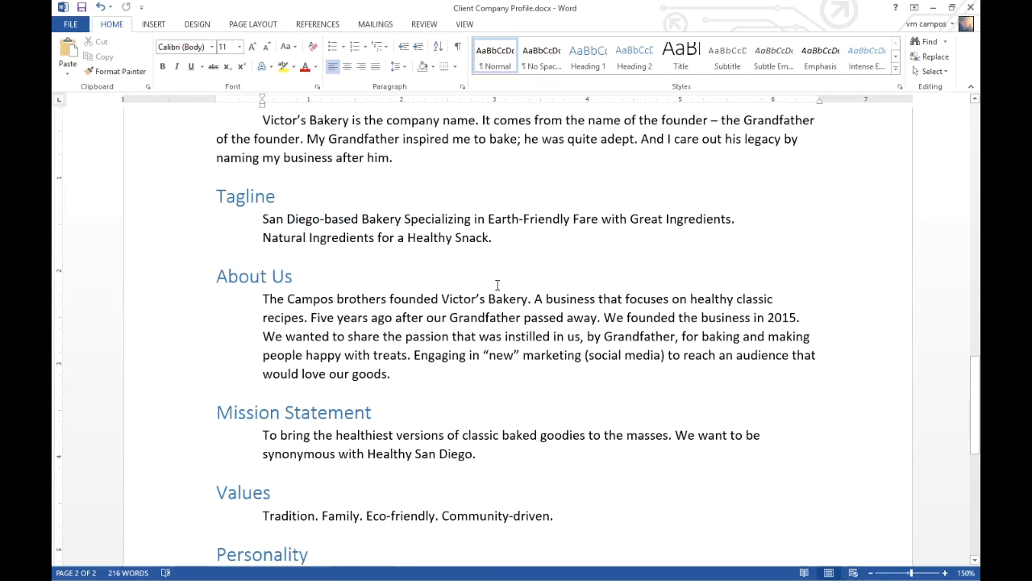
pyautogui.scroll(-3)
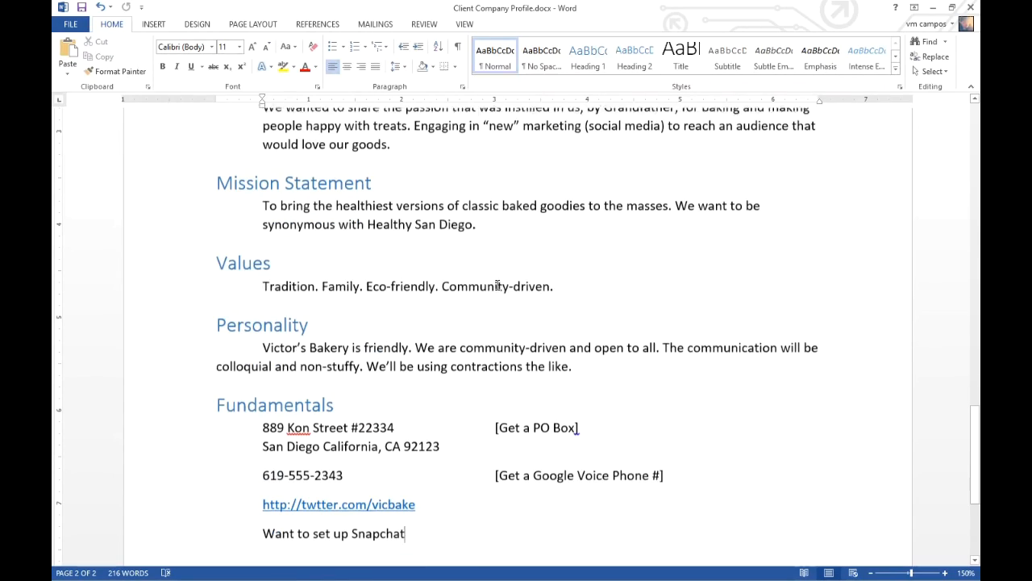